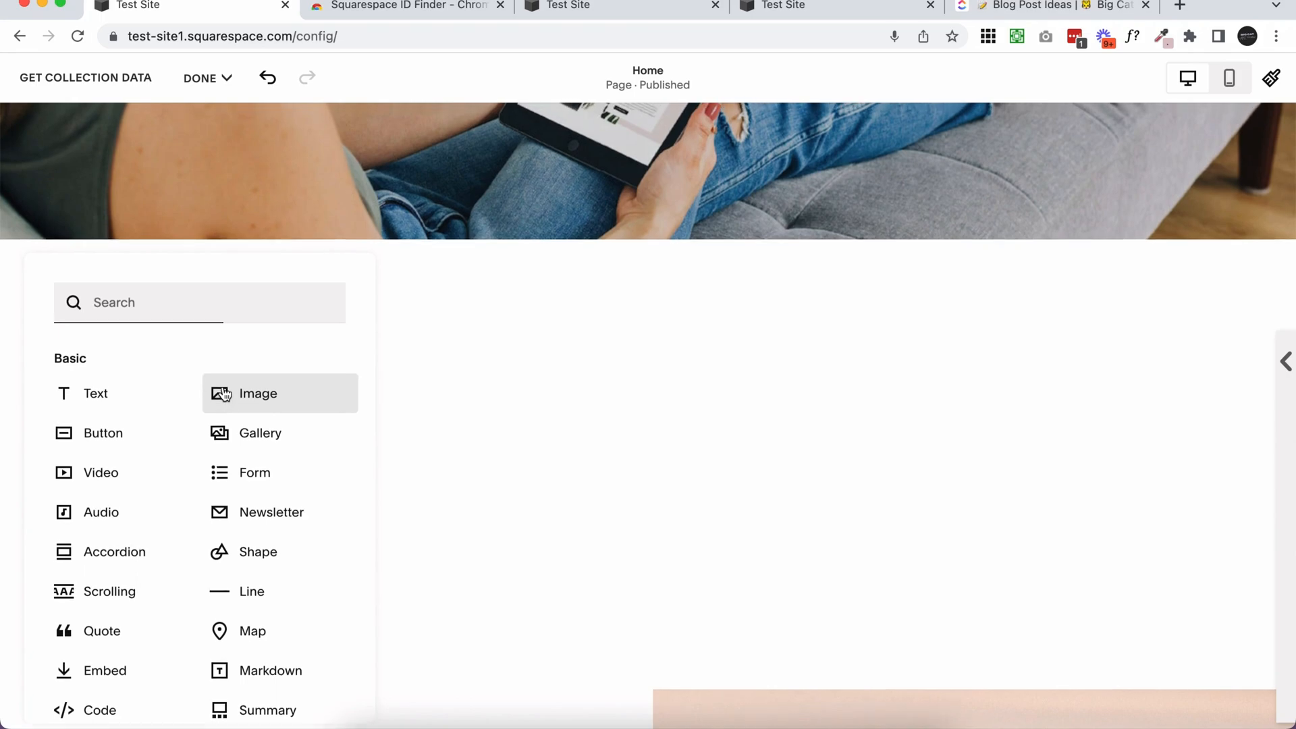
Insert an image block, fill it with the photo of the woman, and select it
{"action": "left_click", "coordinate": [258, 393]}
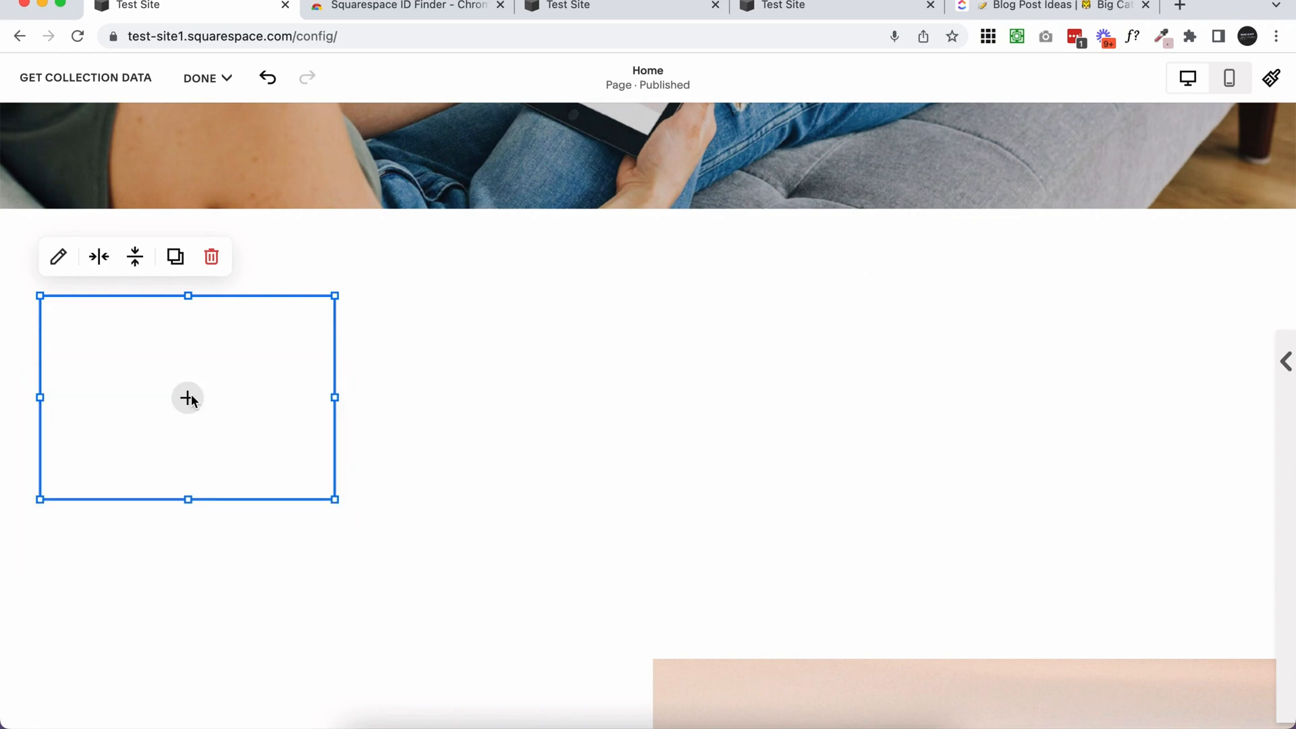
{"action": "left_click", "coordinate": [187, 397]}
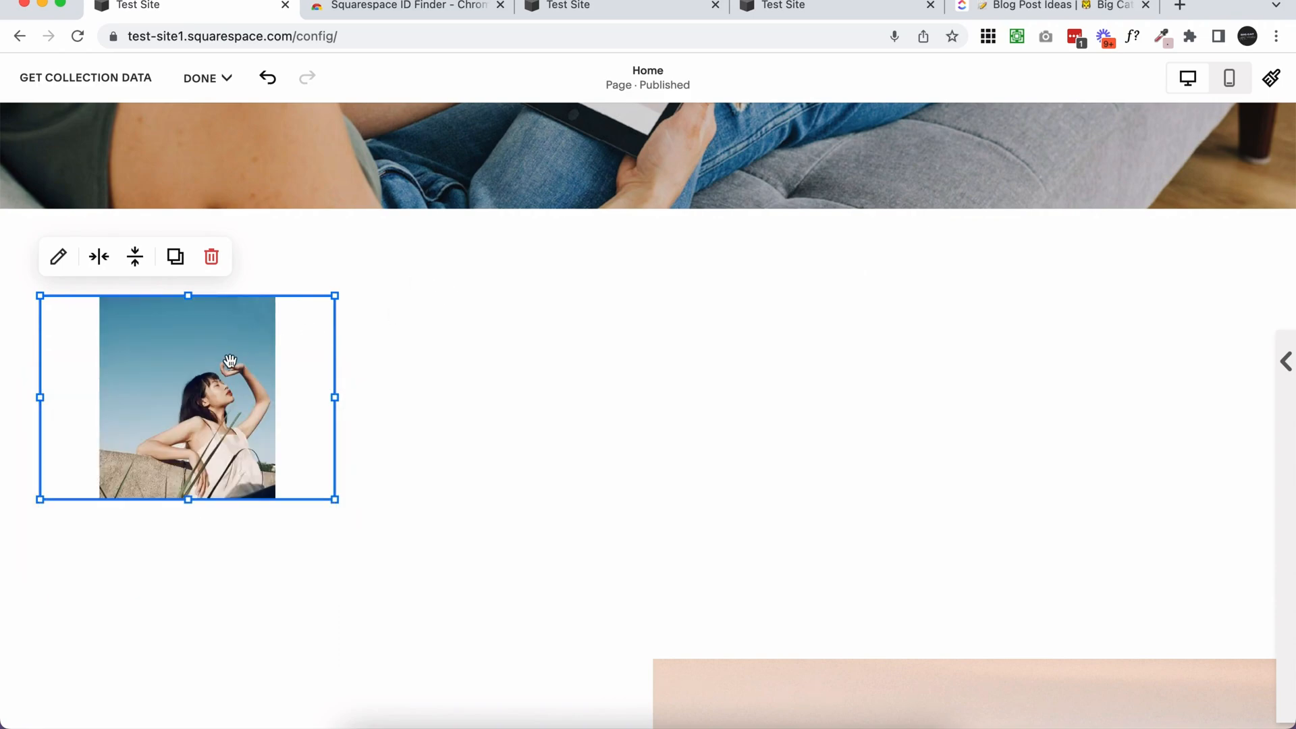
{"action": "left_click", "coordinate": [58, 257]}
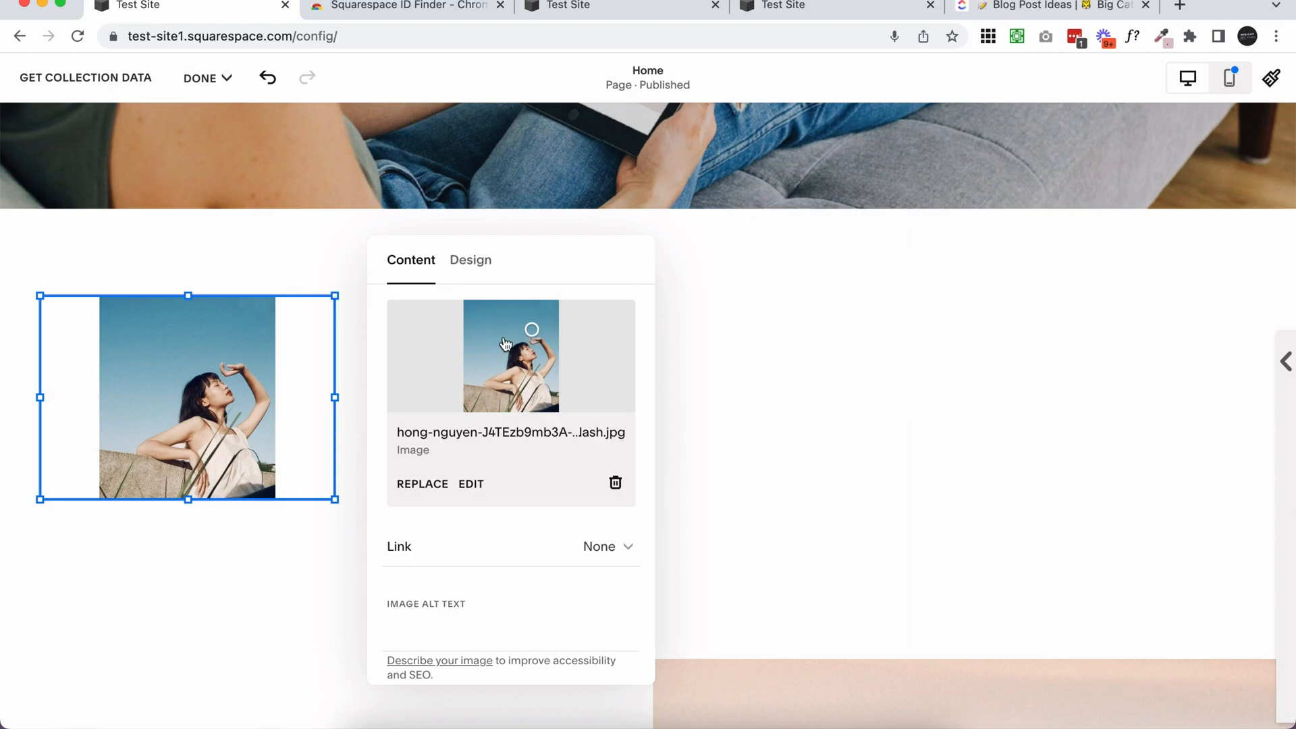
{"action": "mouse_move", "coordinate": [132, 398]}
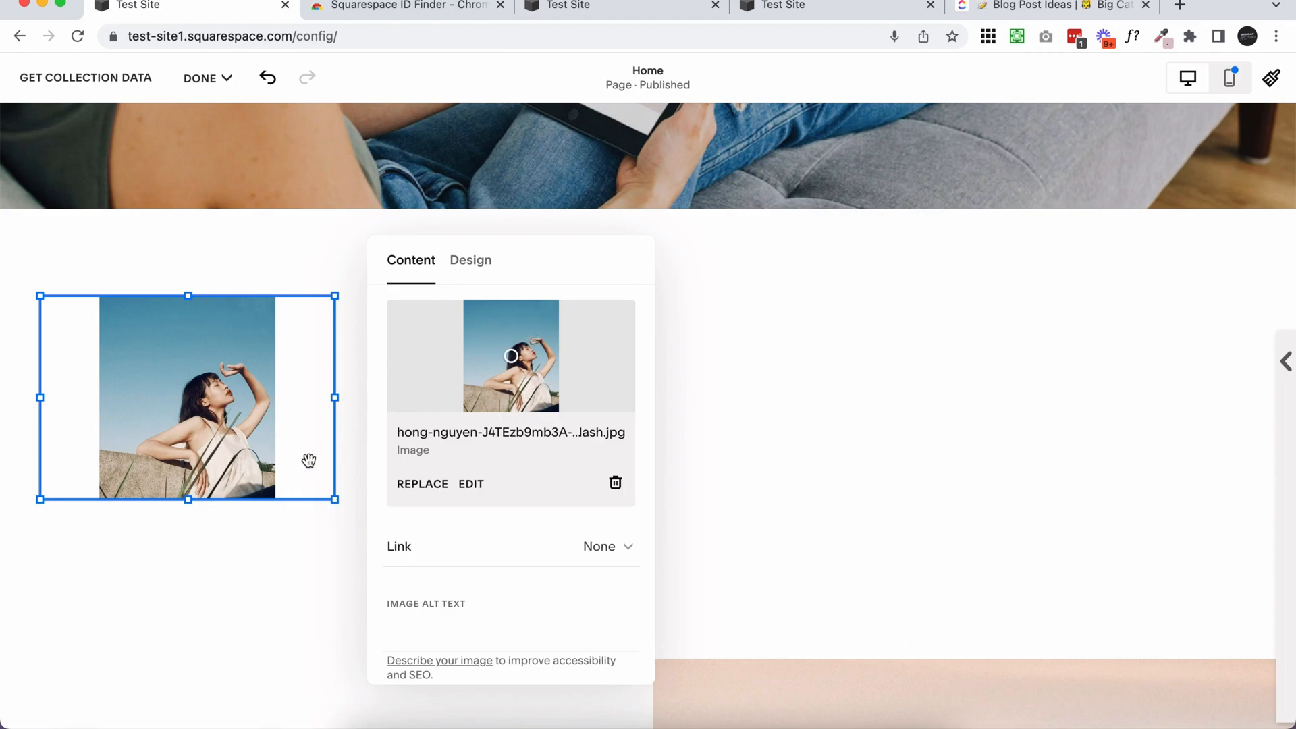
{"action": "mouse_move", "coordinate": [565, 336]}
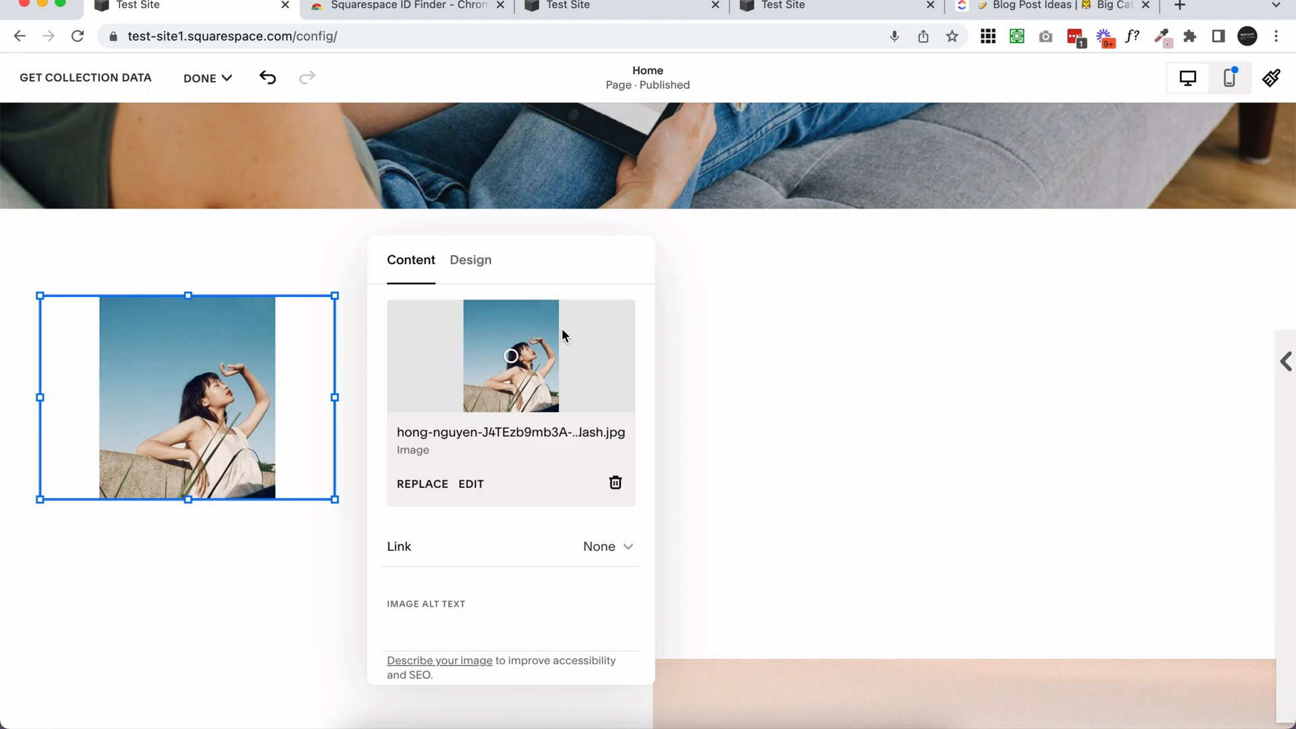
{"action": "mouse_move", "coordinate": [142, 453]}
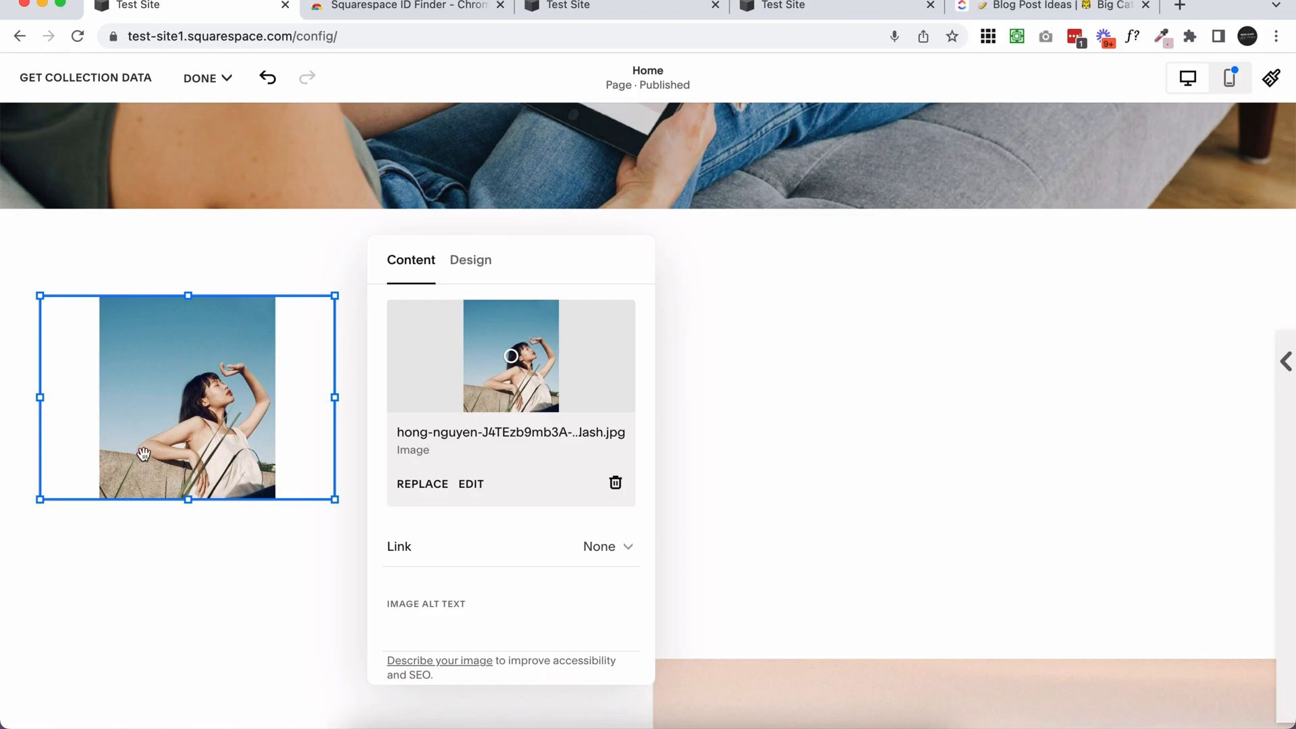
{"action": "mouse_move", "coordinate": [165, 370]}
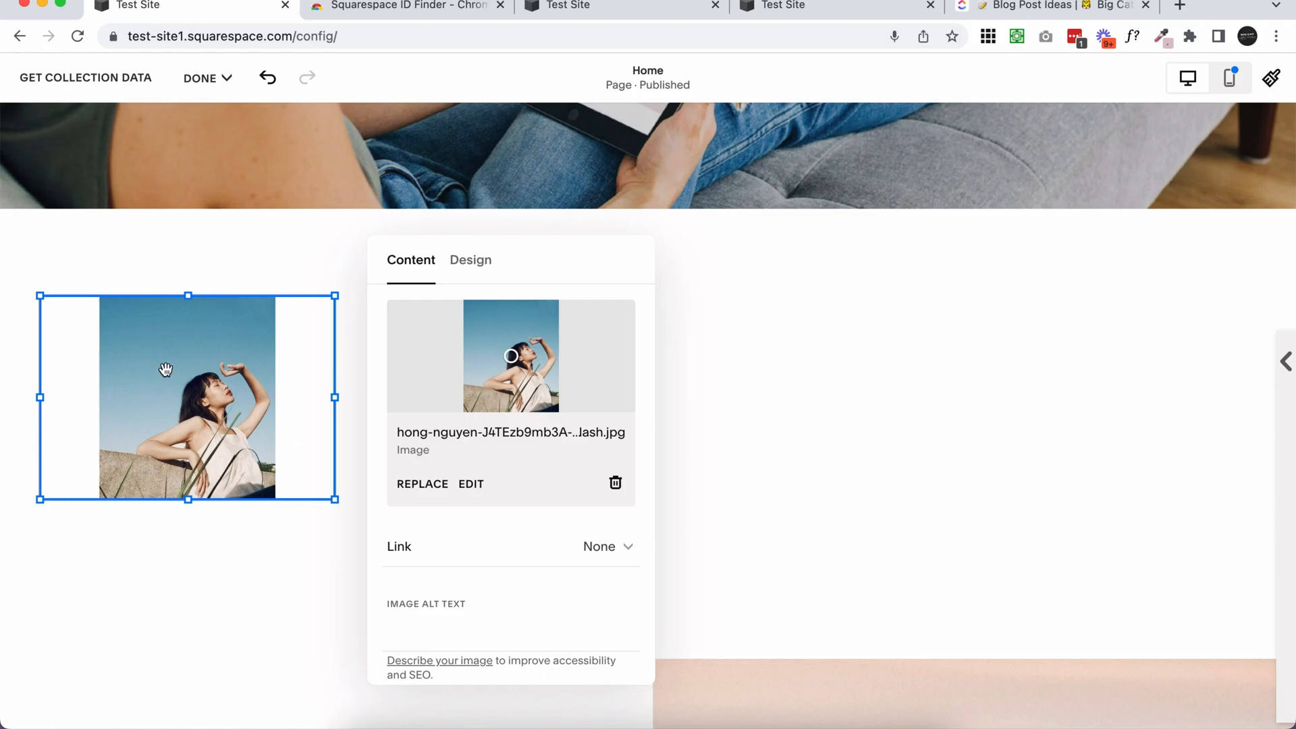
{"action": "mouse_move", "coordinate": [239, 397]}
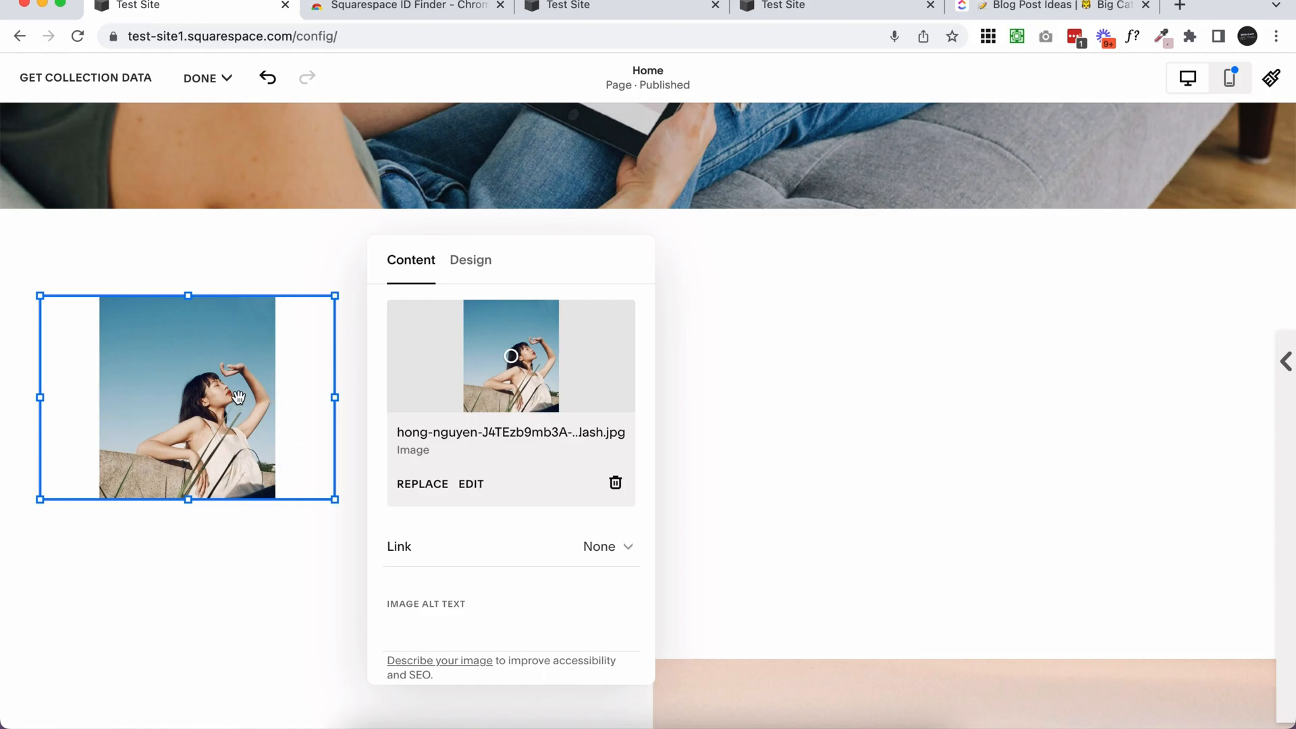
{"action": "mouse_move", "coordinate": [240, 346]}
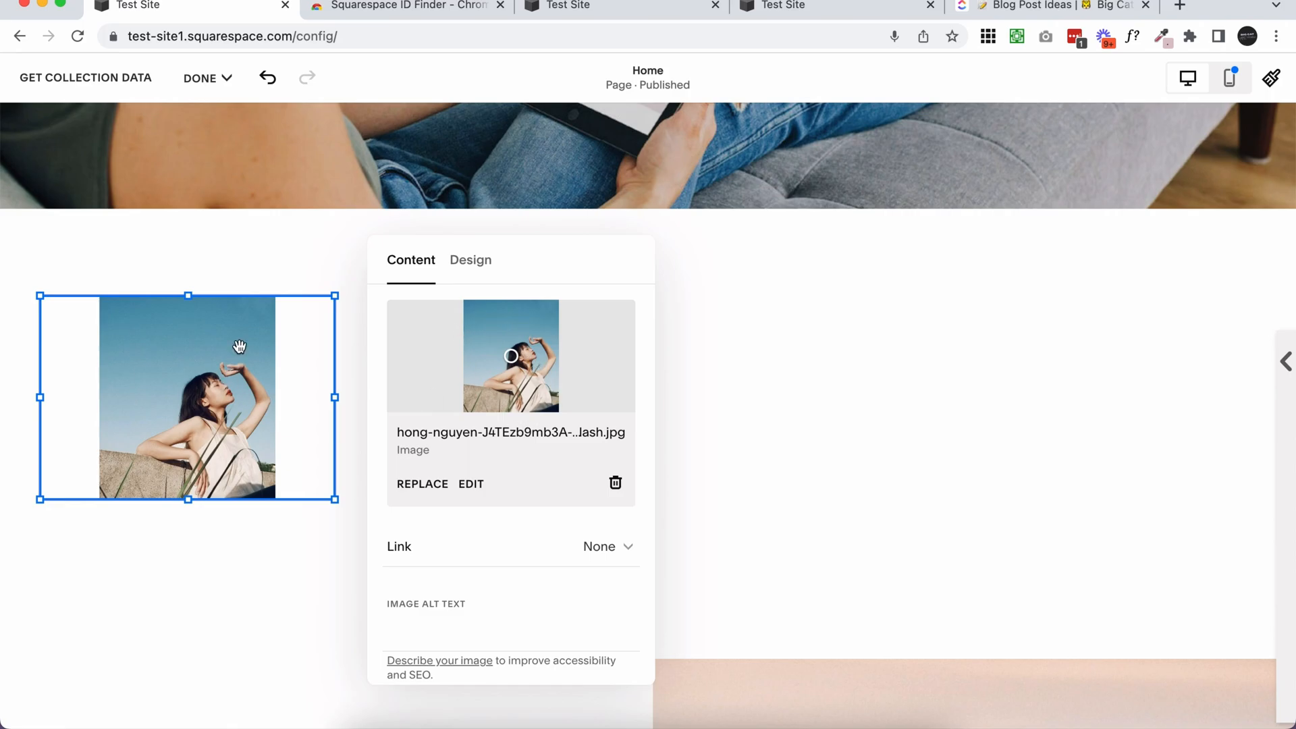
{"action": "mouse_move", "coordinate": [529, 359]}
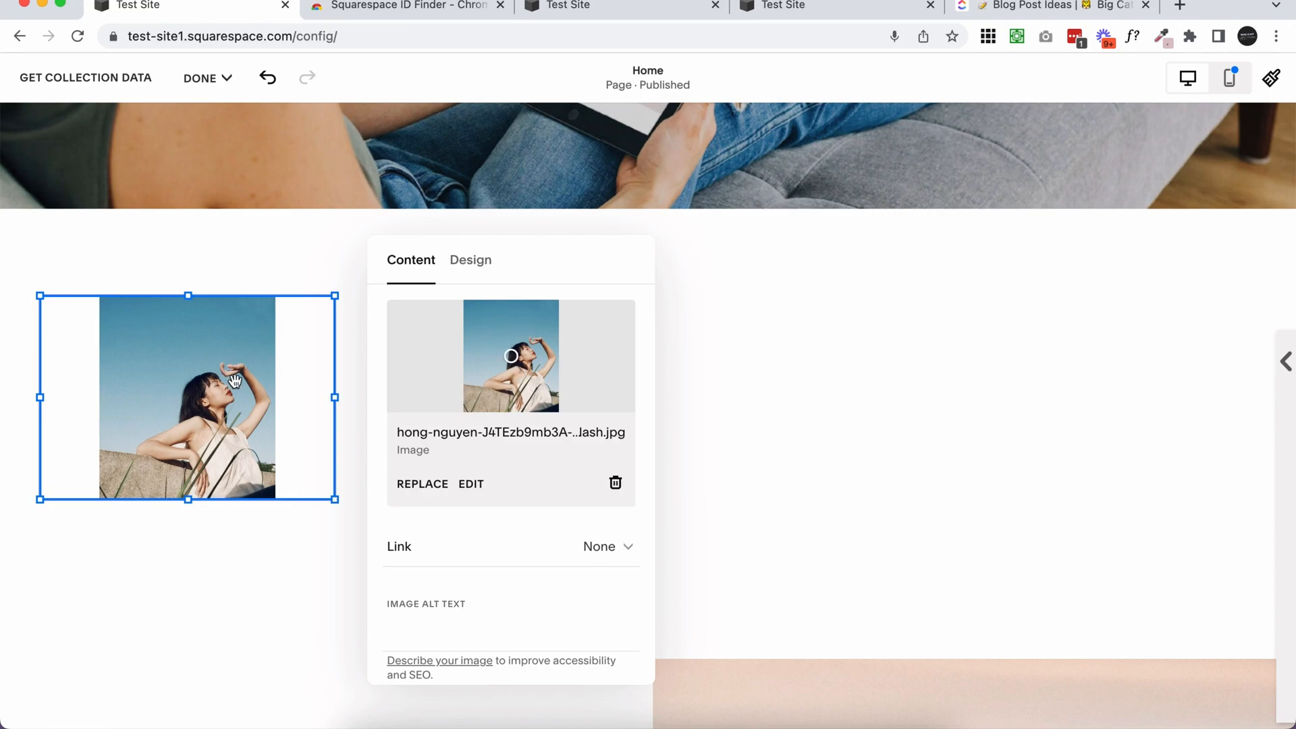
{"action": "mouse_move", "coordinate": [213, 478]}
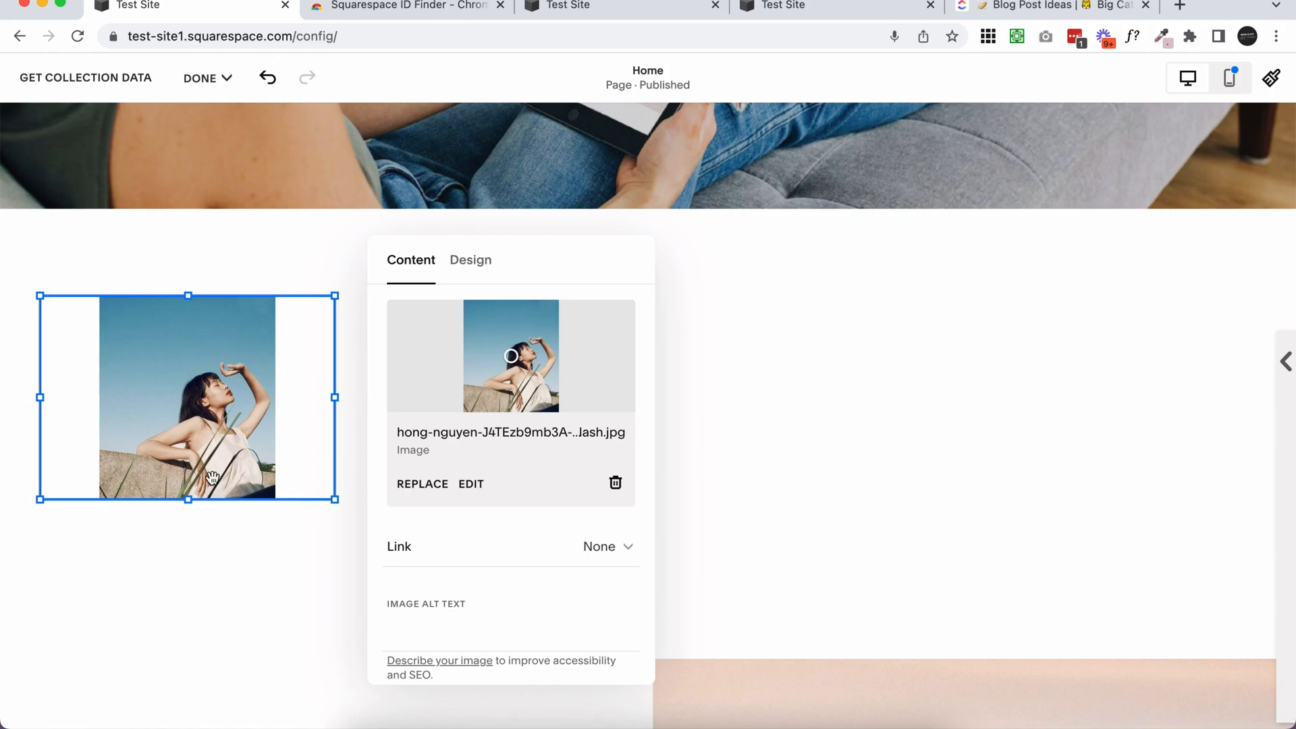
{"action": "mouse_move", "coordinate": [153, 438]}
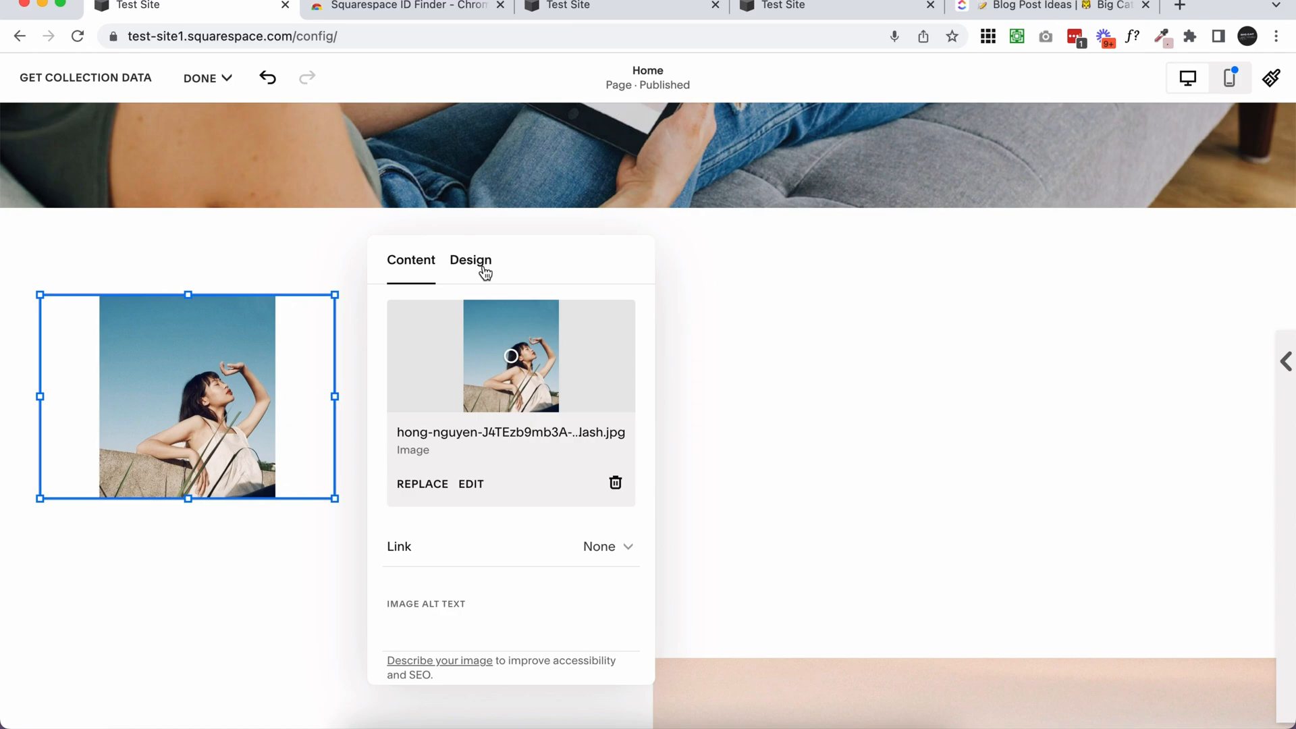
{"action": "mouse_move", "coordinate": [482, 279]}
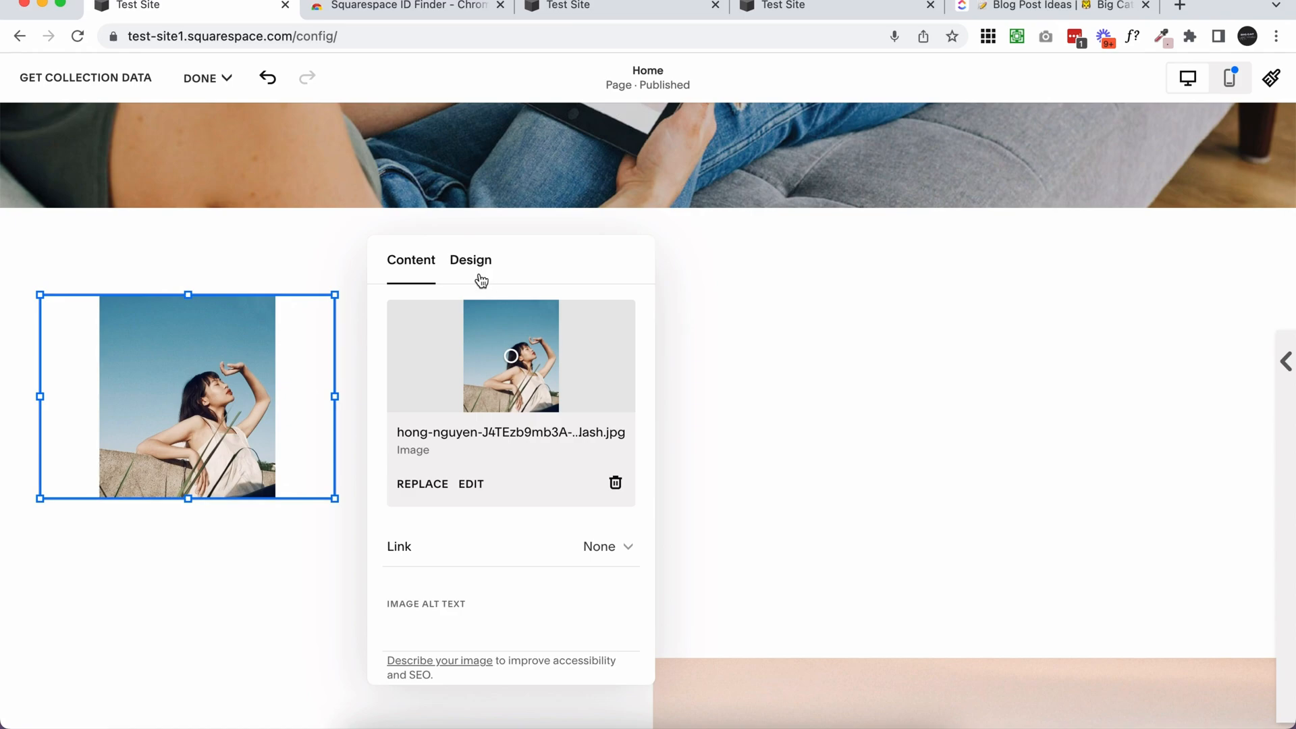
{"action": "mouse_move", "coordinate": [489, 271]}
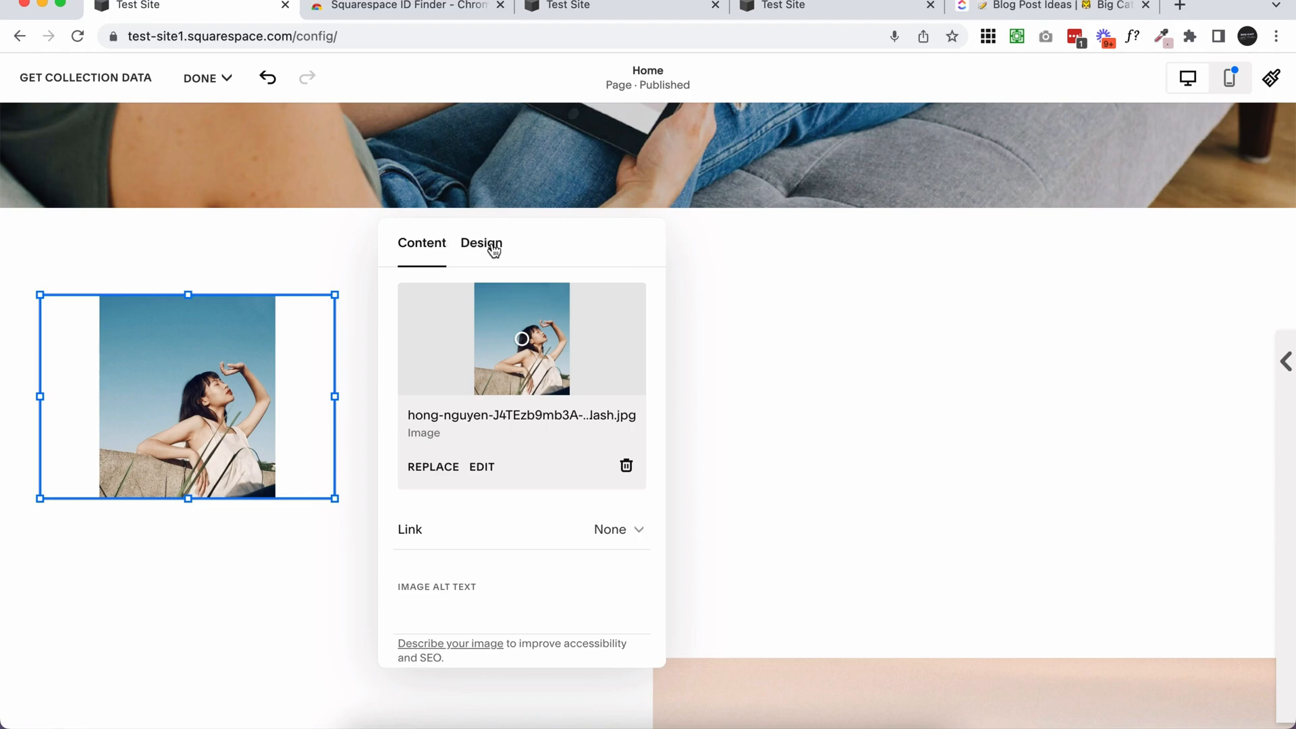
Set the image to Fill its block via Design, then reopen its settings
{"action": "left_click", "coordinate": [480, 243]}
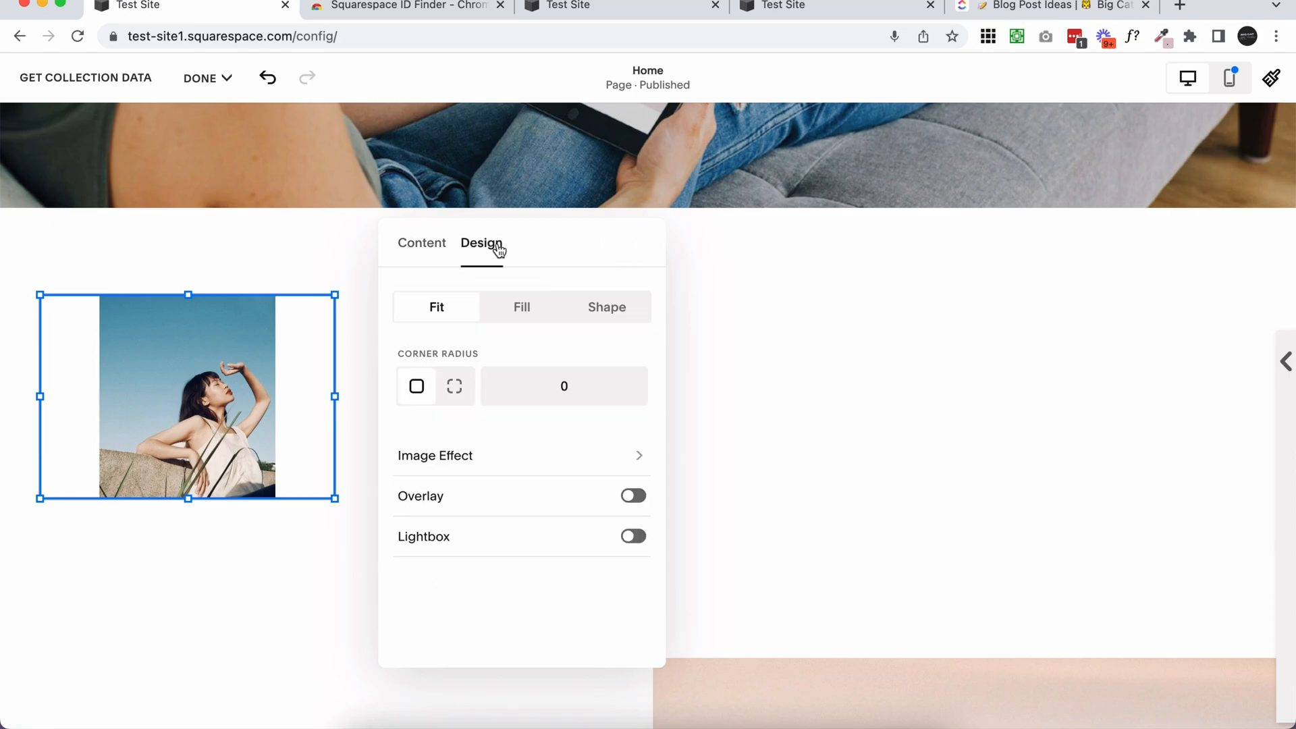
{"action": "left_click", "coordinate": [521, 306]}
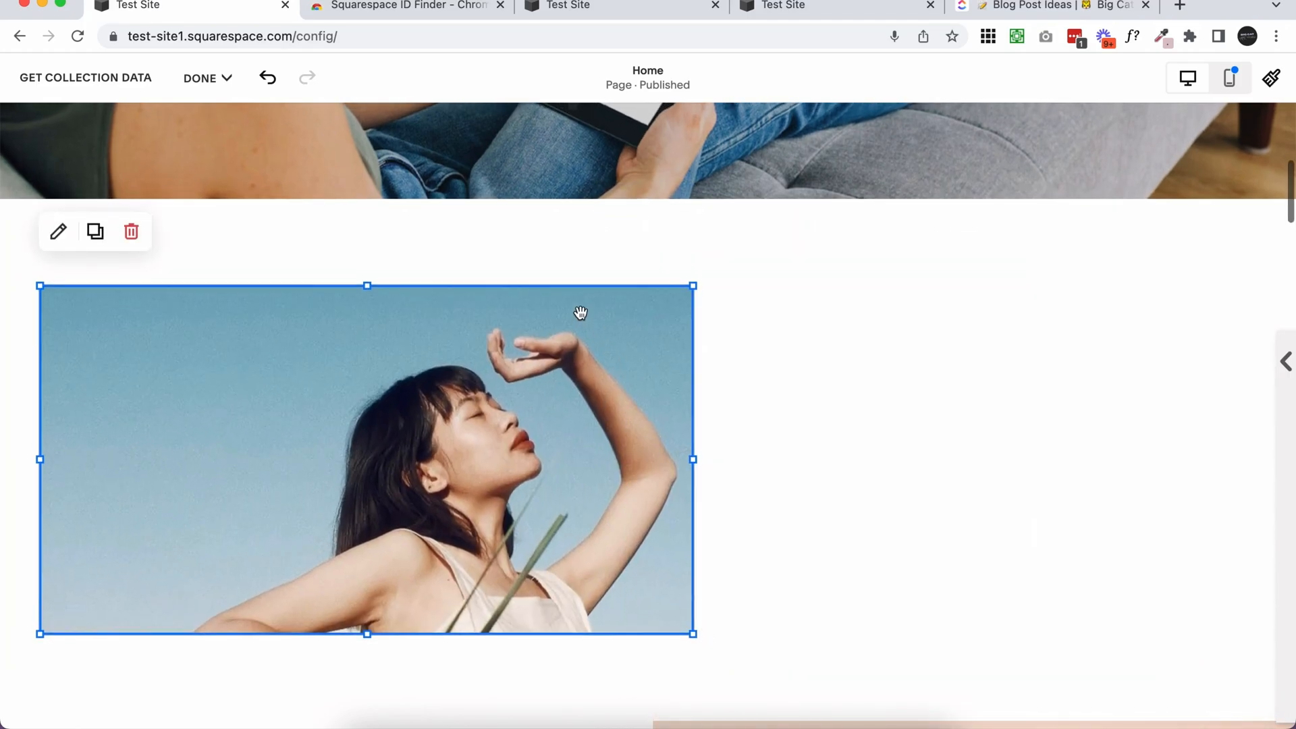
{"action": "left_click", "coordinate": [58, 231]}
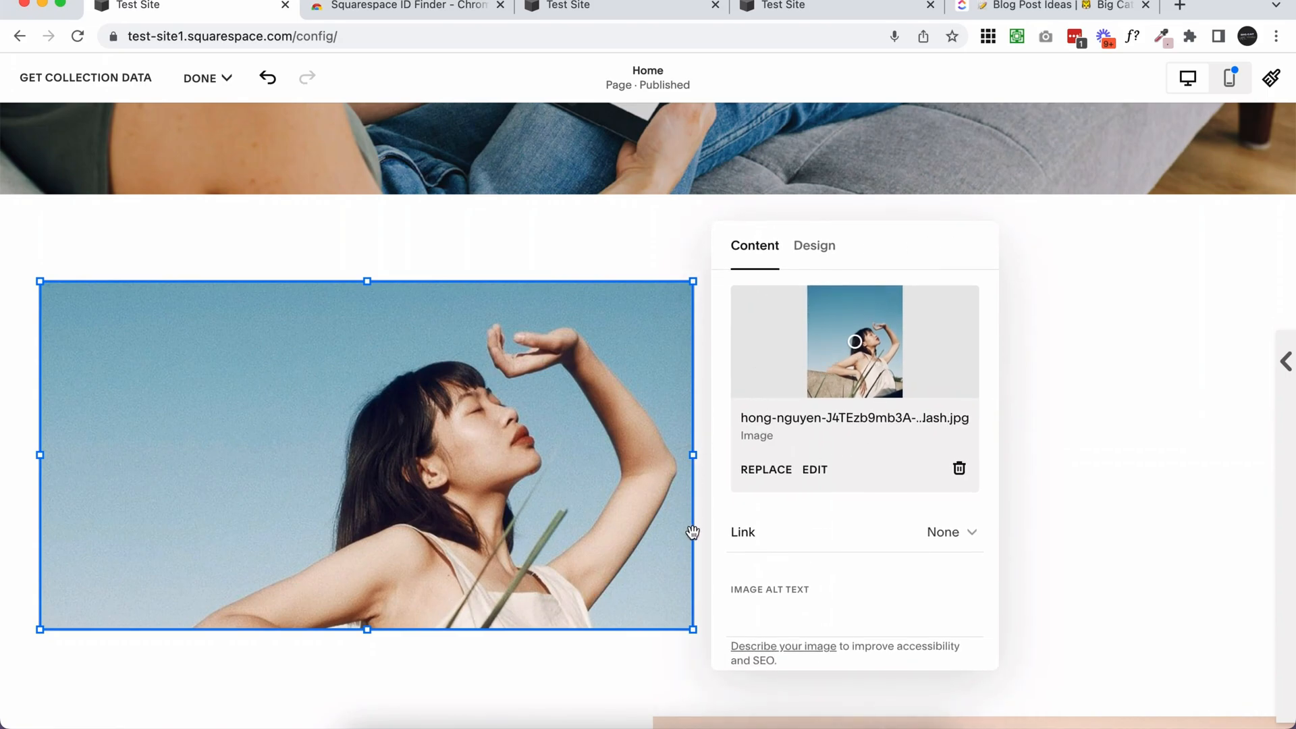
{"action": "mouse_move", "coordinate": [662, 585]}
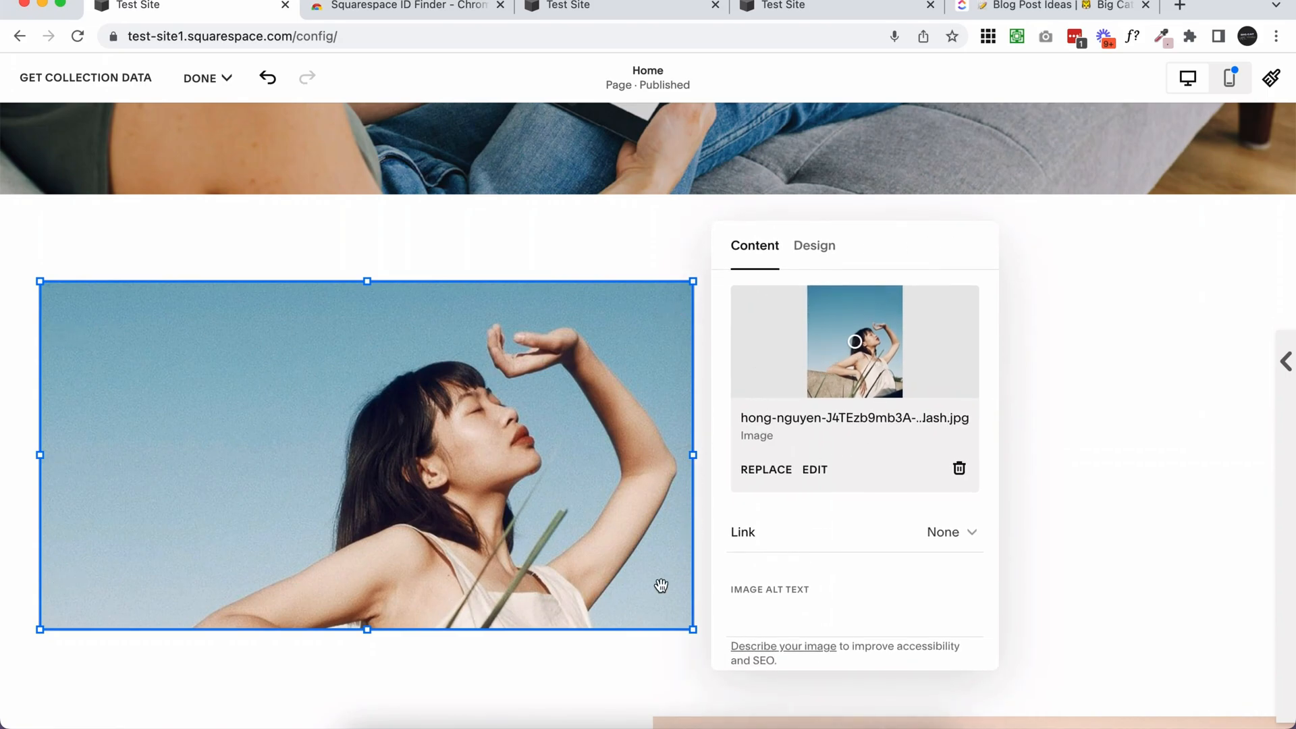
{"action": "mouse_move", "coordinate": [149, 405]}
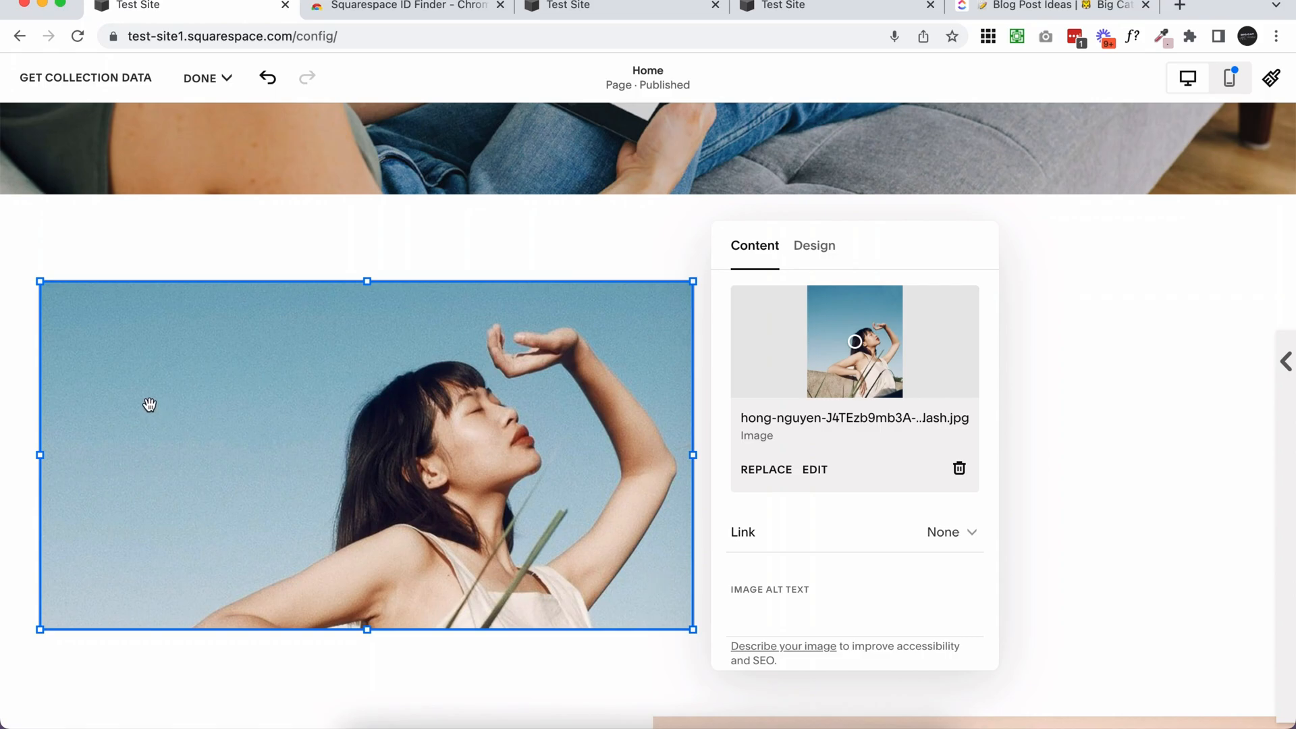
{"action": "mouse_move", "coordinate": [211, 587]}
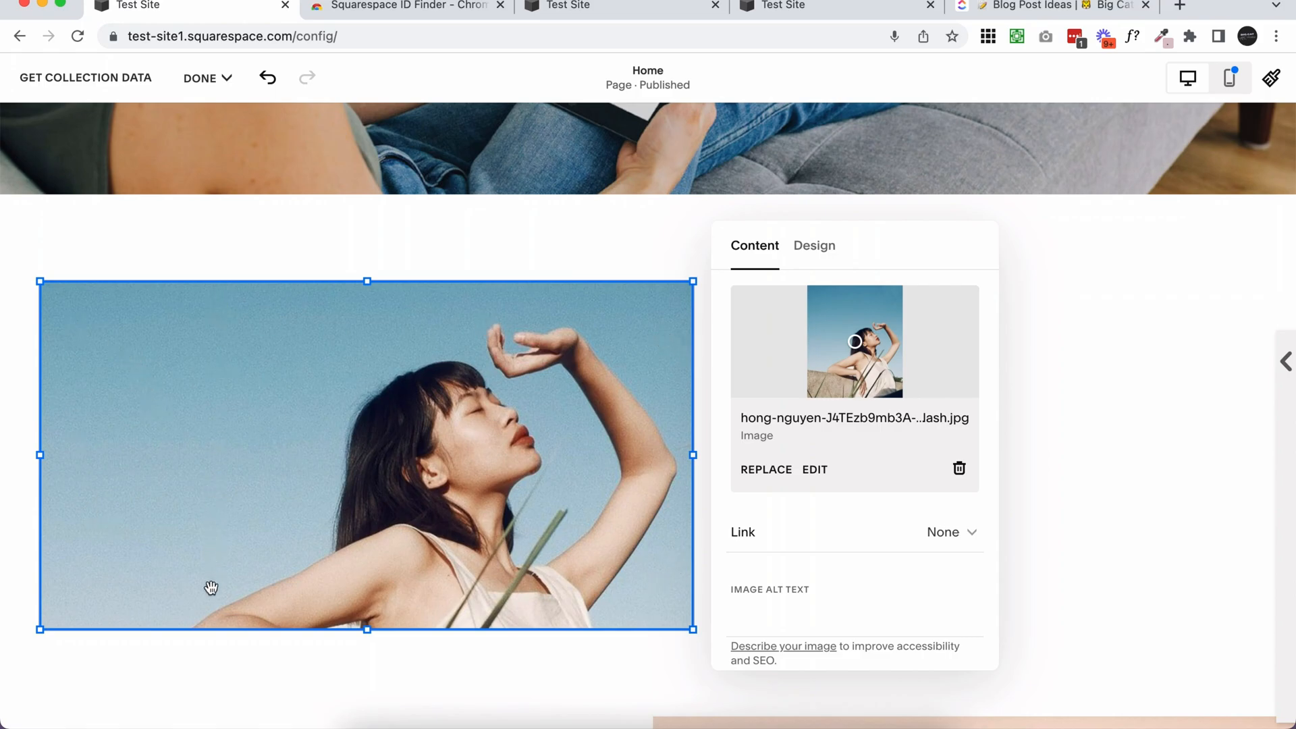
{"action": "mouse_move", "coordinate": [521, 621]}
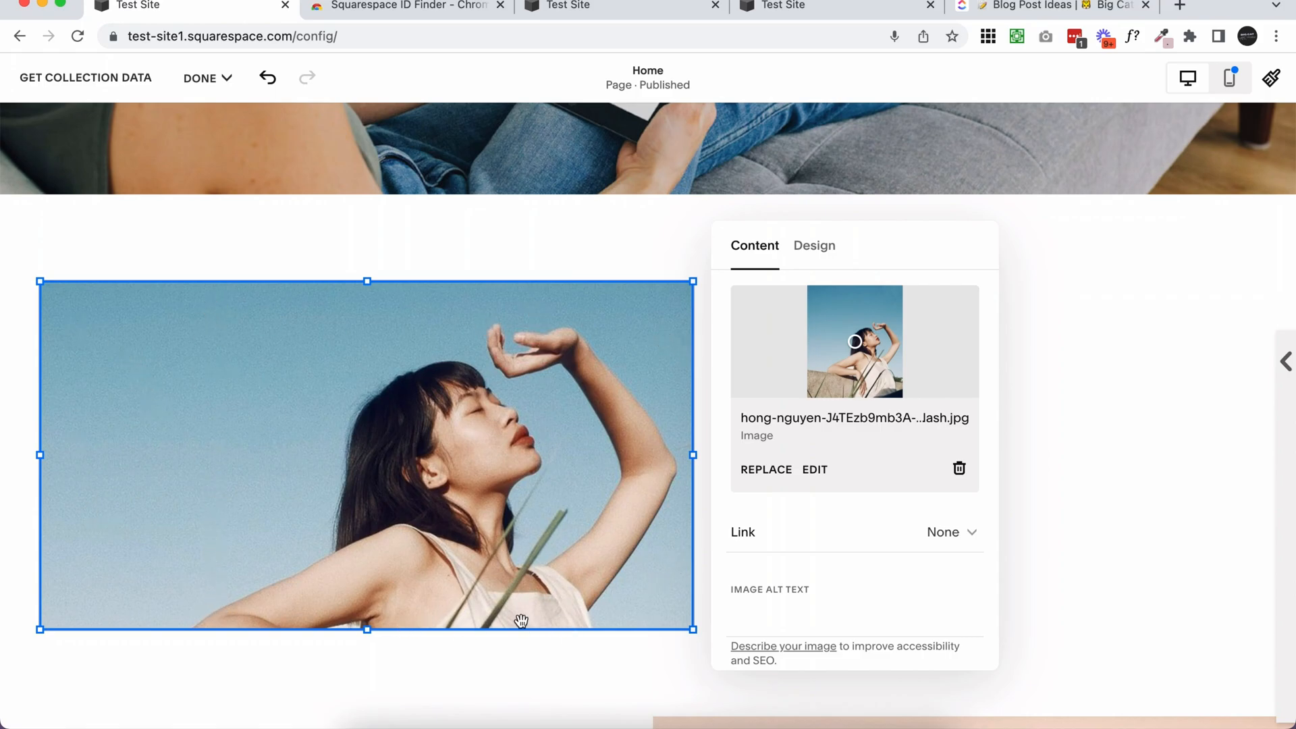
{"action": "mouse_move", "coordinate": [514, 612]}
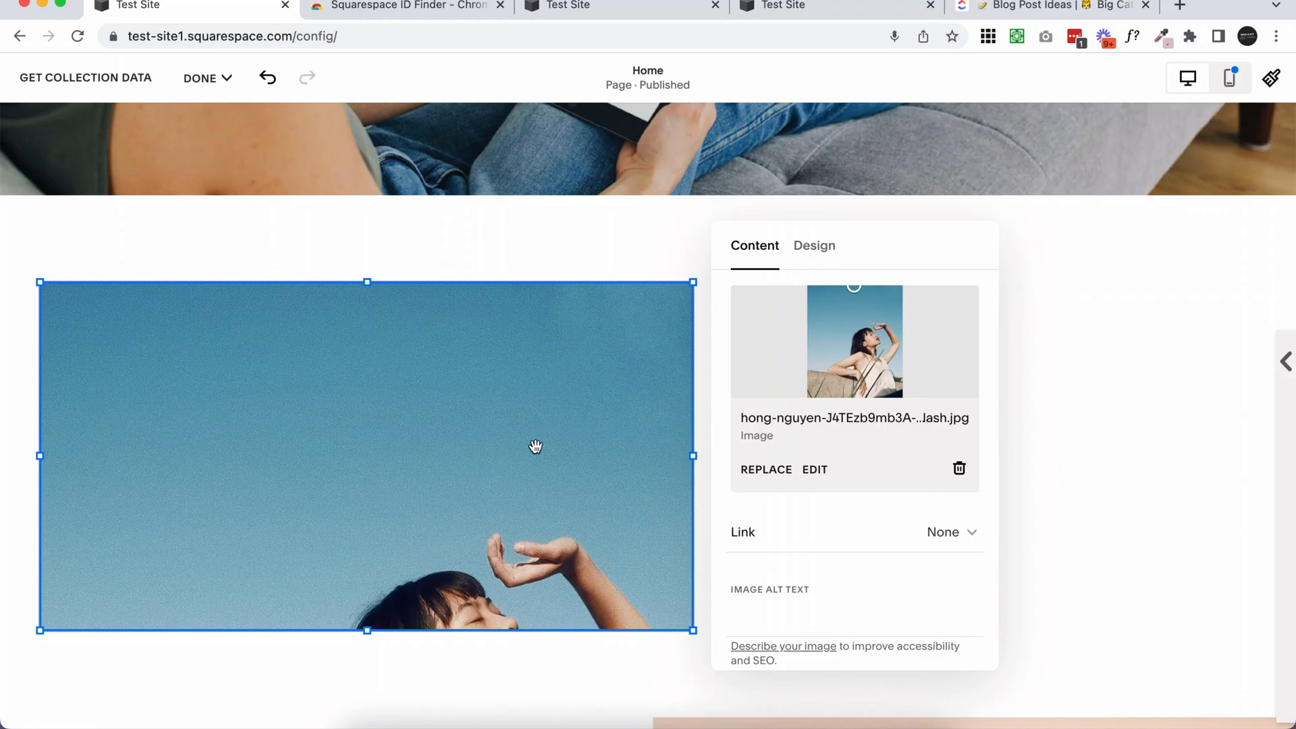
{"action": "mouse_move", "coordinate": [905, 295]}
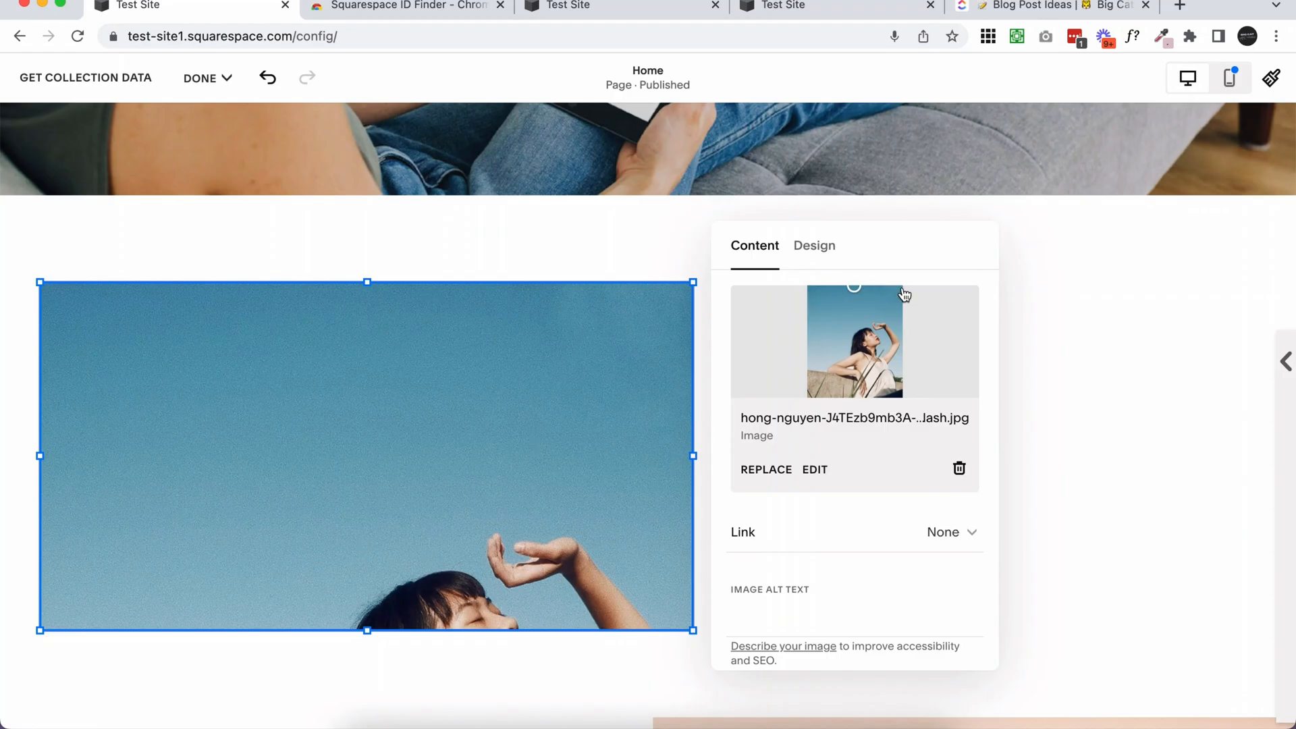
{"action": "mouse_move", "coordinate": [856, 314]}
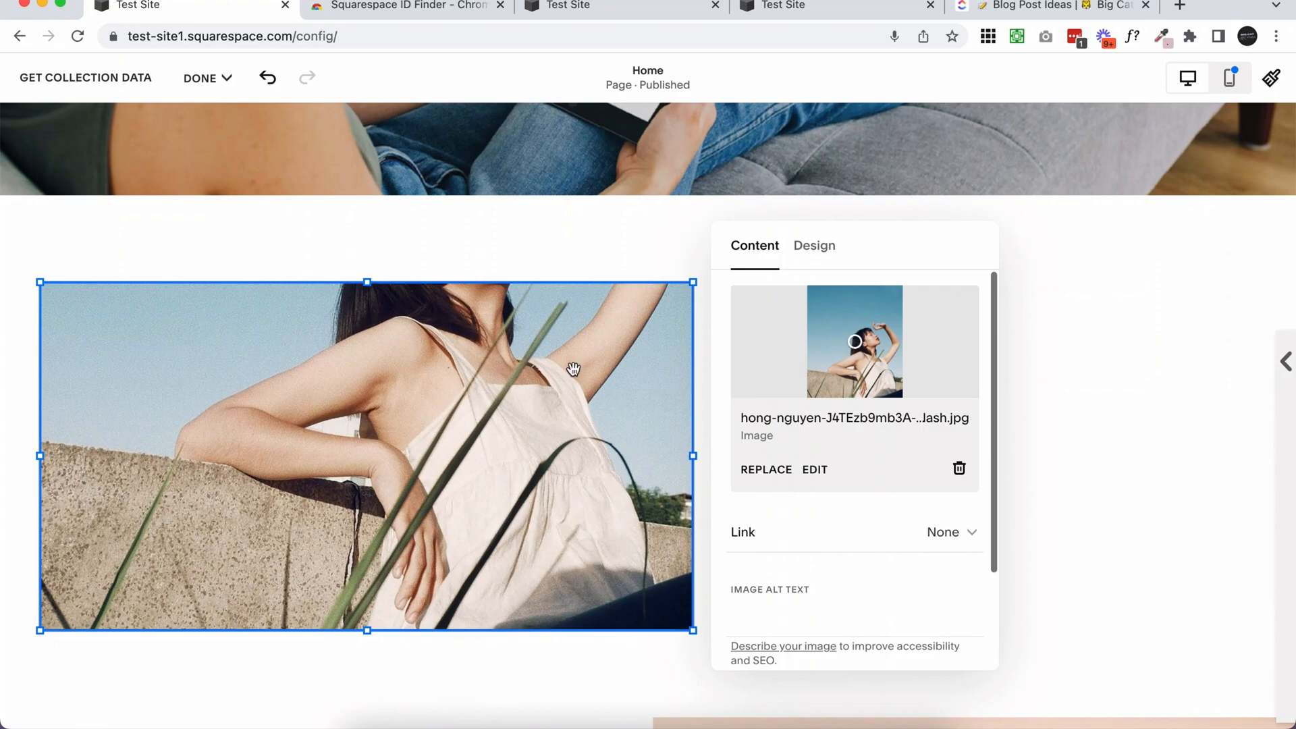
{"action": "mouse_move", "coordinate": [853, 347]}
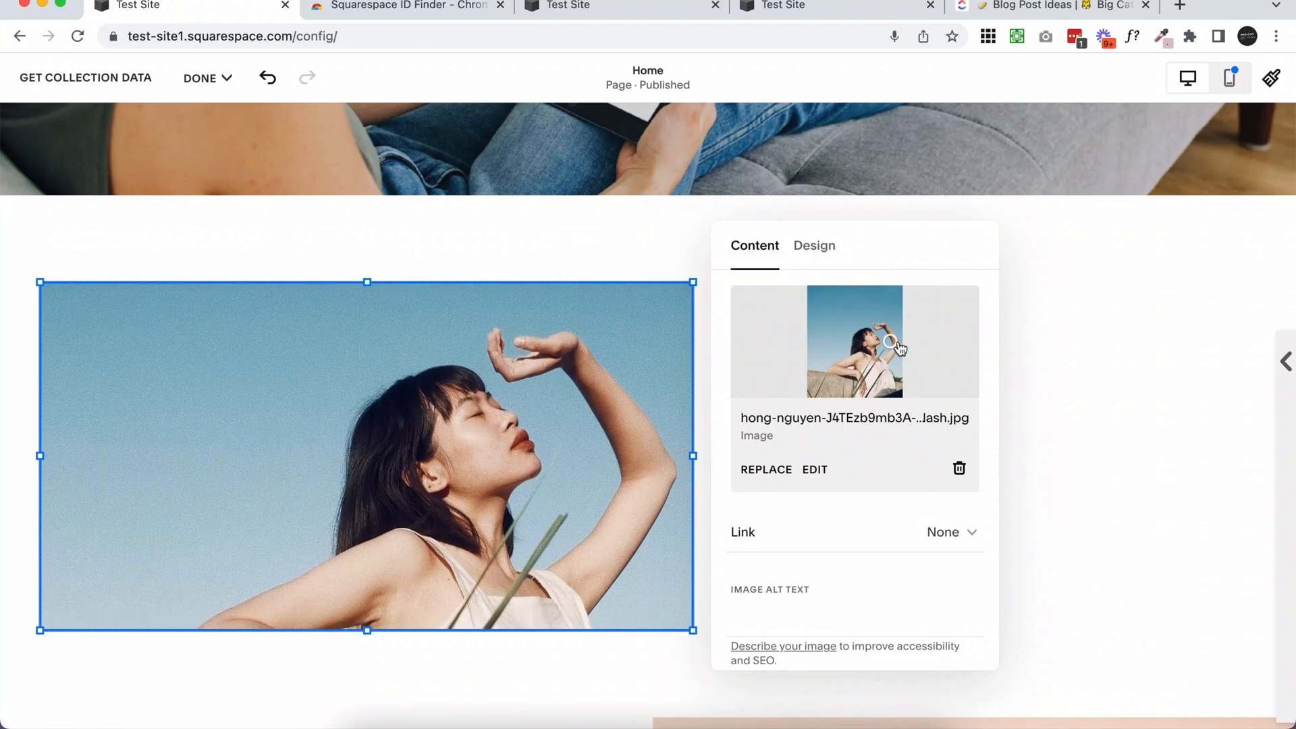
{"action": "mouse_move", "coordinate": [901, 349]}
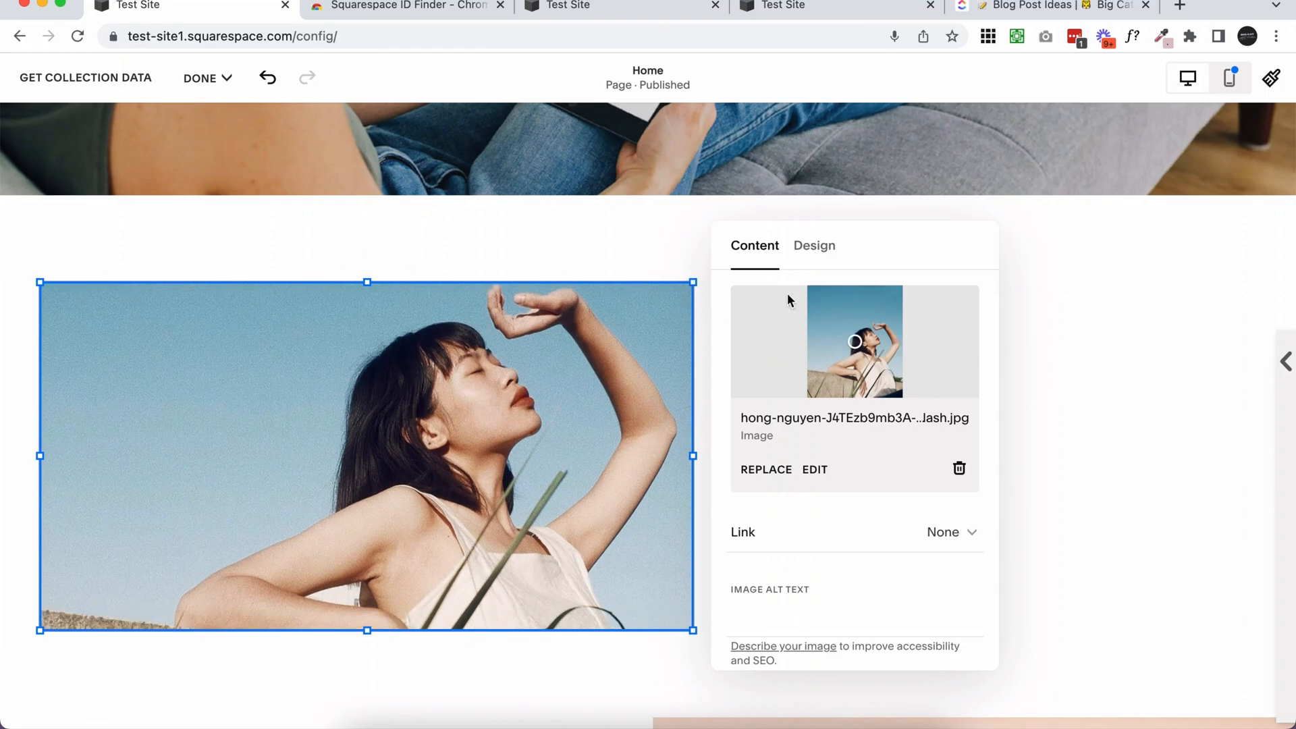
{"action": "mouse_move", "coordinate": [249, 455]}
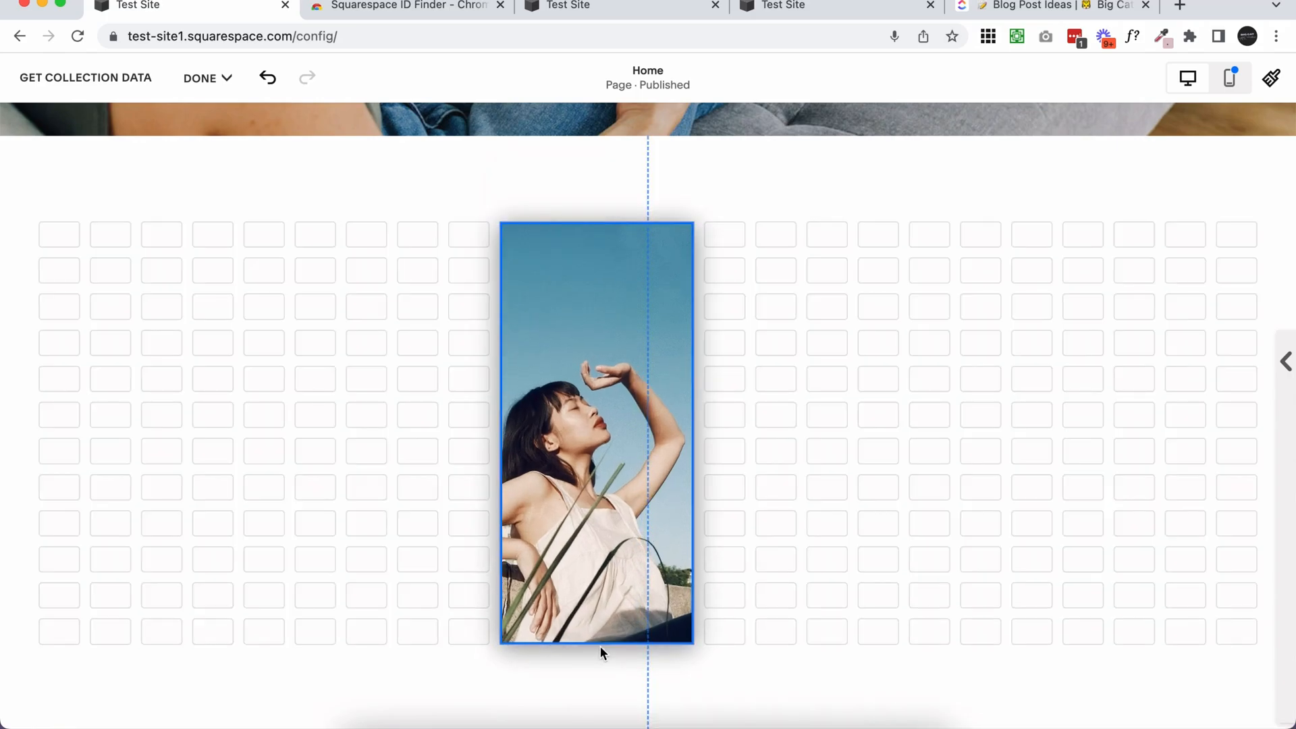
Bring up the tall image block's settings to adjust its focal point
{"action": "left_click", "coordinate": [597, 429]}
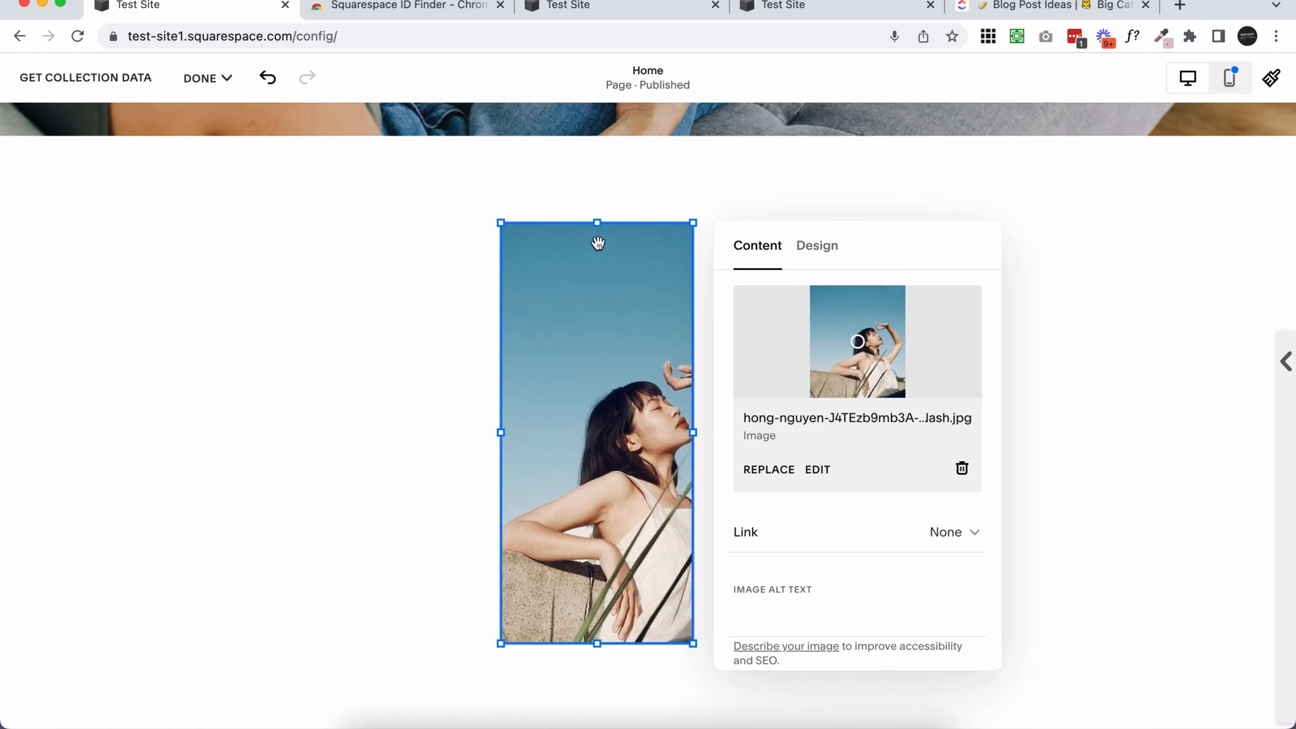
{"action": "mouse_move", "coordinate": [605, 607]}
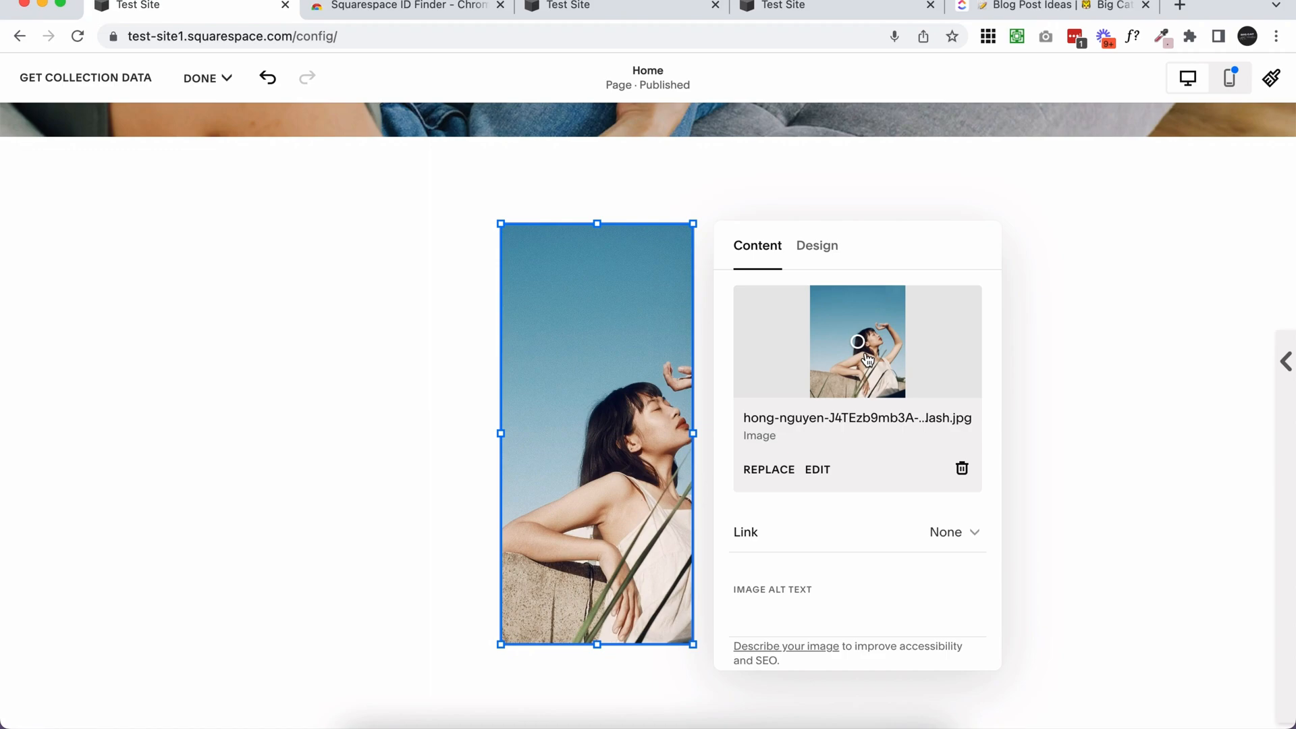
{"action": "mouse_move", "coordinate": [872, 351]}
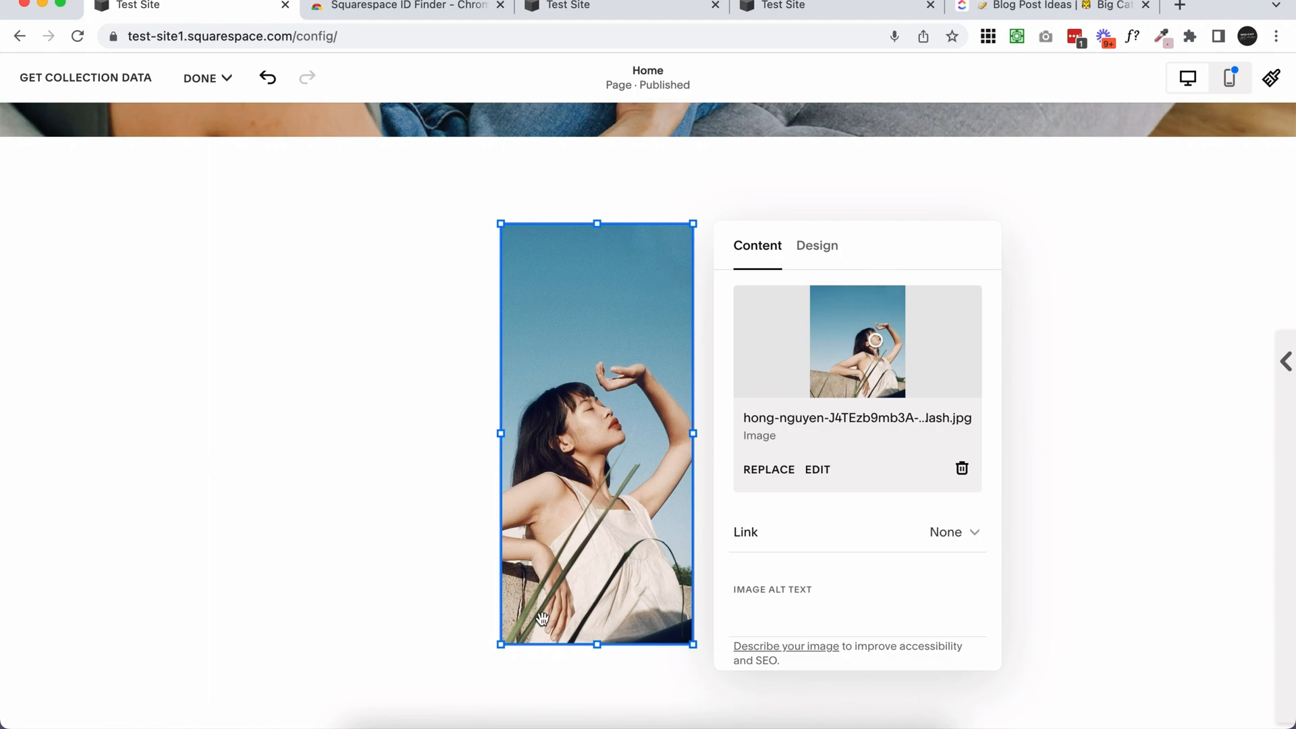
Crop the portrait image into a circular Shape, review Content, and deselect the block
{"action": "left_click", "coordinate": [815, 245]}
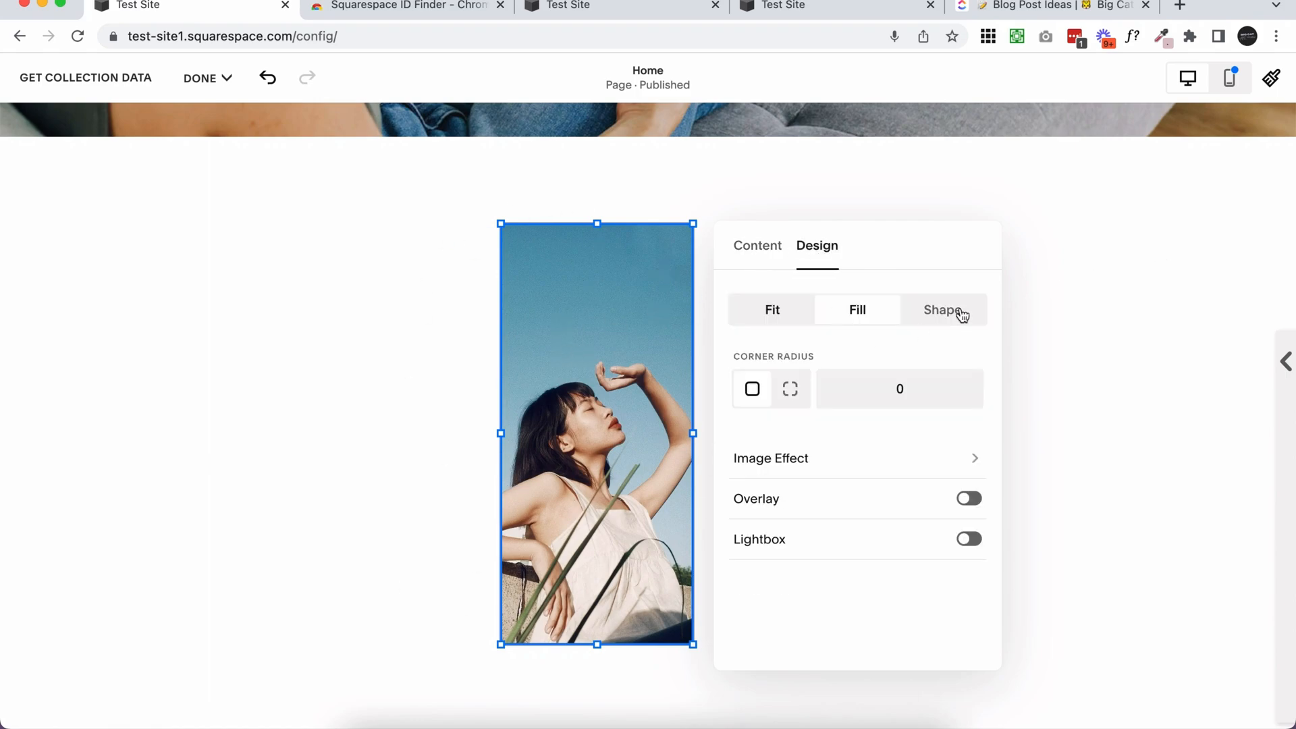
{"action": "left_click", "coordinate": [941, 309]}
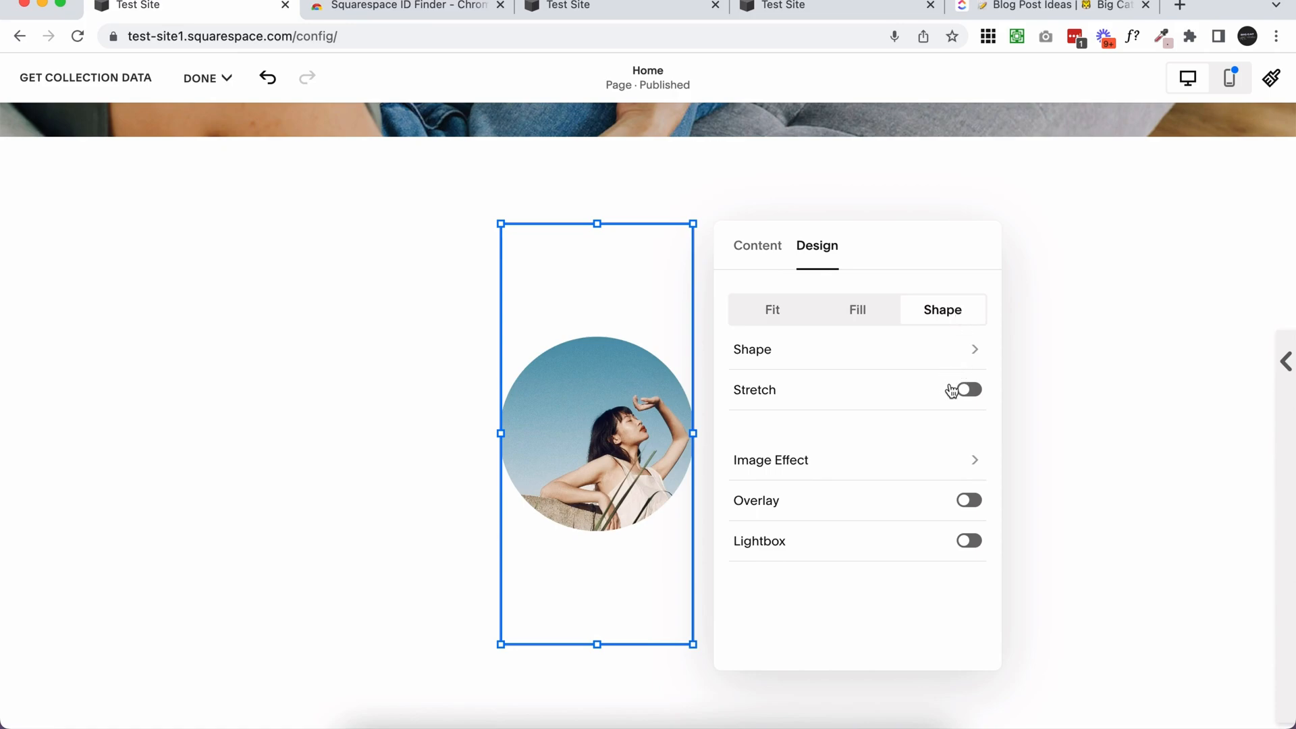
{"action": "left_click", "coordinate": [757, 245]}
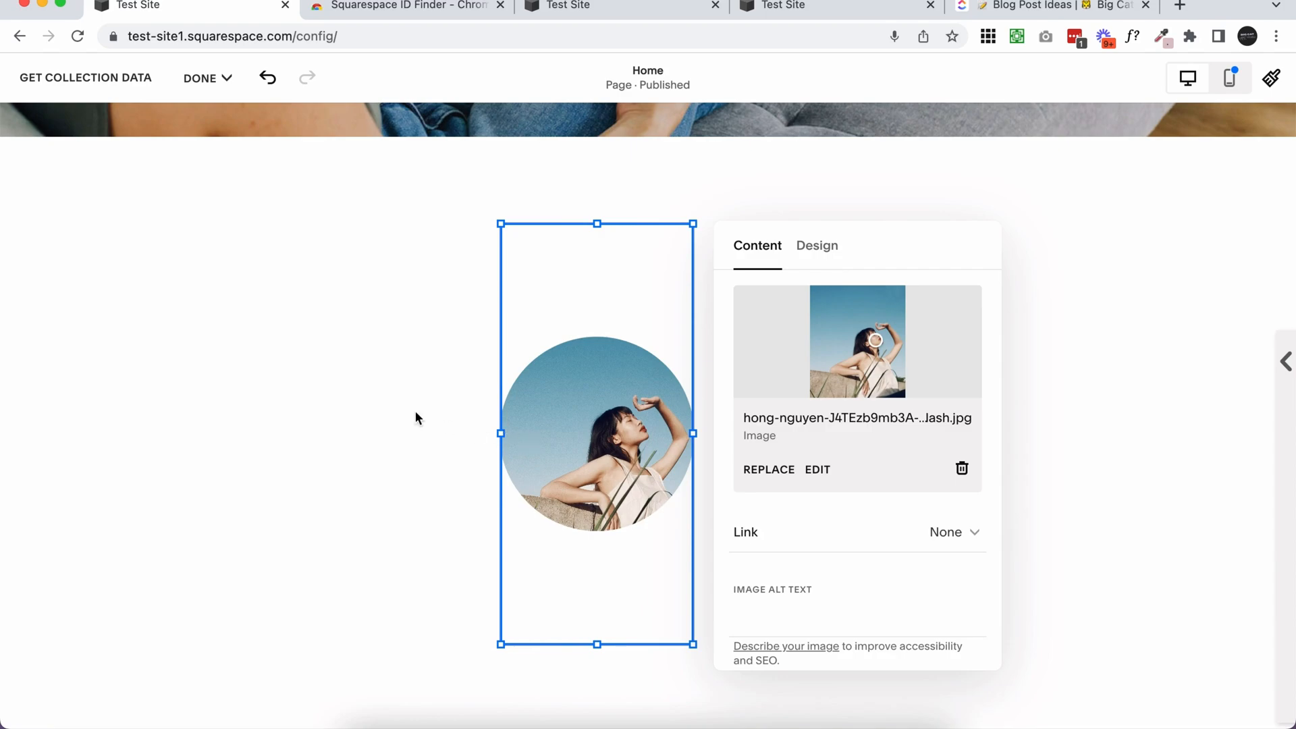
{"action": "left_click", "coordinate": [416, 417]}
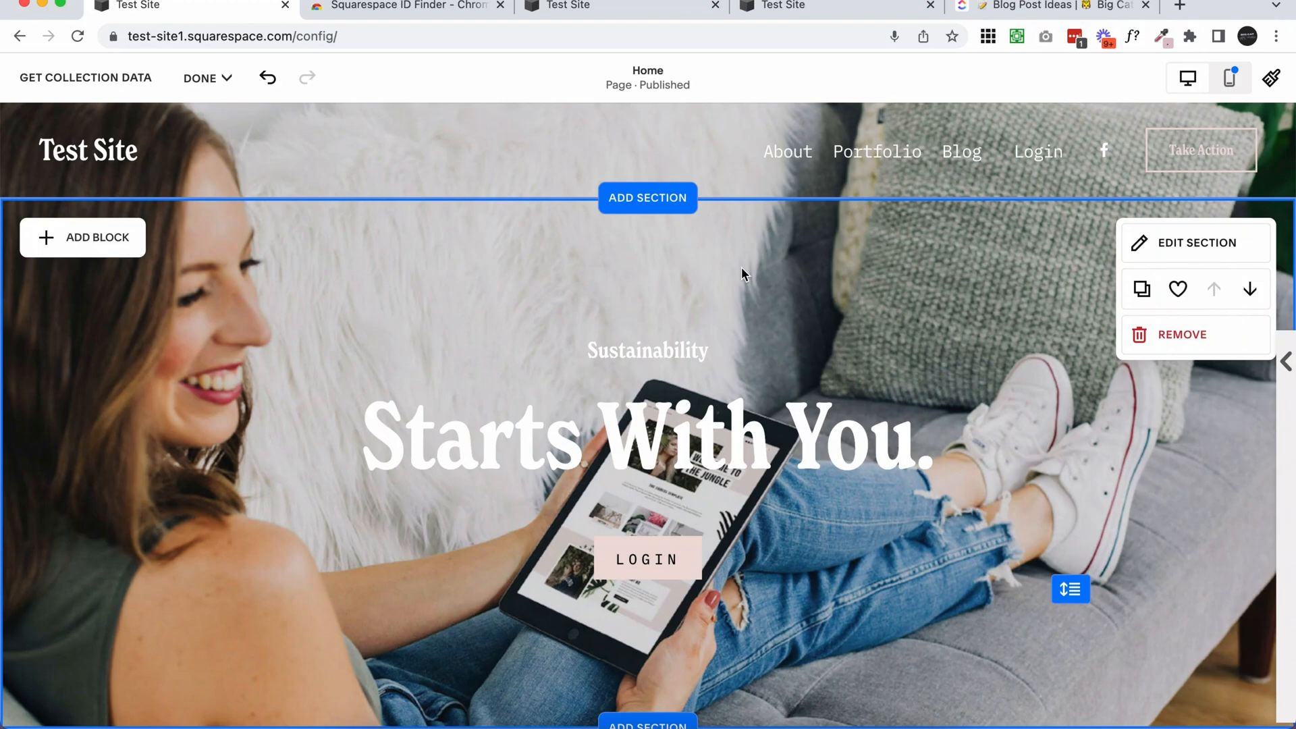
{"action": "mouse_move", "coordinate": [862, 301]}
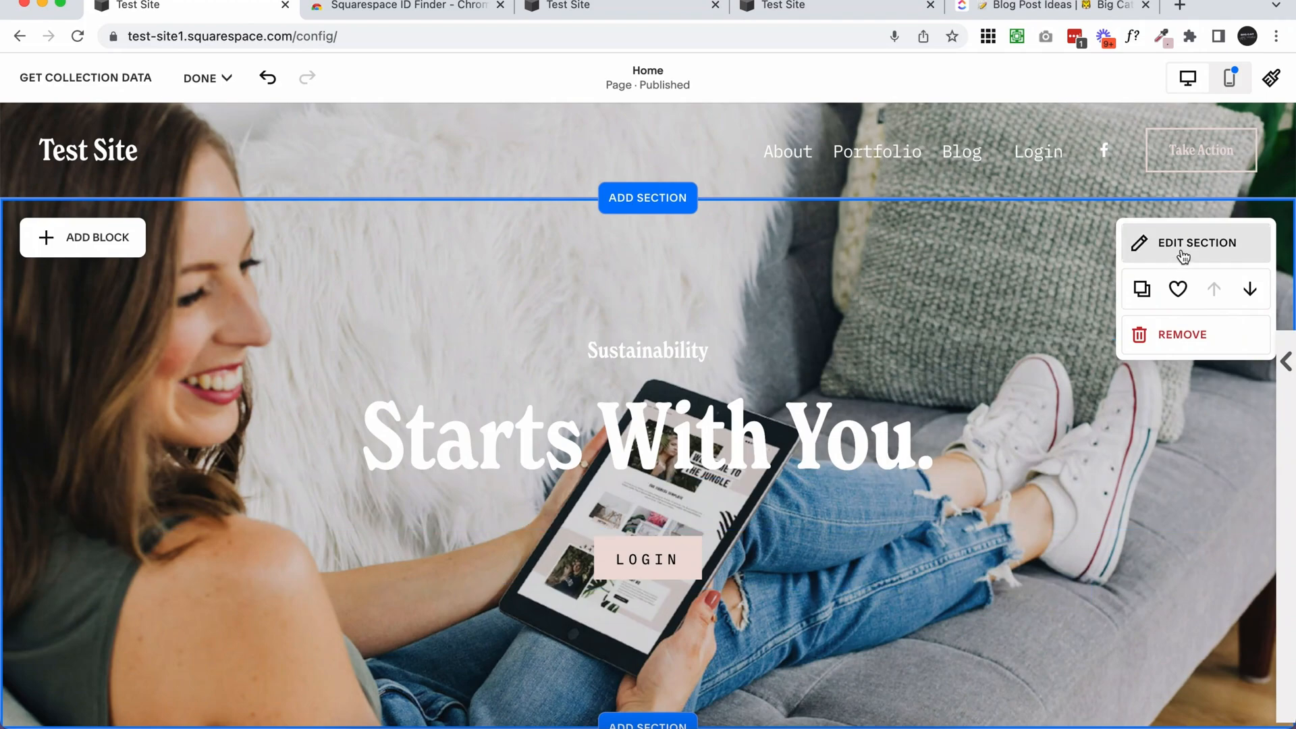
Check the hero section's edit options, then switch to the second Test Site
{"action": "left_click", "coordinate": [1194, 241]}
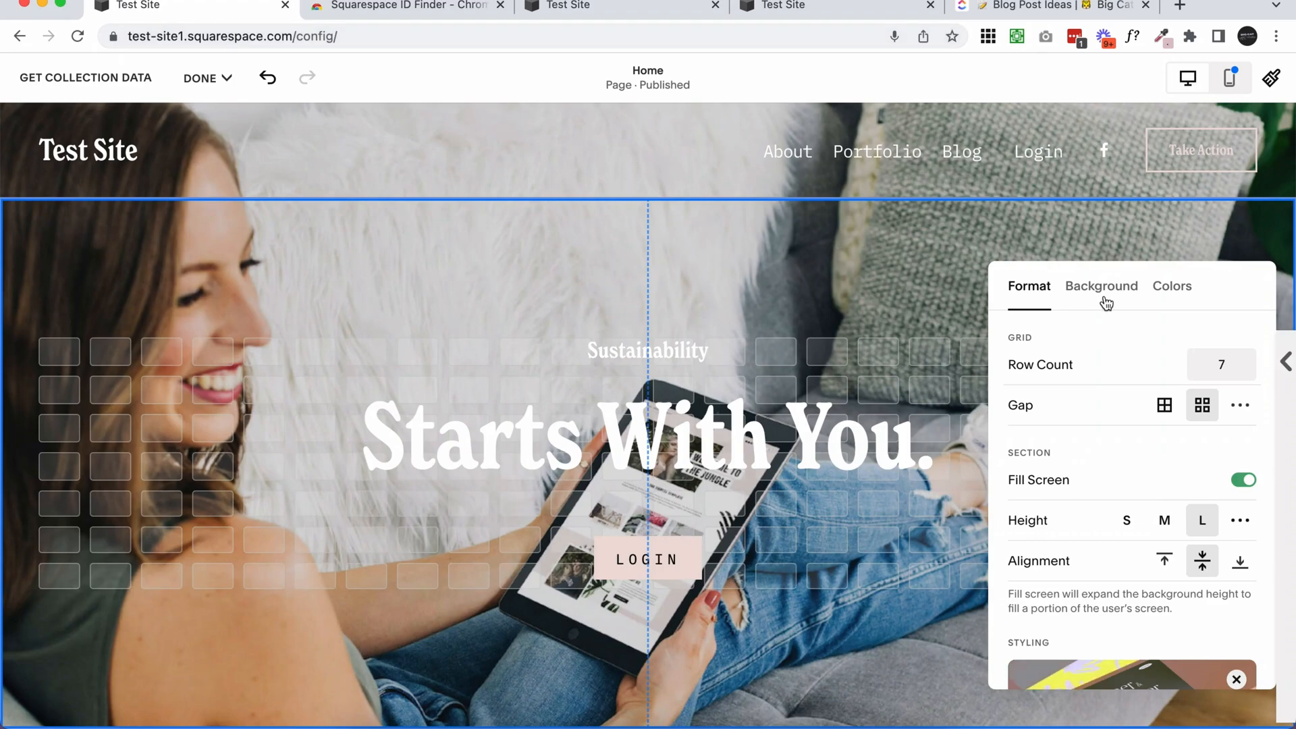
{"action": "mouse_move", "coordinate": [1169, 256]}
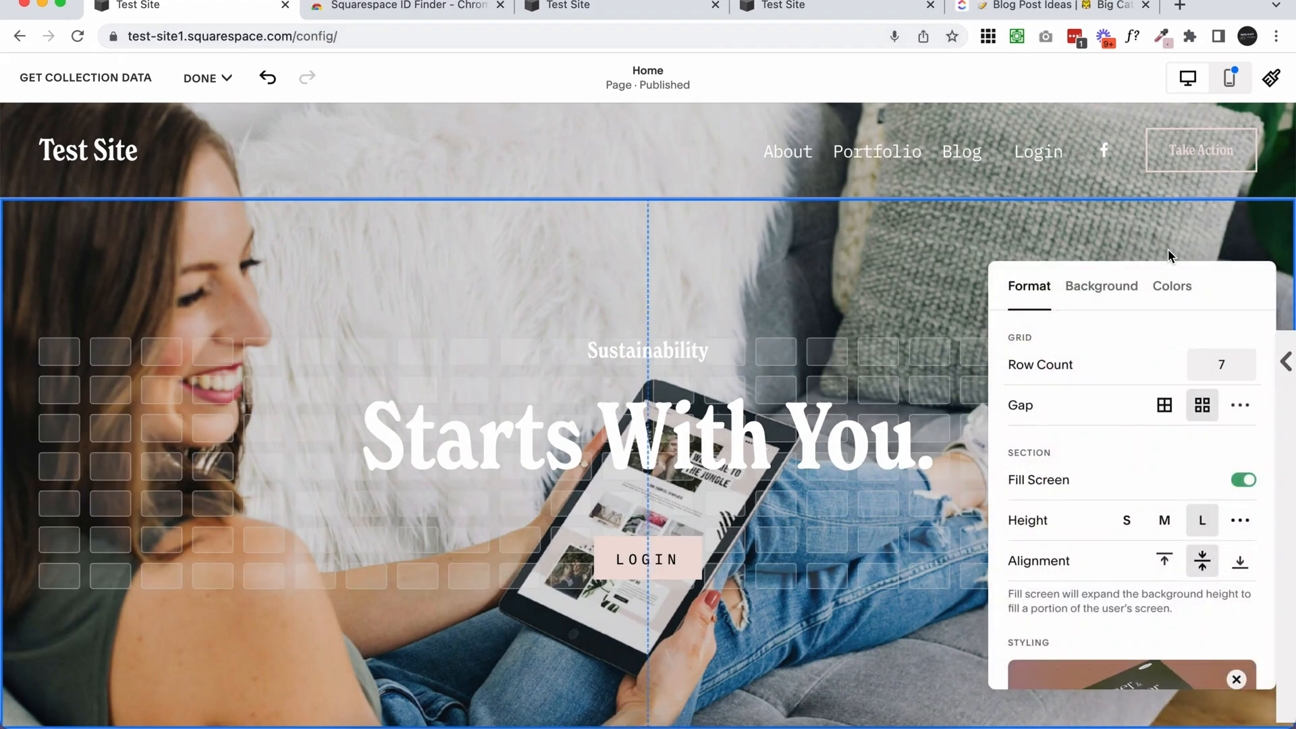
{"action": "left_click", "coordinate": [1102, 286]}
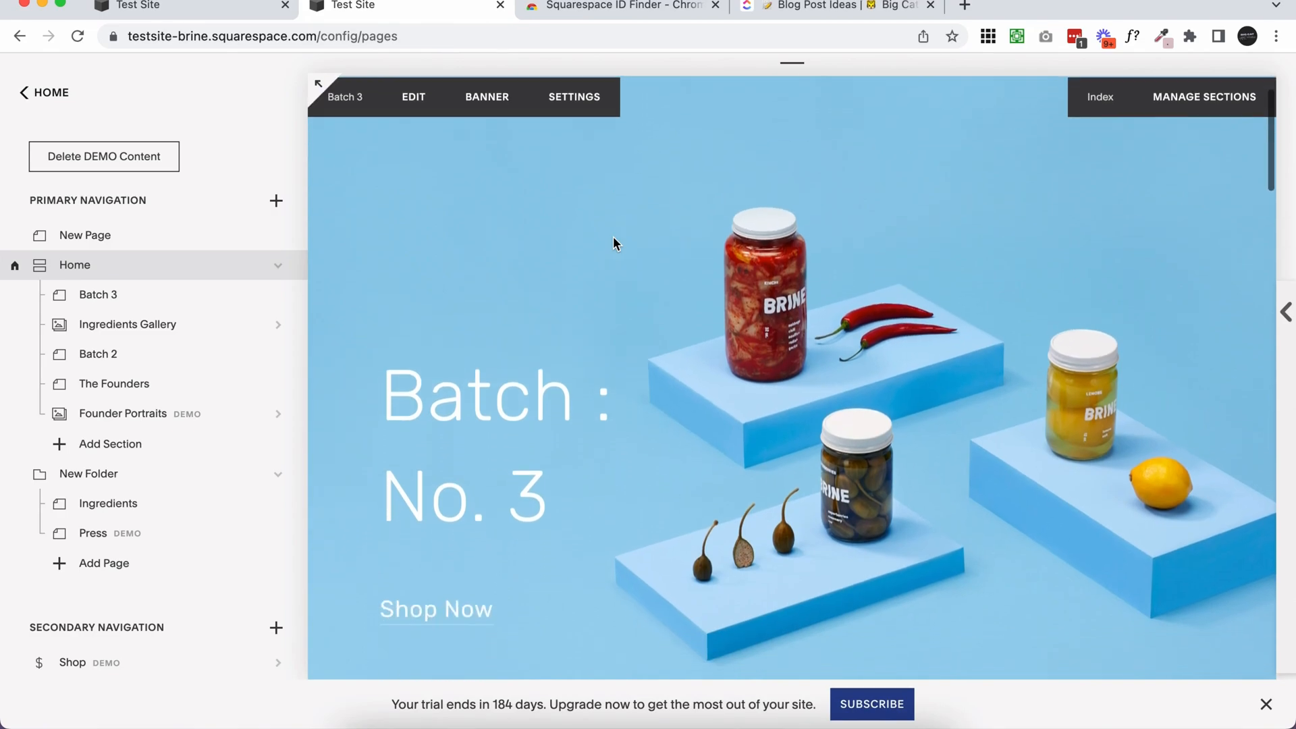
Select the Batch 3 banner and open its Page Settings Media featured image
{"action": "scroll", "scroll_direction": "down", "scroll_amount": 3}
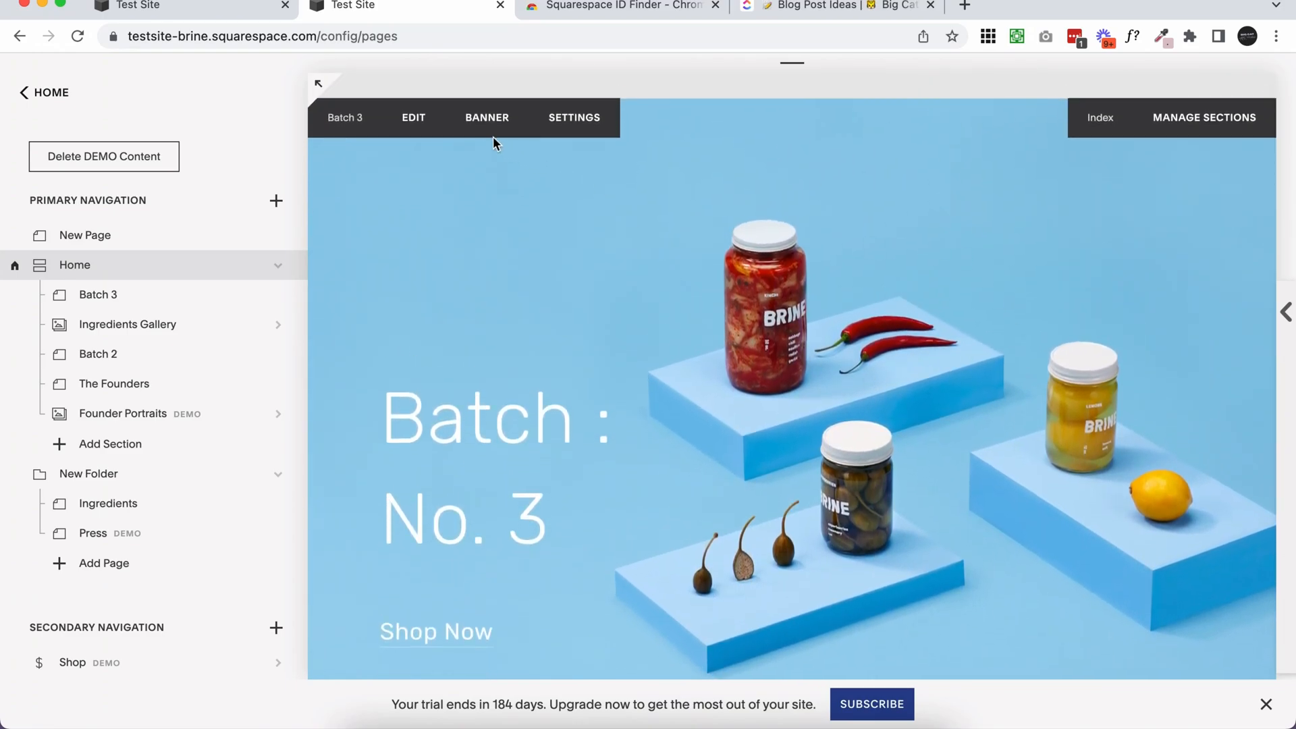
{"action": "left_click", "coordinate": [487, 118]}
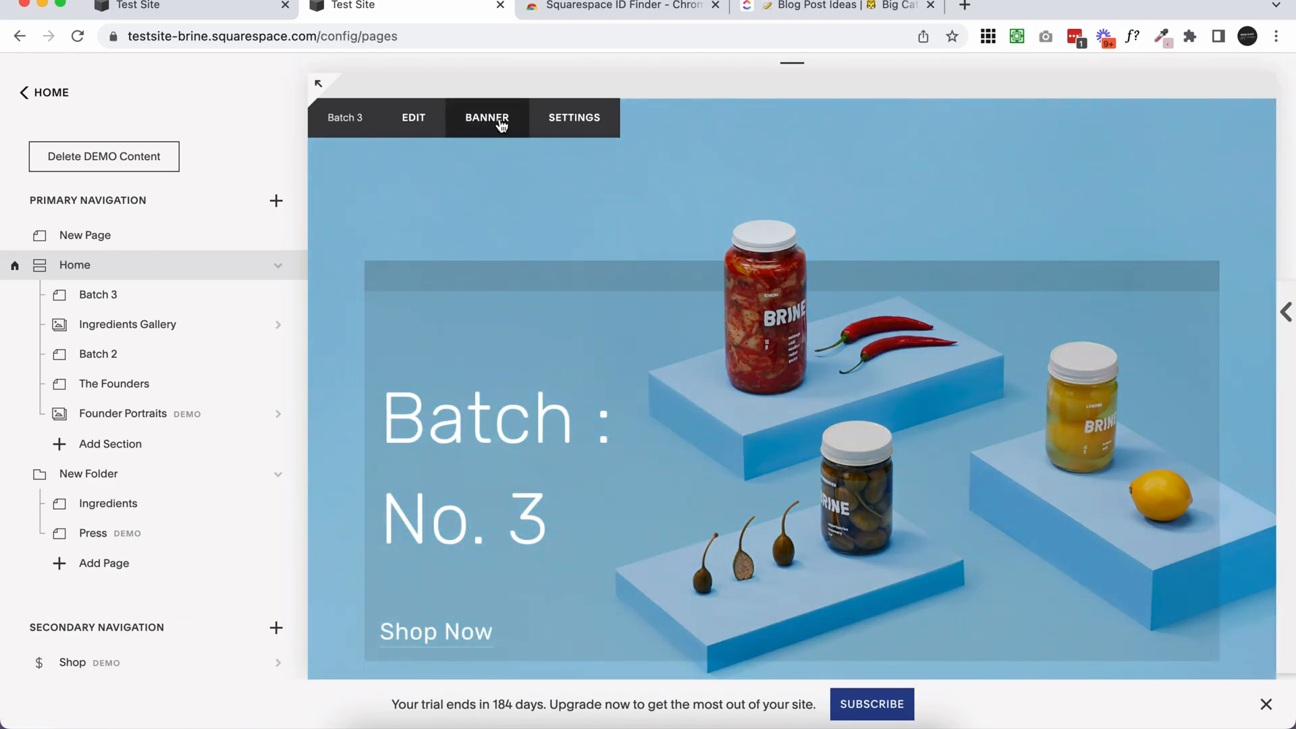
{"action": "left_click", "coordinate": [573, 118]}
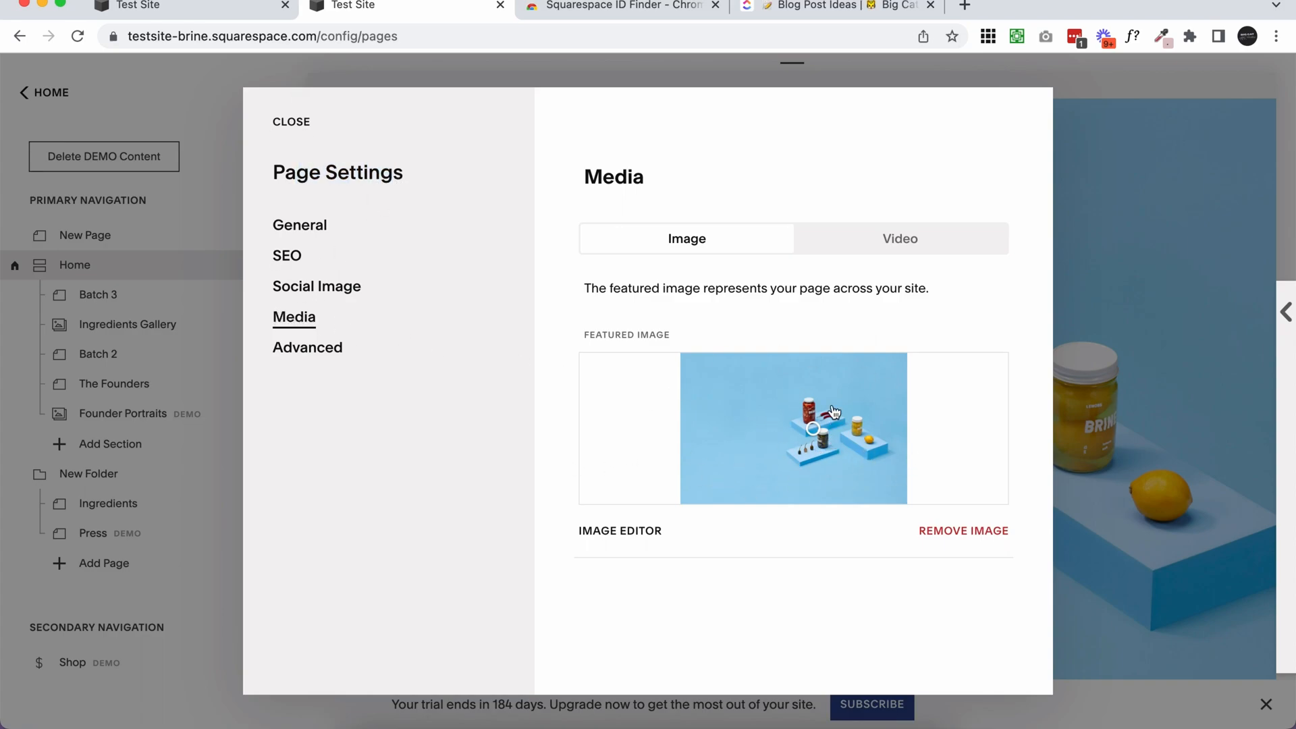
{"action": "mouse_move", "coordinate": [863, 483]}
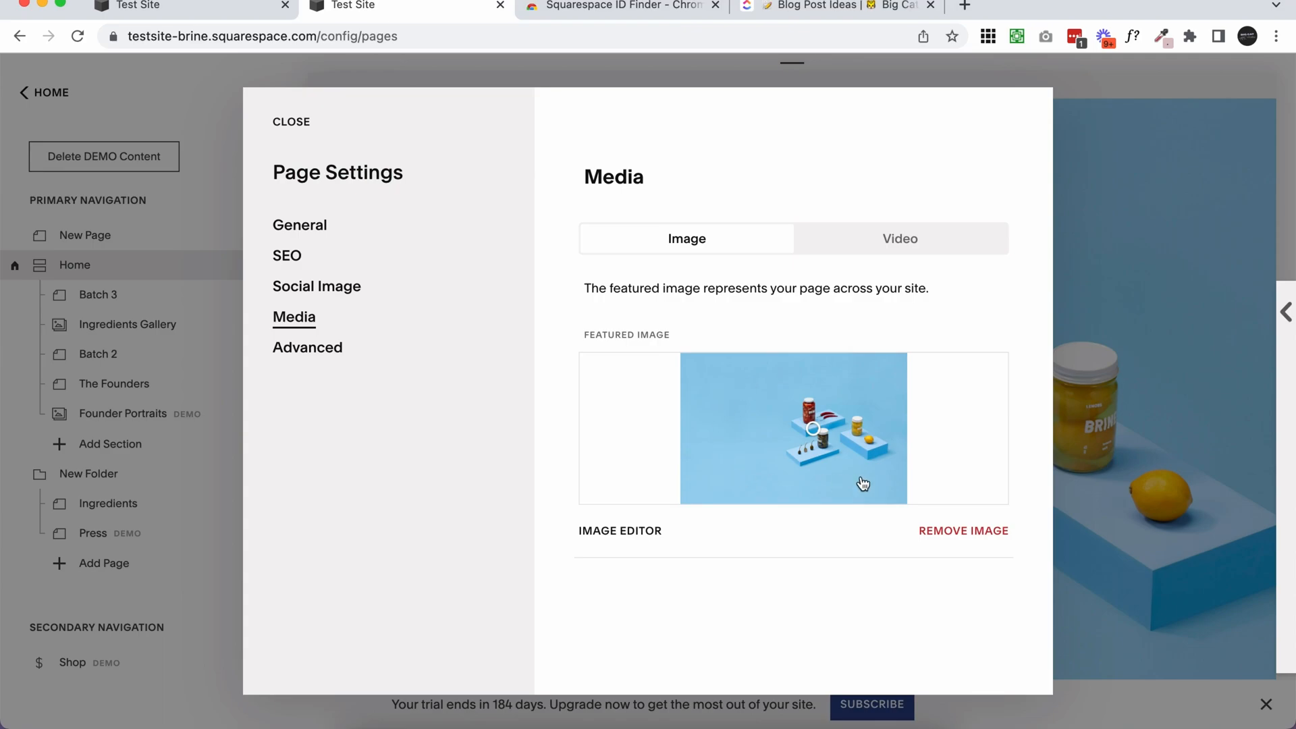
{"action": "mouse_move", "coordinate": [815, 438]}
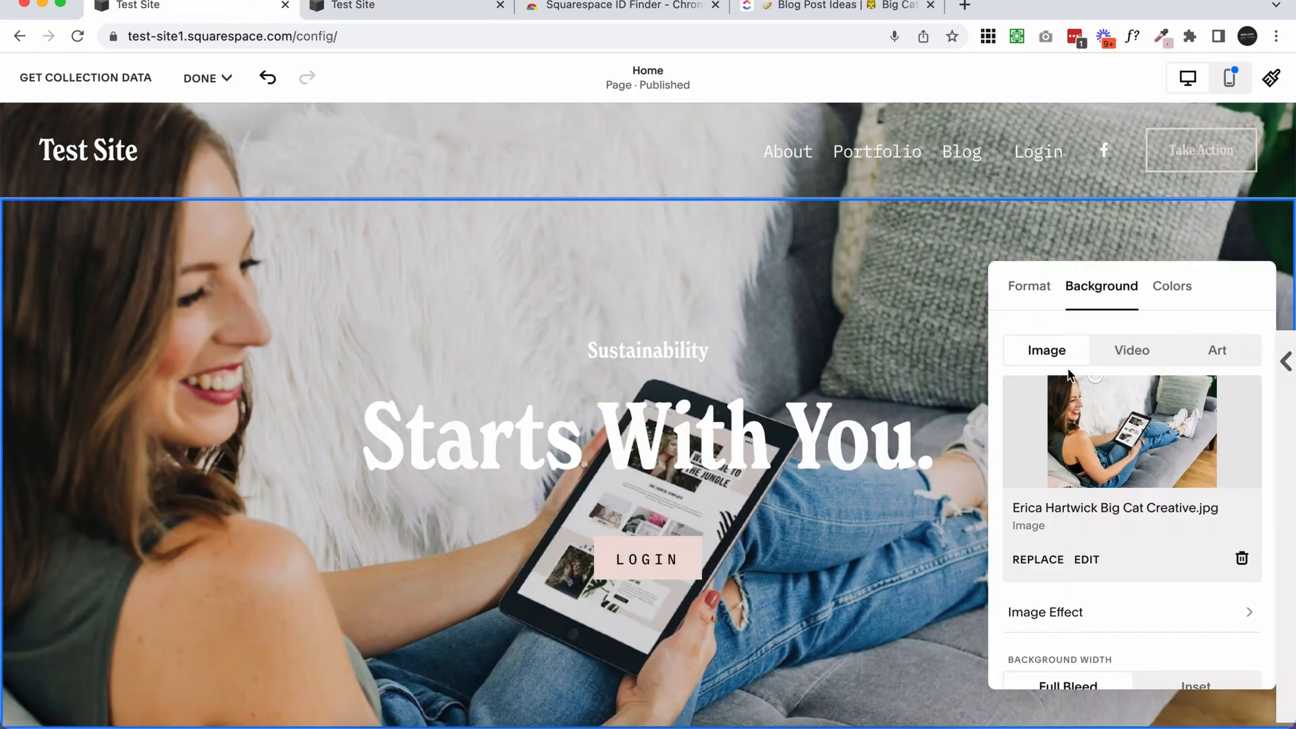
{"action": "mouse_move", "coordinate": [1106, 387]}
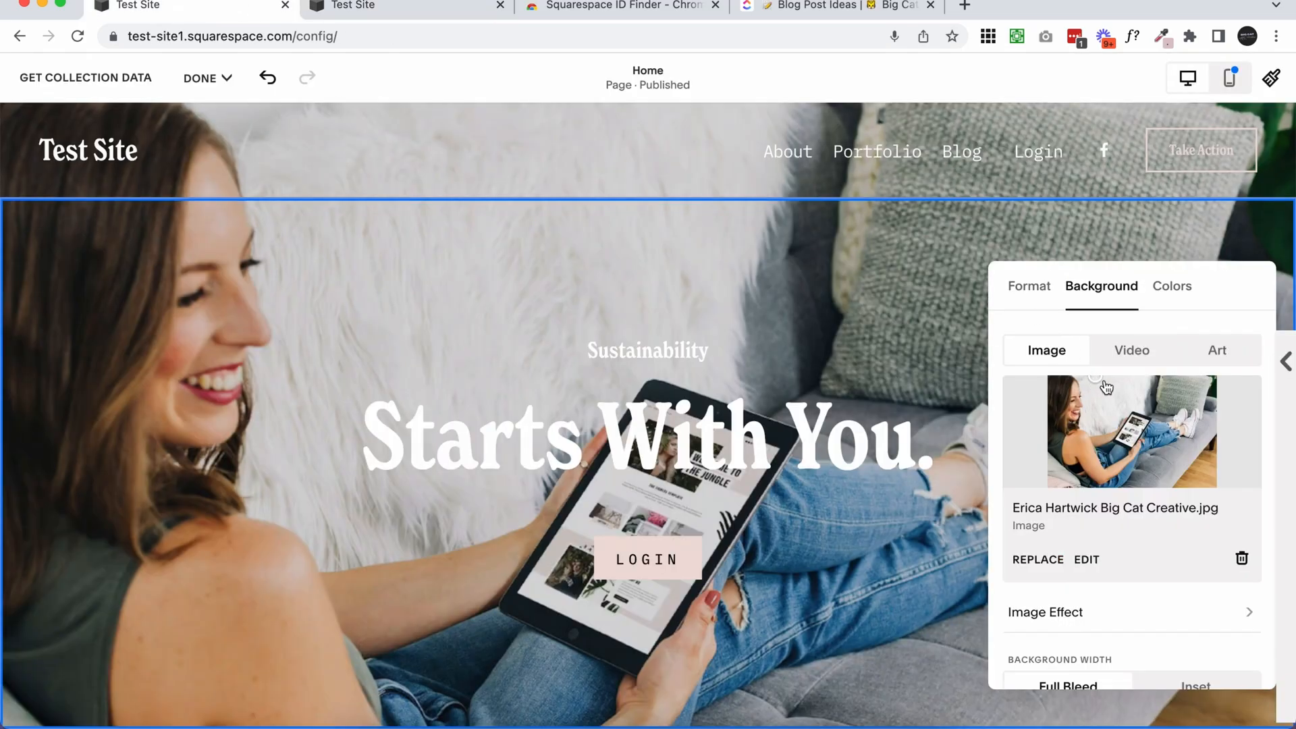
{"action": "mouse_move", "coordinate": [792, 342]}
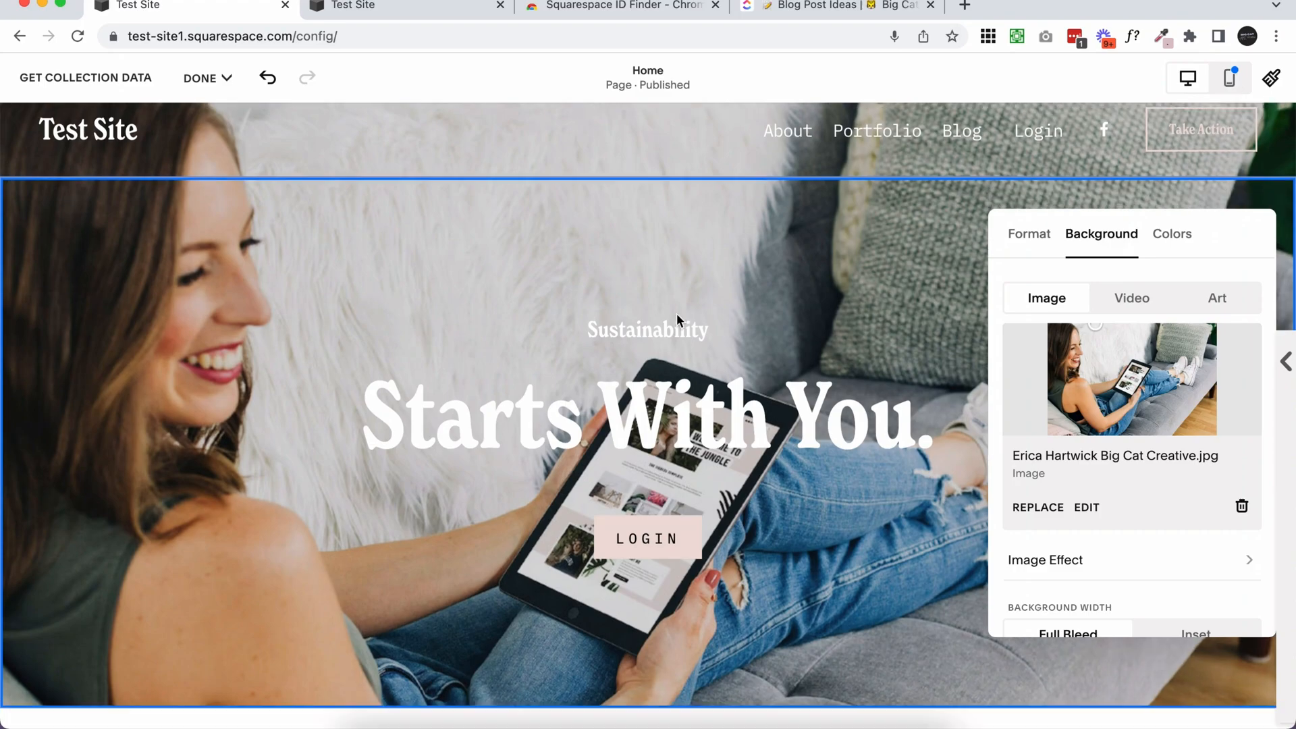
Toggle the first site's editor to Mobile View
{"action": "left_click", "coordinate": [1230, 77]}
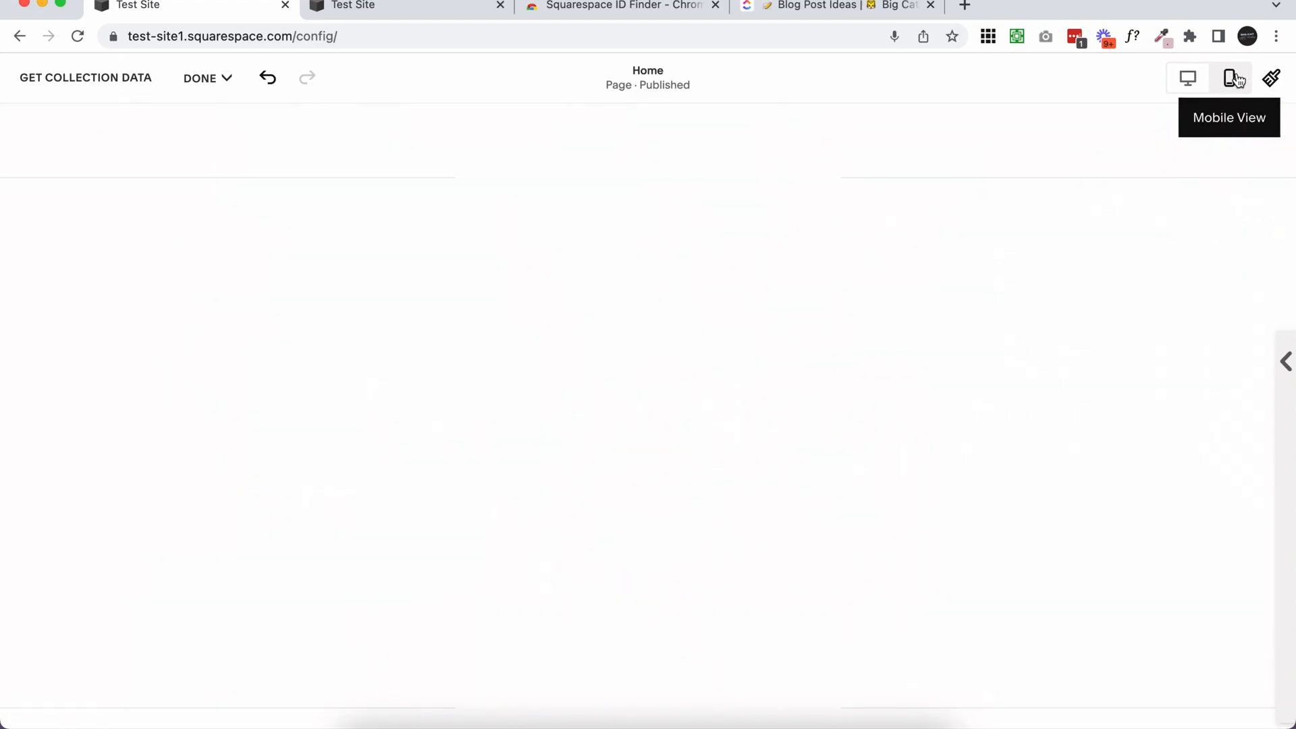
Select the hero section in mobile layout and view its Background image settings
{"action": "left_click", "coordinate": [1228, 78]}
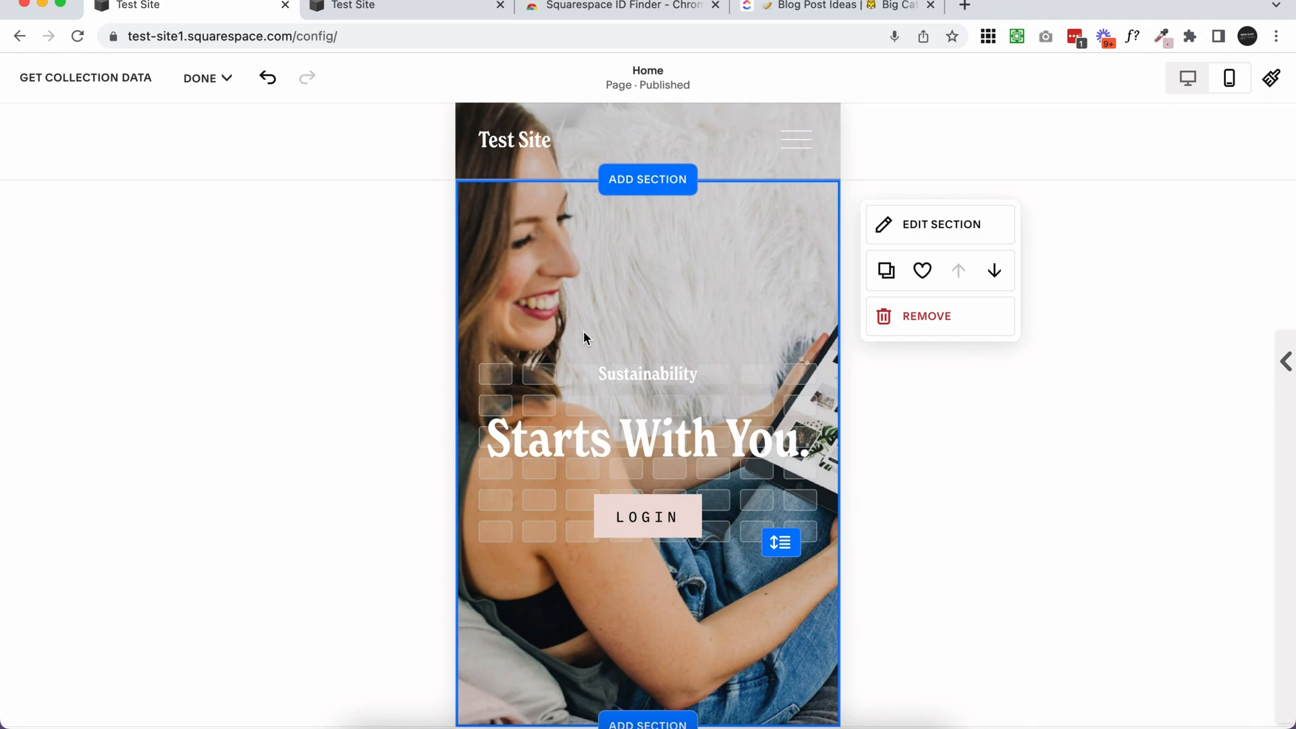
{"action": "mouse_move", "coordinate": [888, 231]}
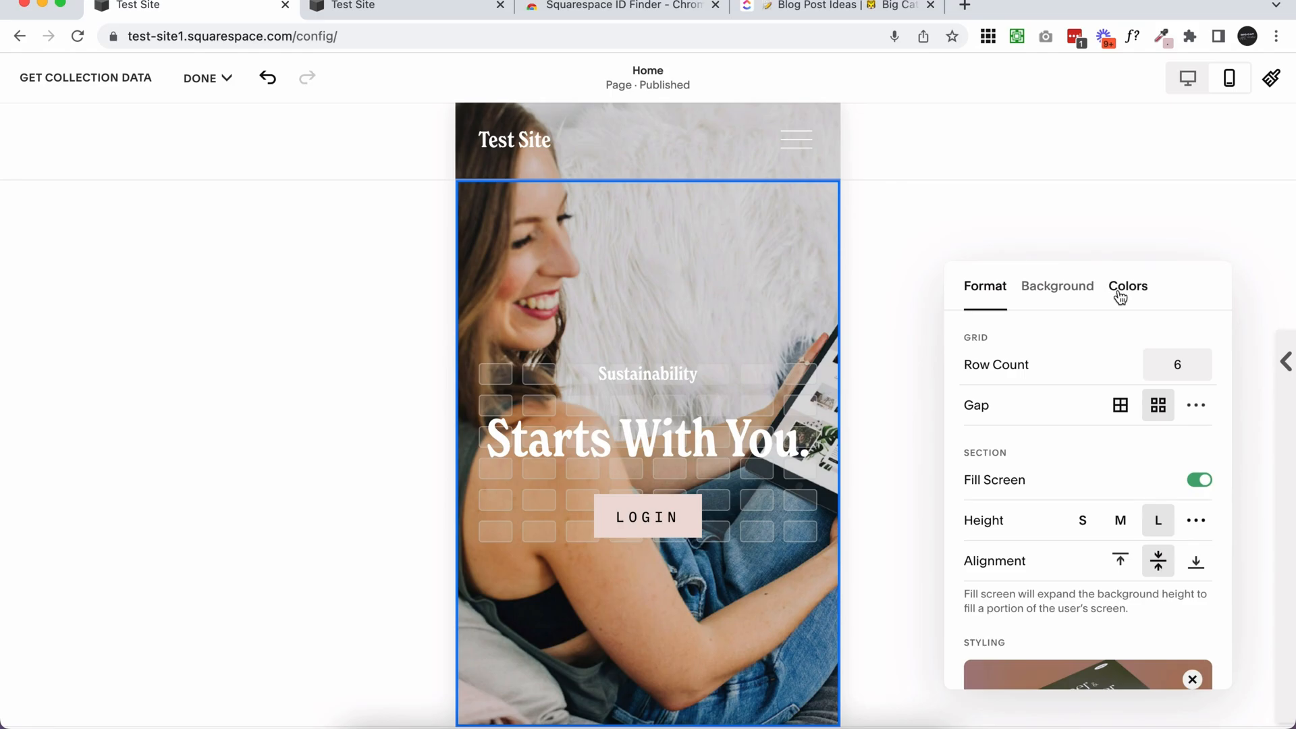
{"action": "mouse_move", "coordinate": [1120, 299]}
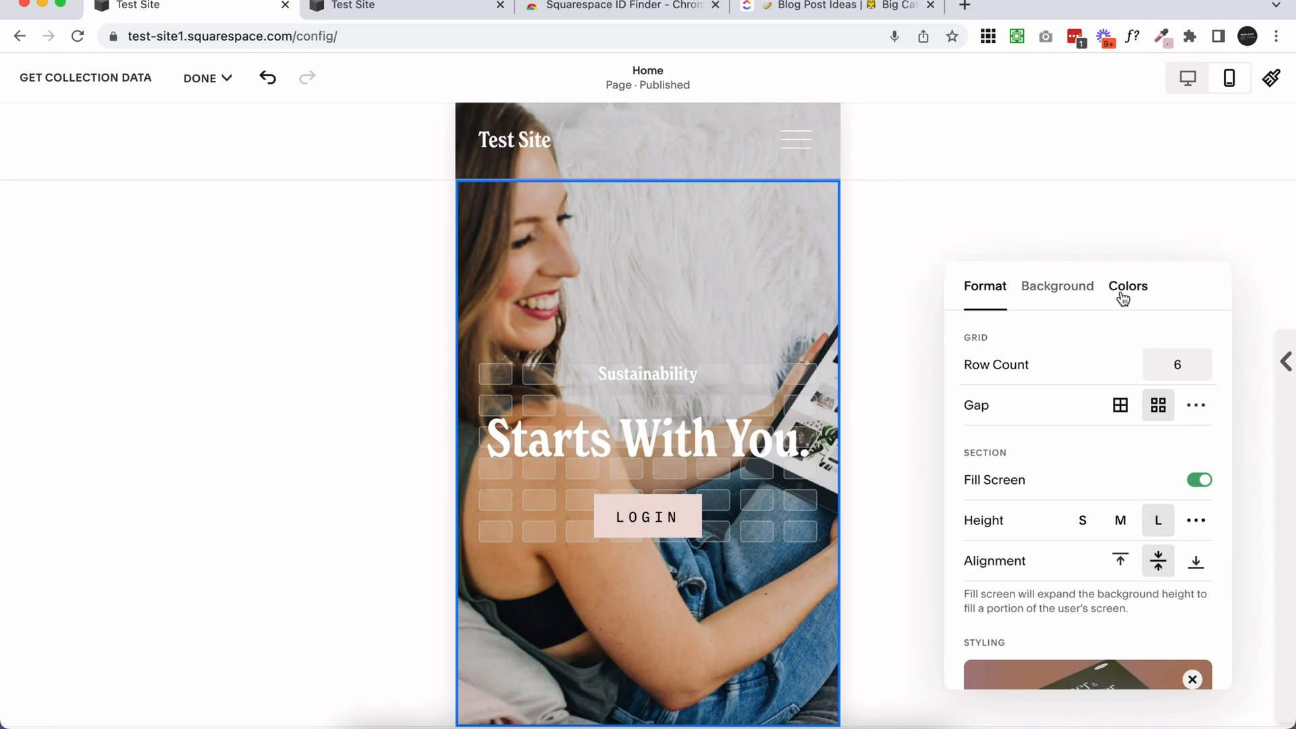
{"action": "left_click", "coordinate": [1056, 286]}
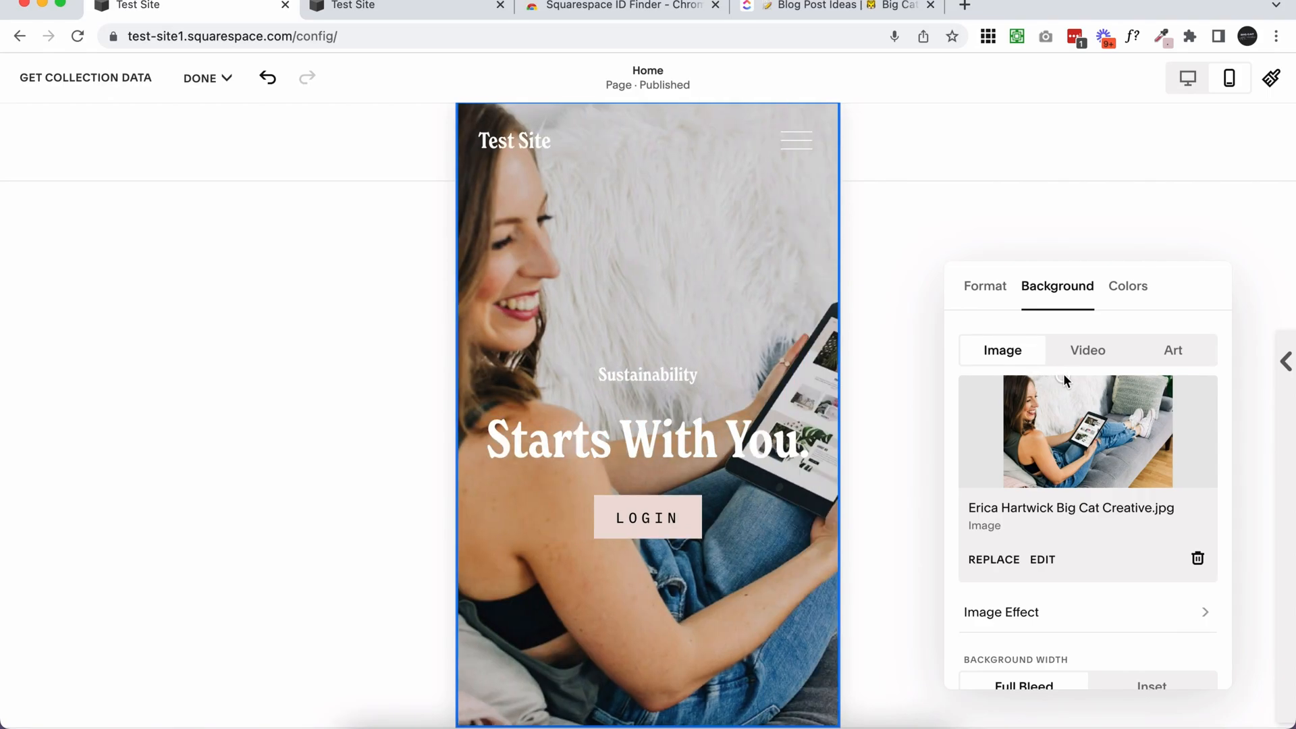
{"action": "scroll", "scroll_direction": "down", "scroll_amount": 3}
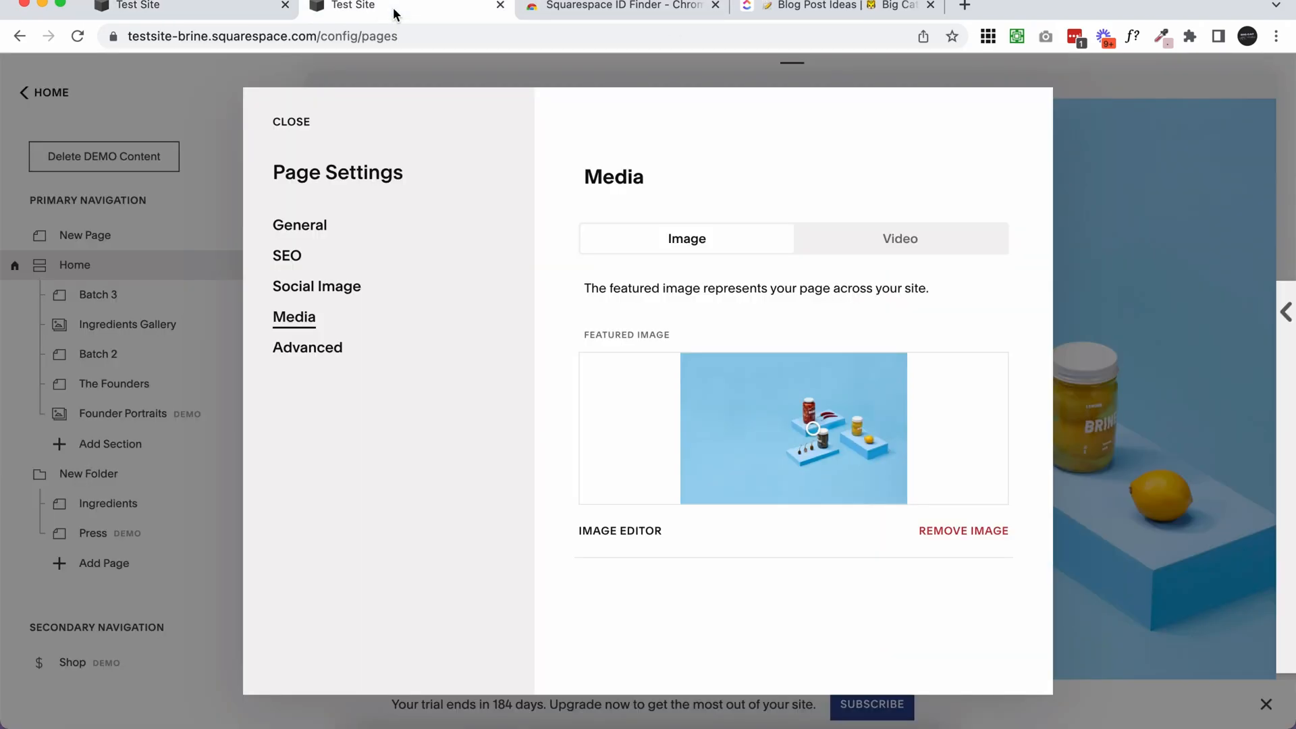
{"action": "mouse_move", "coordinate": [813, 444]}
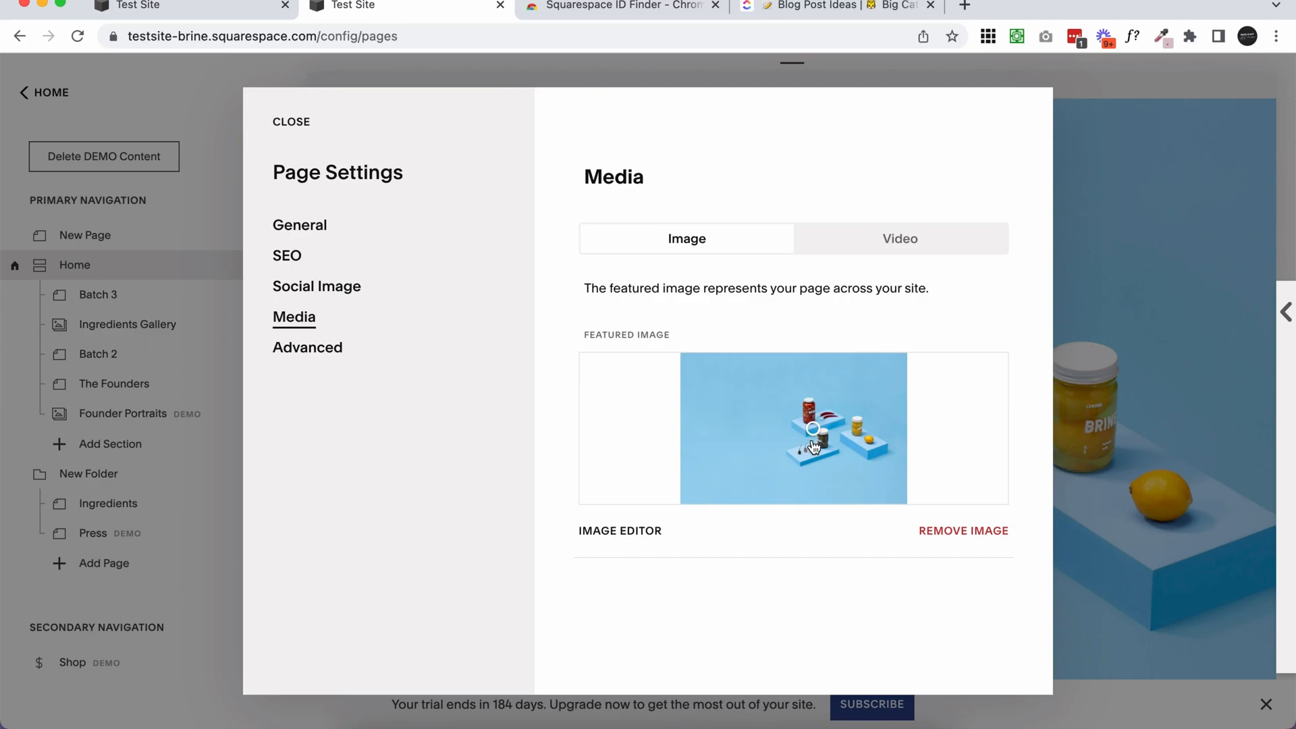
{"action": "mouse_move", "coordinate": [793, 439]}
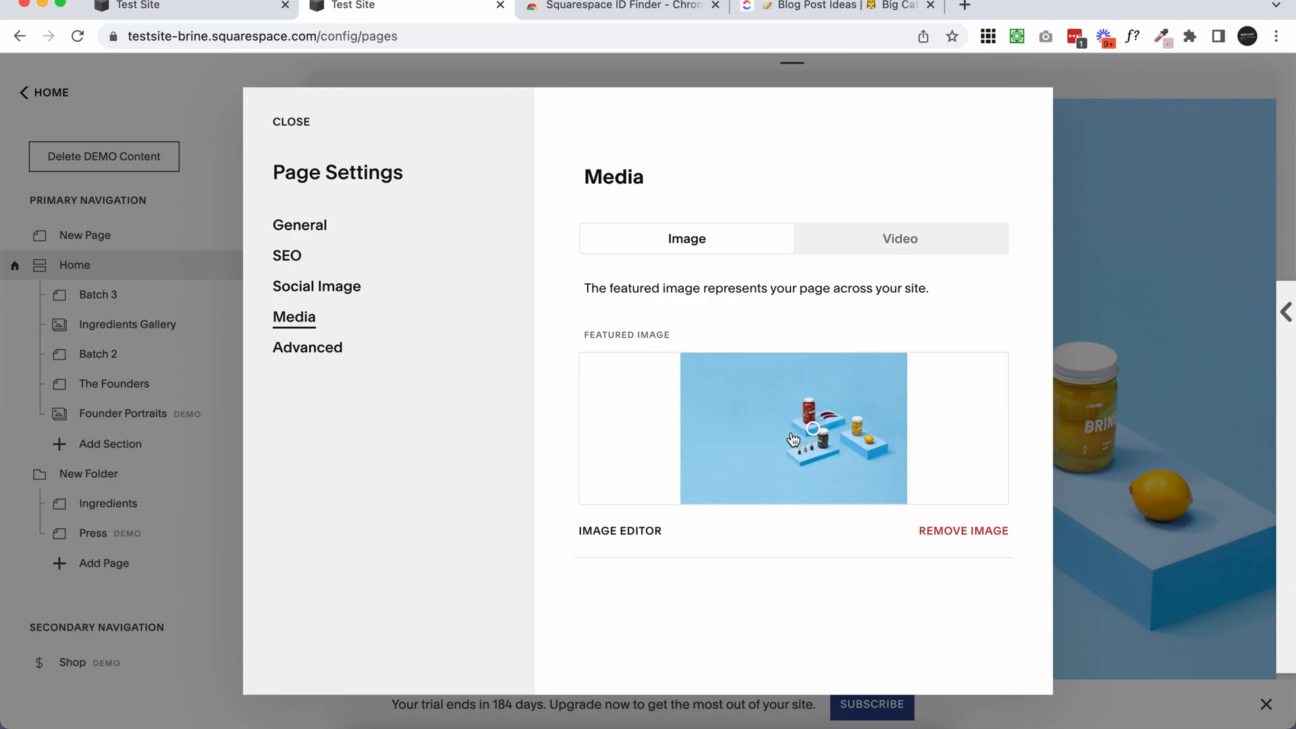
{"action": "mouse_move", "coordinate": [845, 442]}
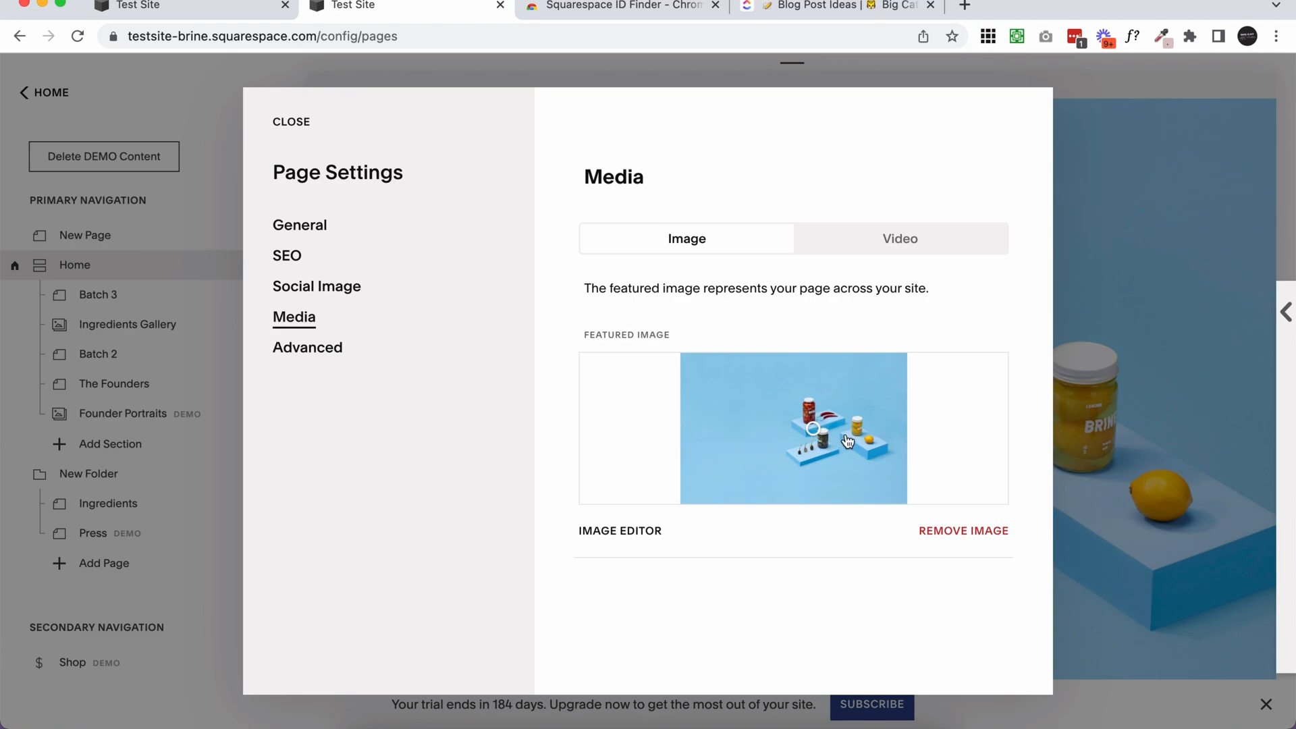
{"action": "mouse_move", "coordinate": [837, 474]}
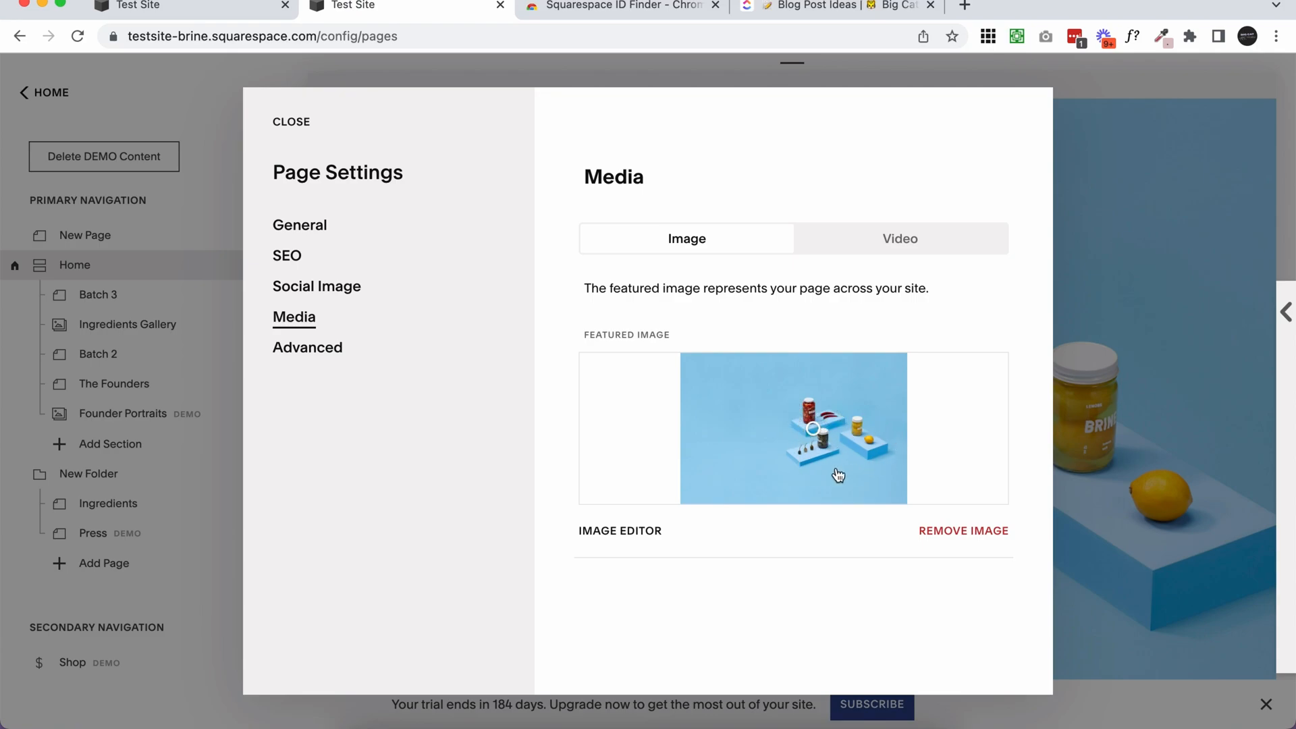
{"action": "mouse_move", "coordinate": [996, 360]}
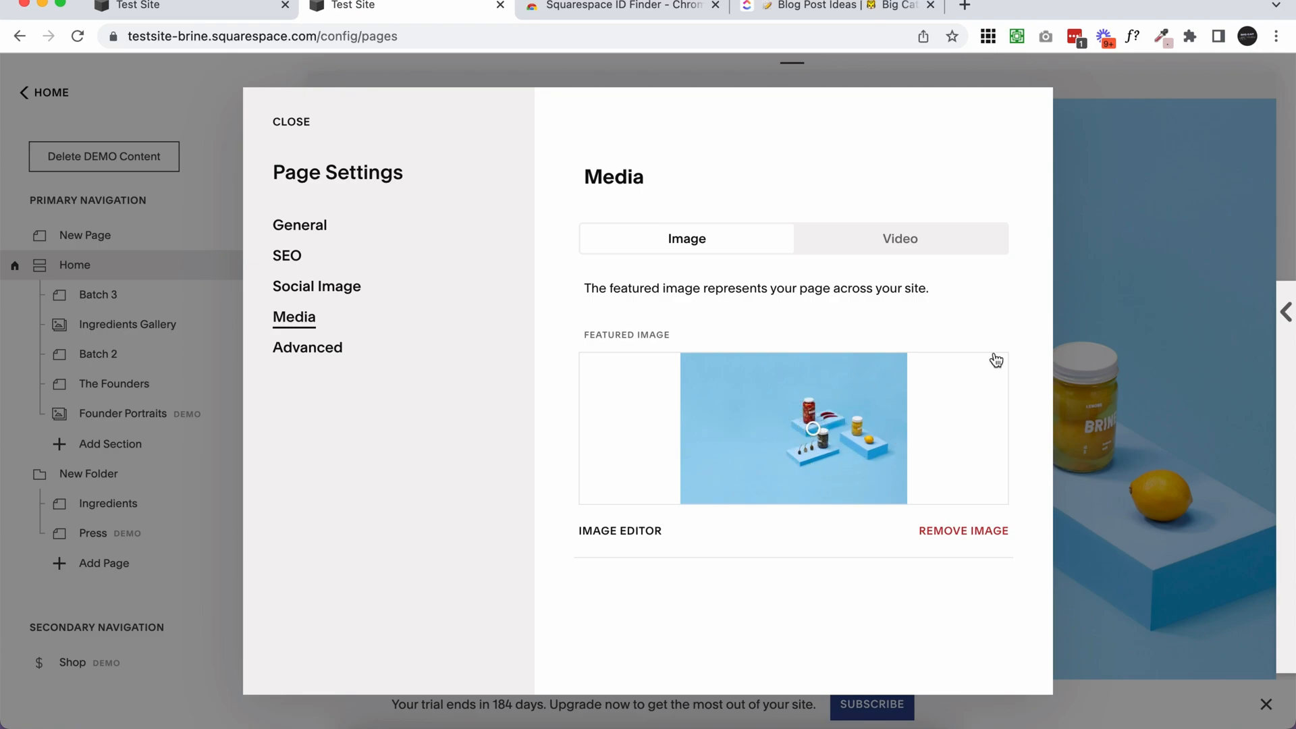
Close the Batch 3 page's featured image settings
{"action": "left_click", "coordinate": [291, 122]}
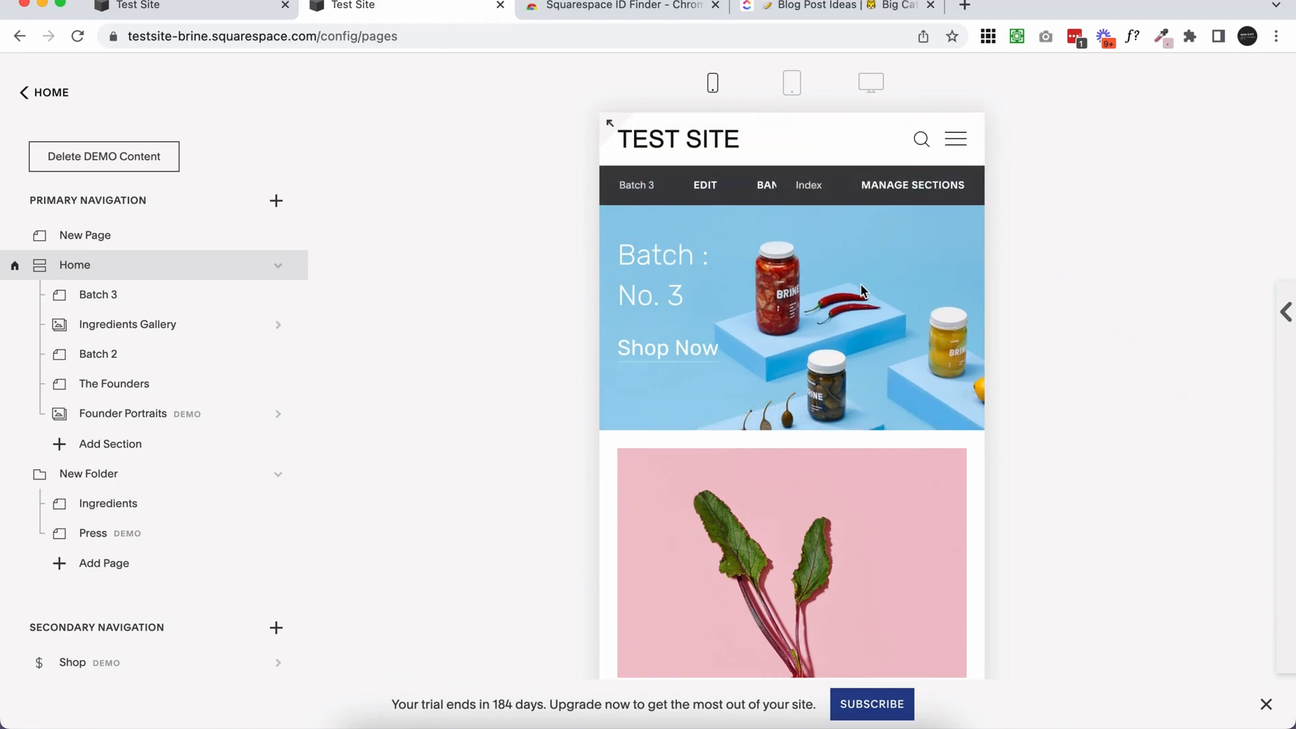
{"action": "mouse_move", "coordinate": [845, 302]}
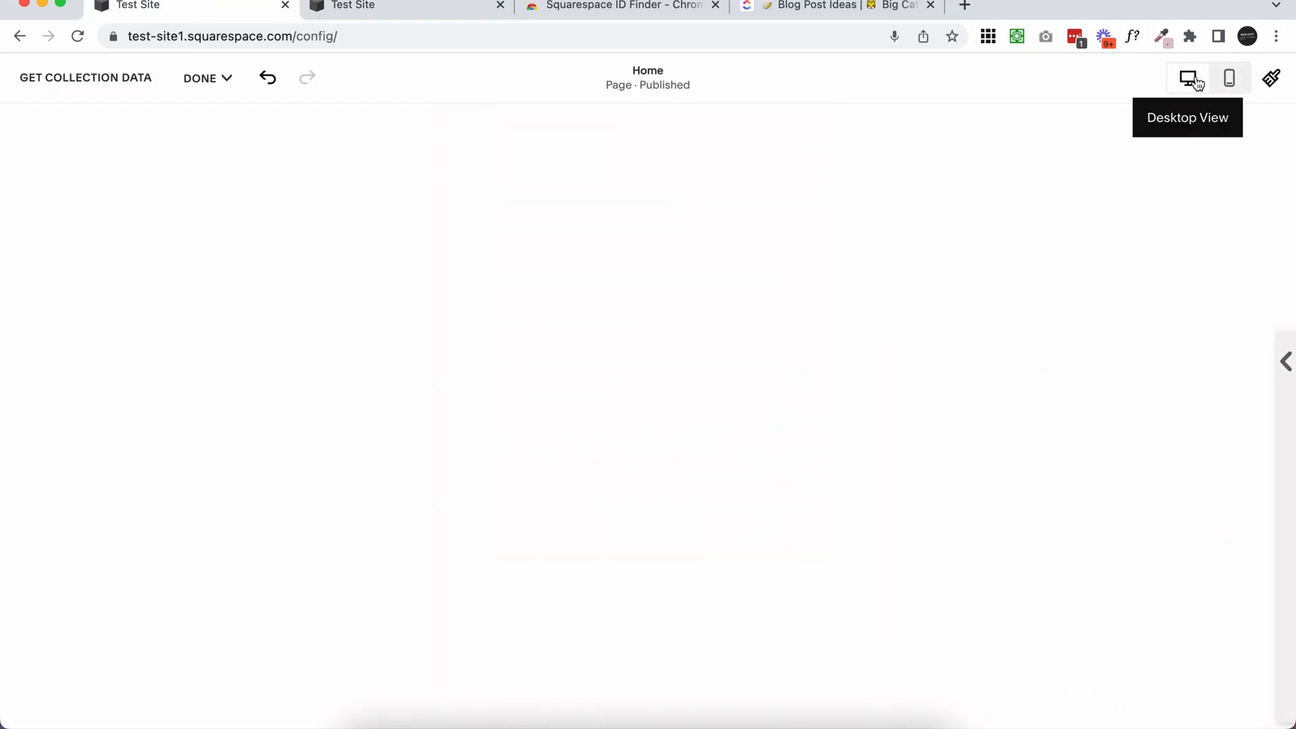
Return to desktop layout, save and exit the editor, then show the Pages list
{"action": "left_click", "coordinate": [1186, 79]}
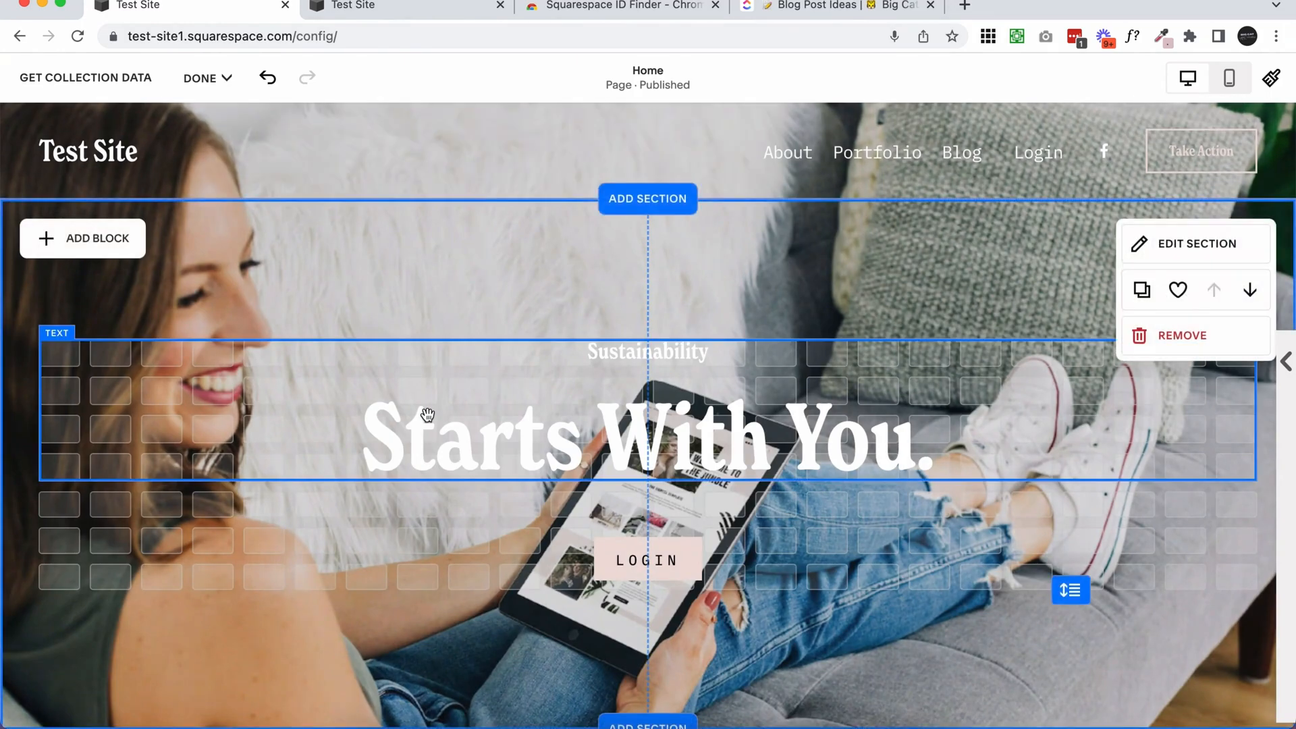
{"action": "left_click", "coordinate": [201, 78]}
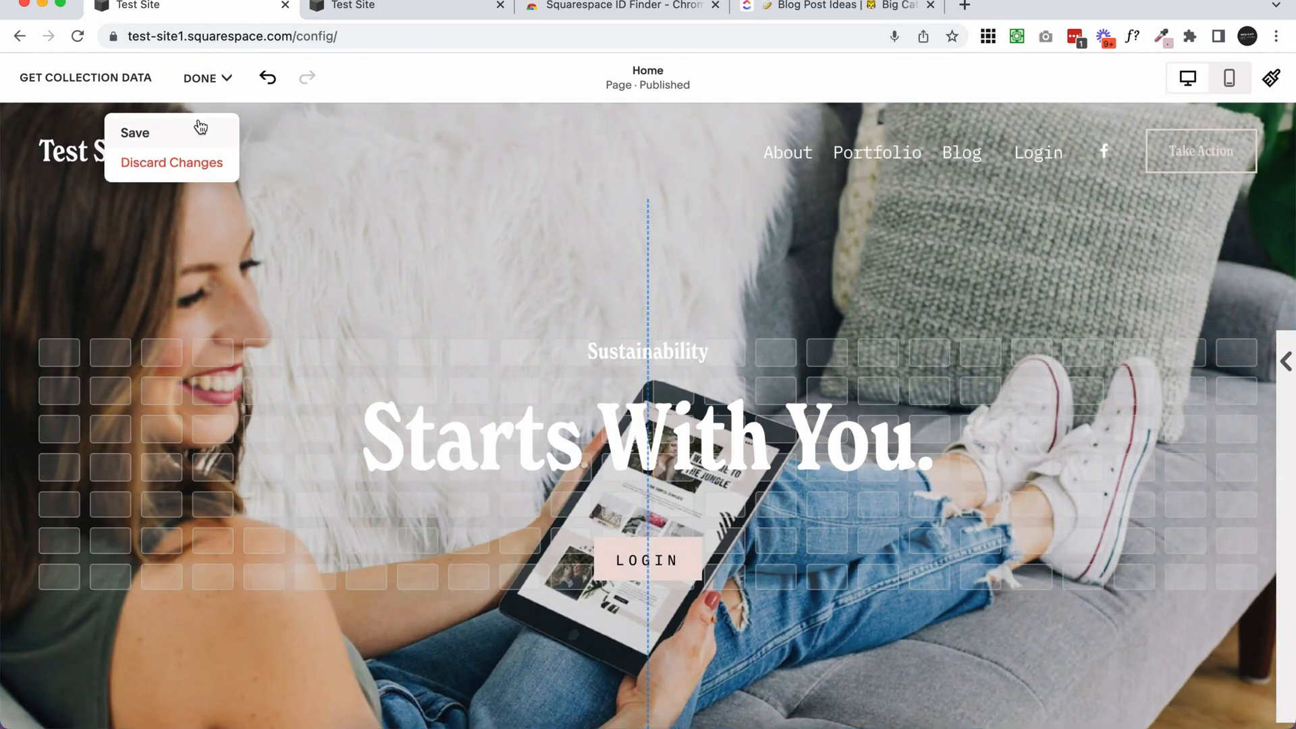
{"action": "left_click", "coordinate": [135, 133]}
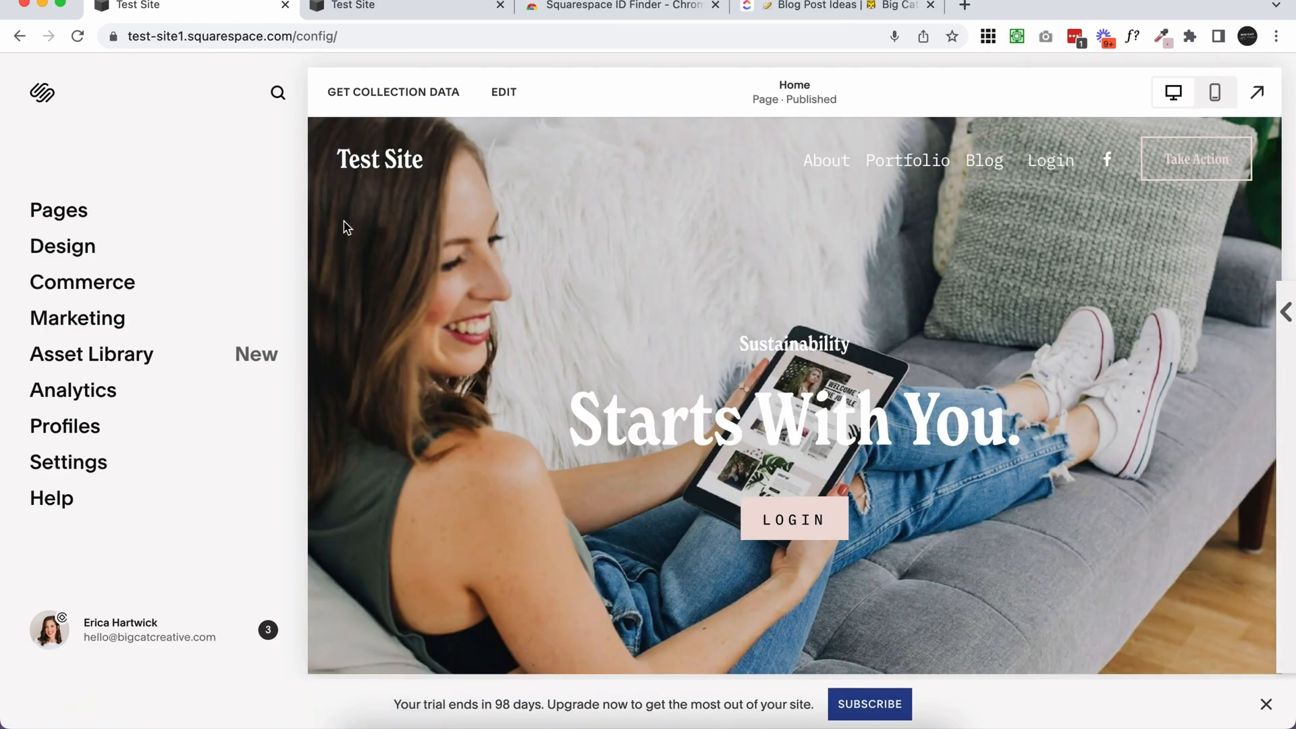
{"action": "mouse_move", "coordinate": [58, 210]}
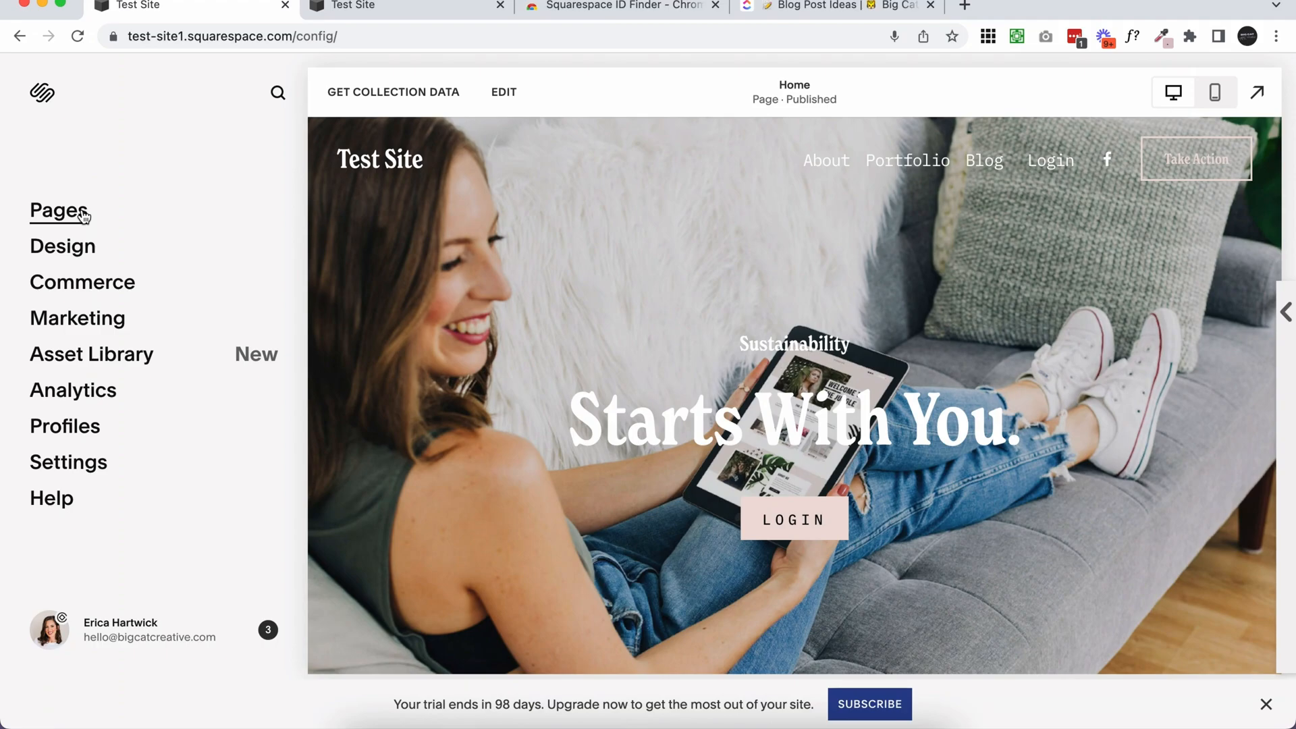
{"action": "left_click", "coordinate": [57, 211]}
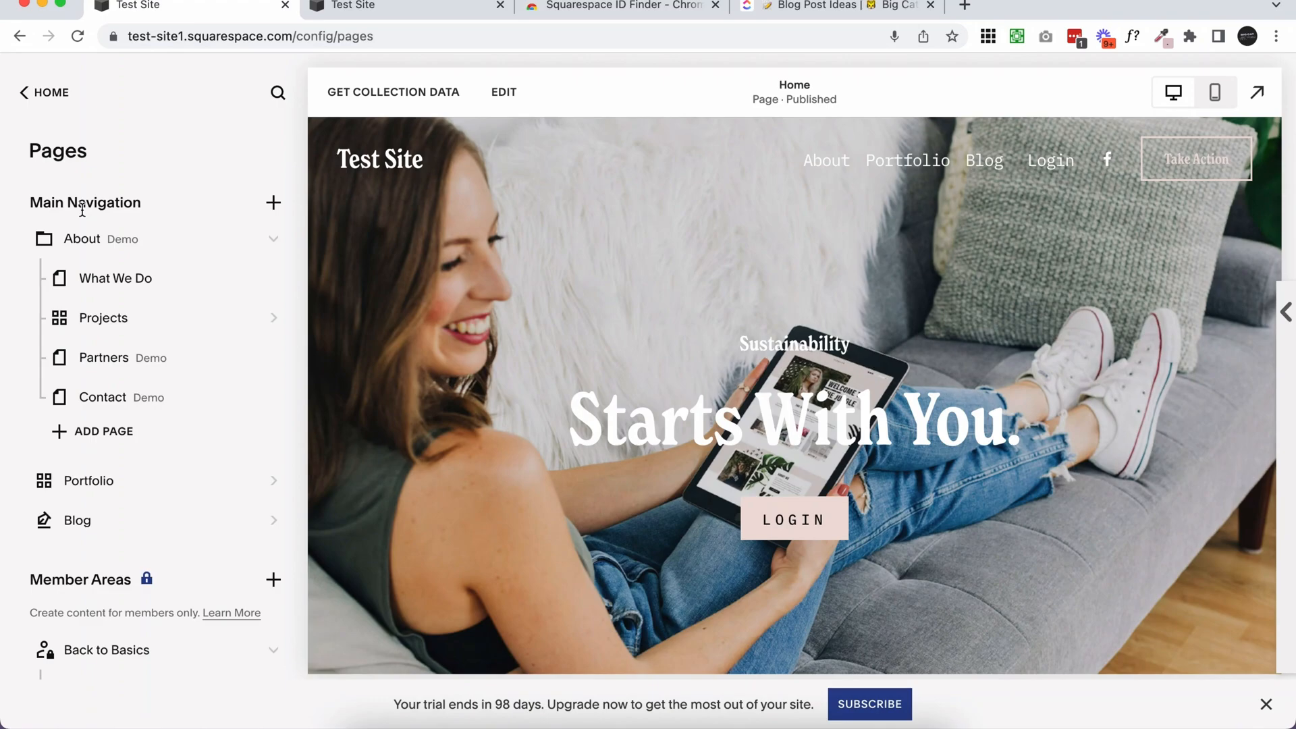
Add a Blog-layout page to Main Navigation, creating Blog 2, and show its demo posts
{"action": "left_click", "coordinate": [273, 203]}
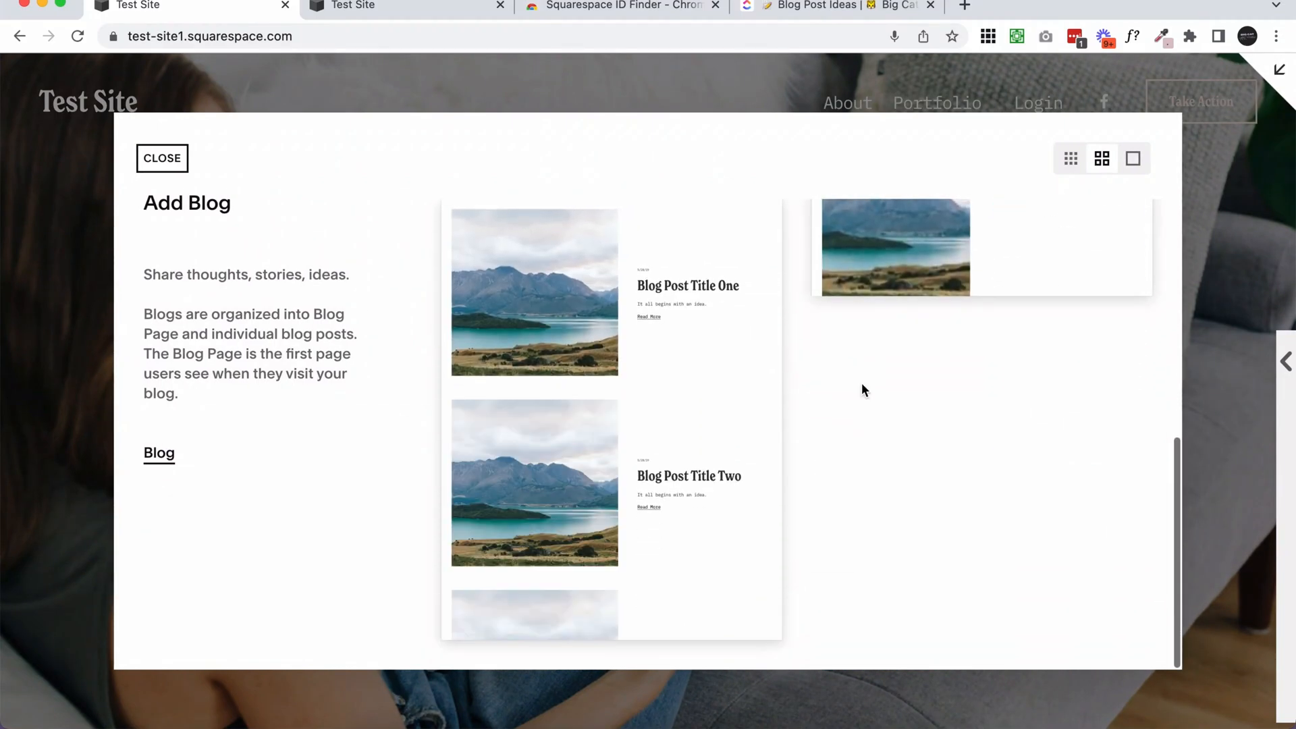
{"action": "left_click", "coordinate": [160, 158]}
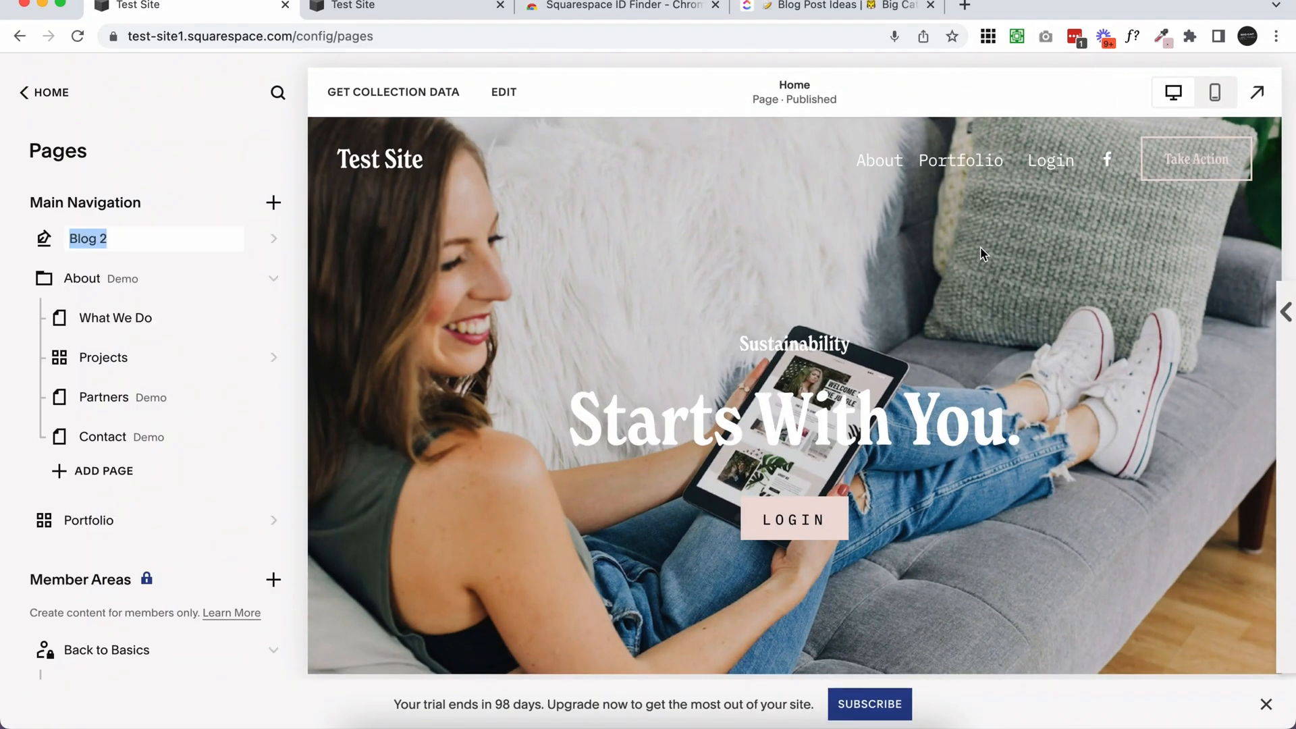
{"action": "mouse_move", "coordinate": [141, 222]}
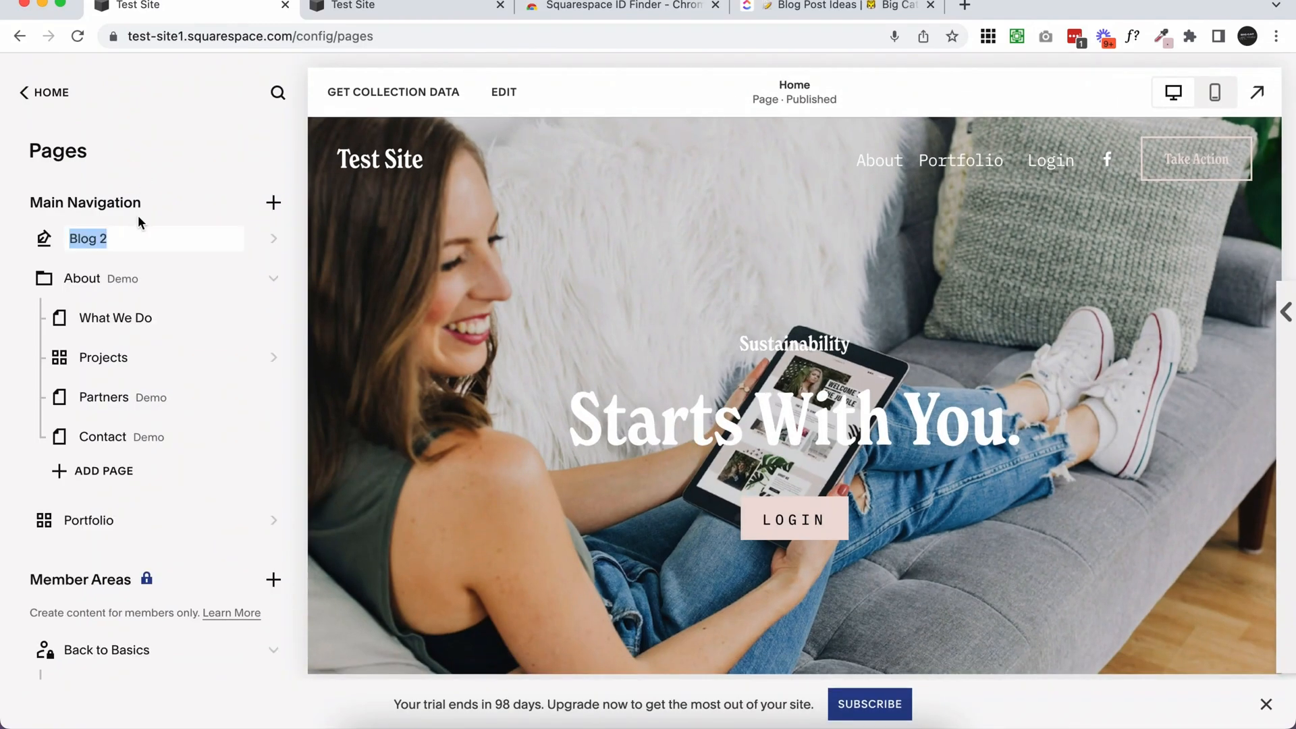
{"action": "left_click", "coordinate": [88, 238]}
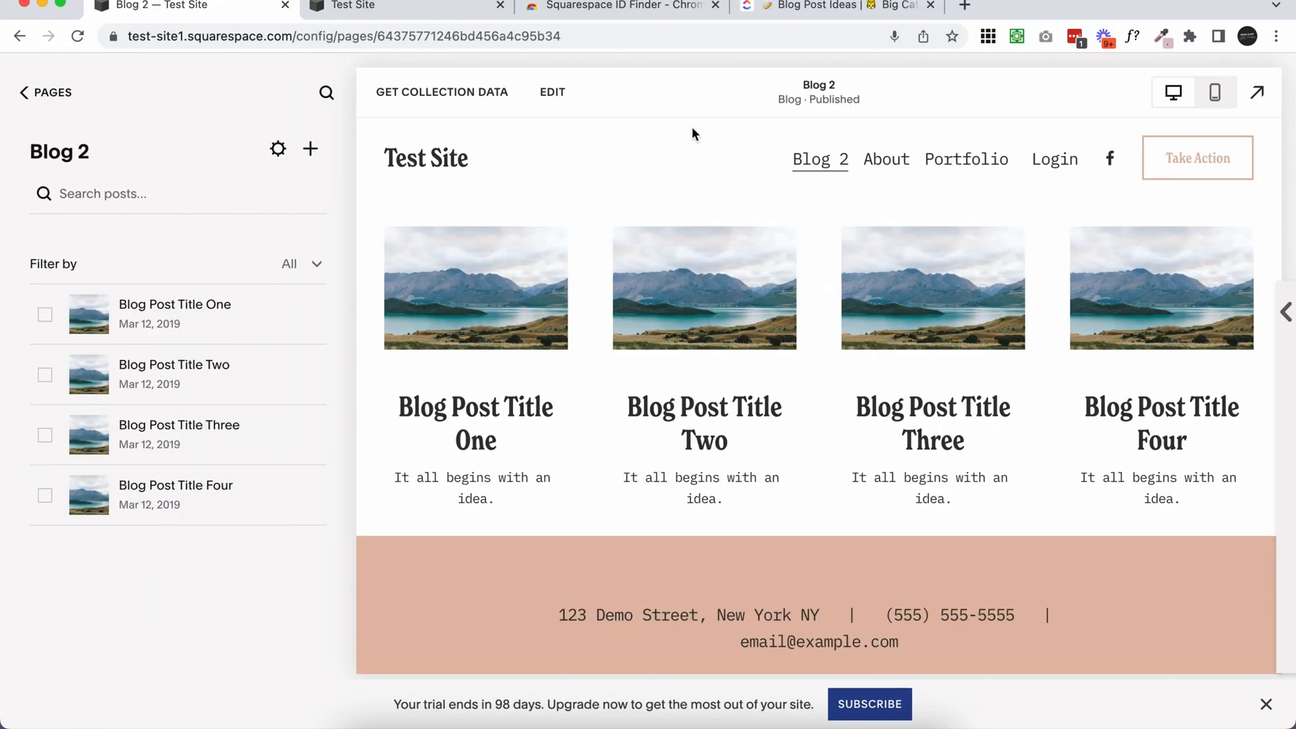
{"action": "mouse_move", "coordinate": [973, 303]}
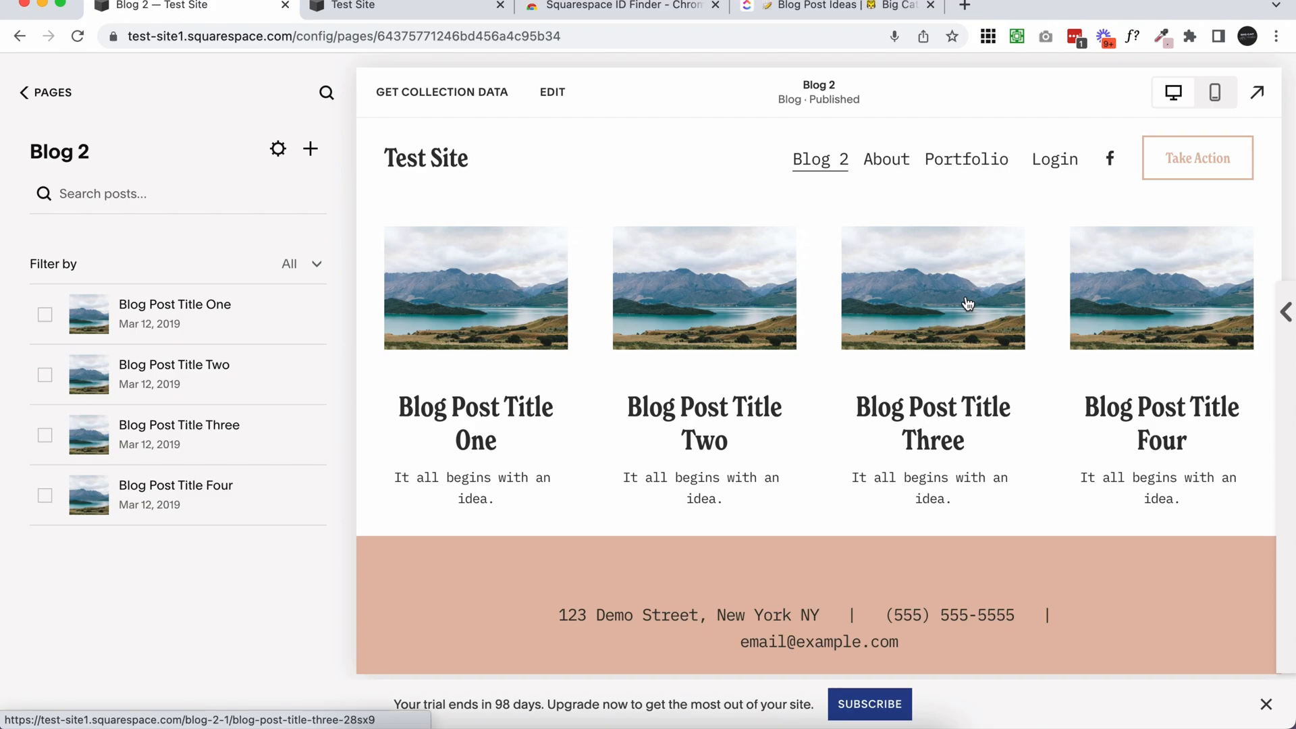
{"action": "mouse_move", "coordinate": [903, 304]}
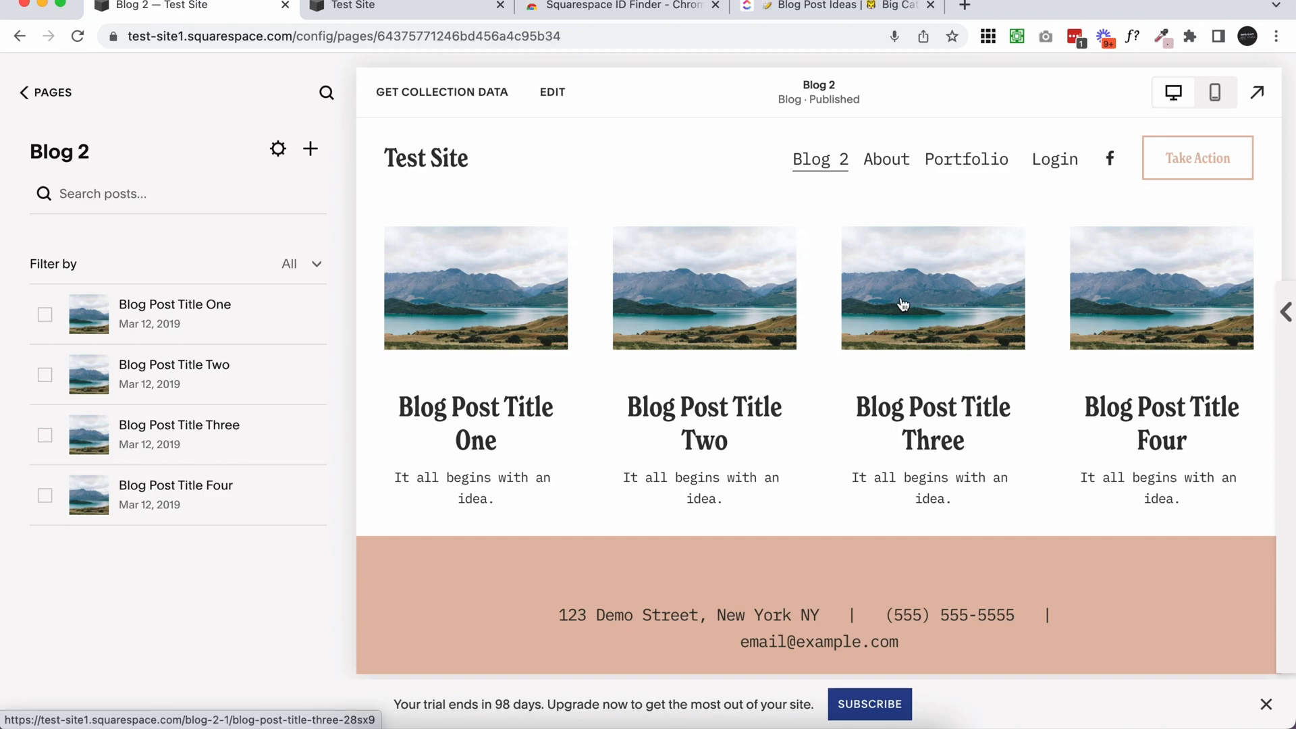
{"action": "mouse_move", "coordinate": [660, 511]}
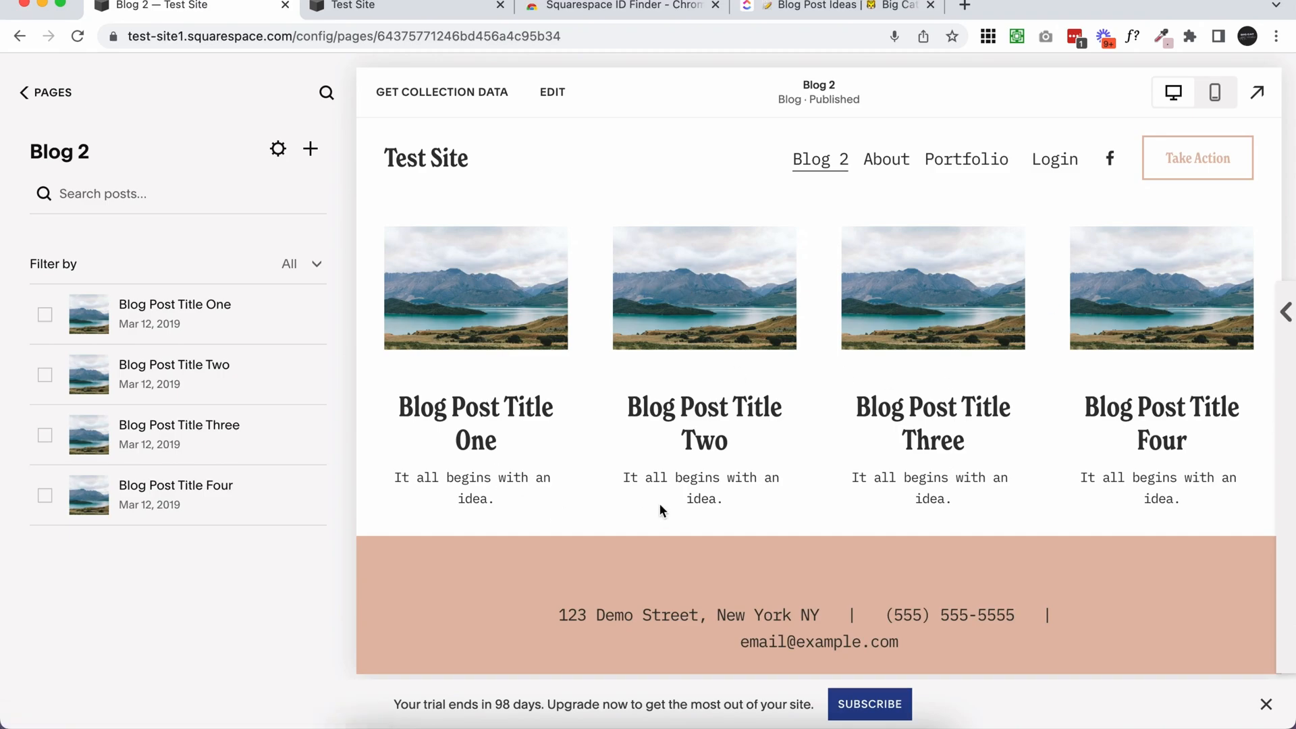
{"action": "mouse_move", "coordinate": [1157, 342]}
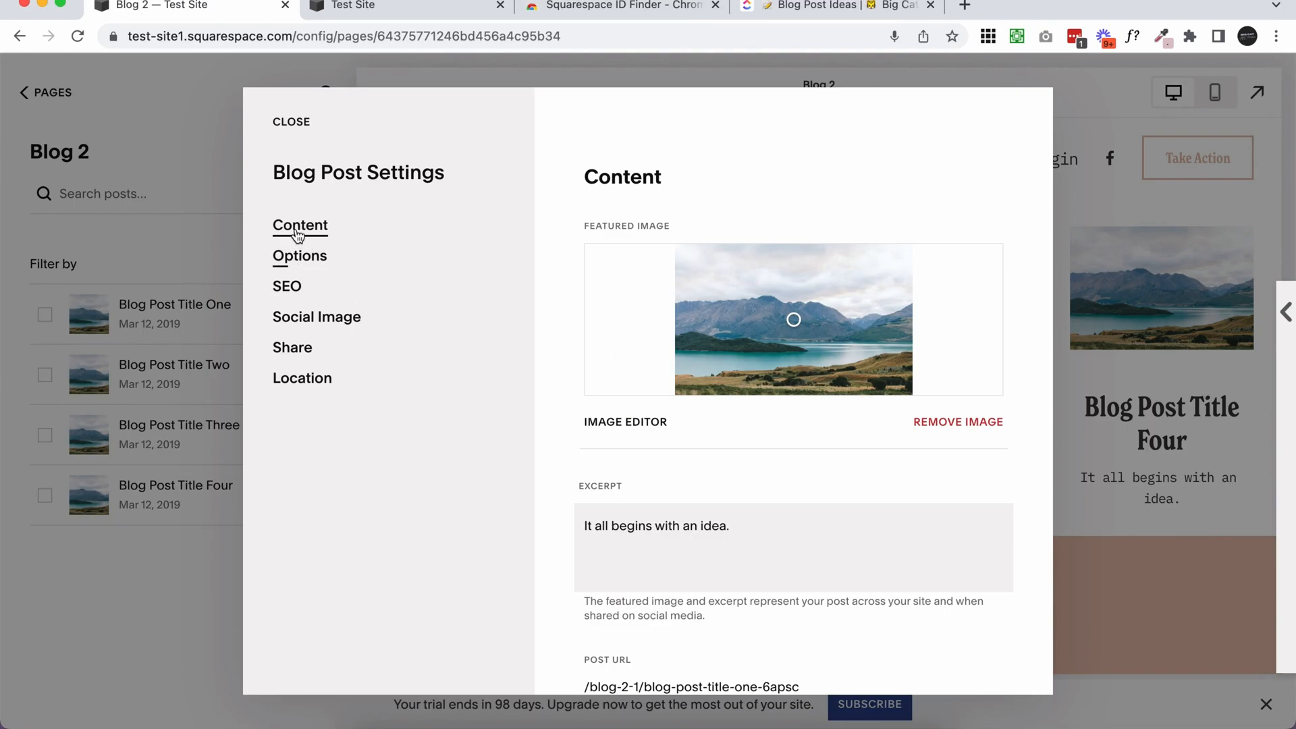
{"action": "mouse_move", "coordinate": [717, 341]}
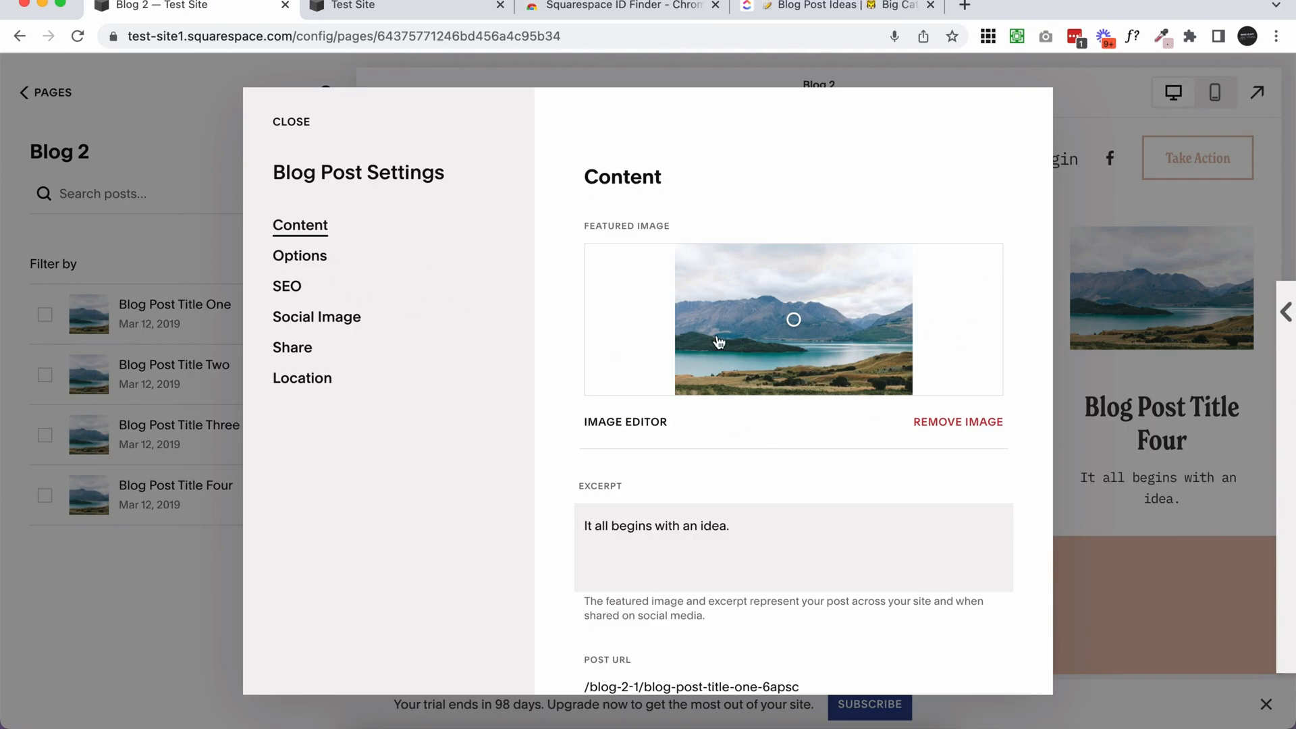
{"action": "mouse_move", "coordinate": [752, 423]}
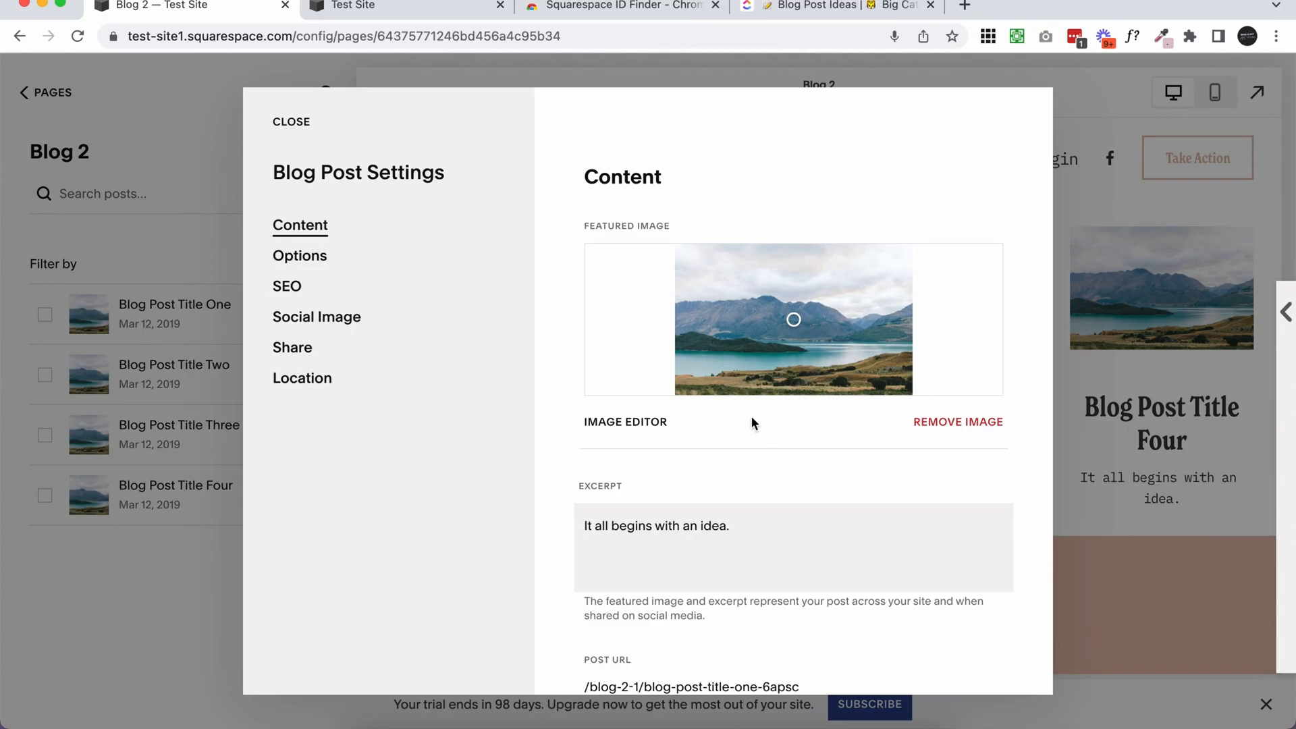
{"action": "mouse_move", "coordinate": [938, 433]}
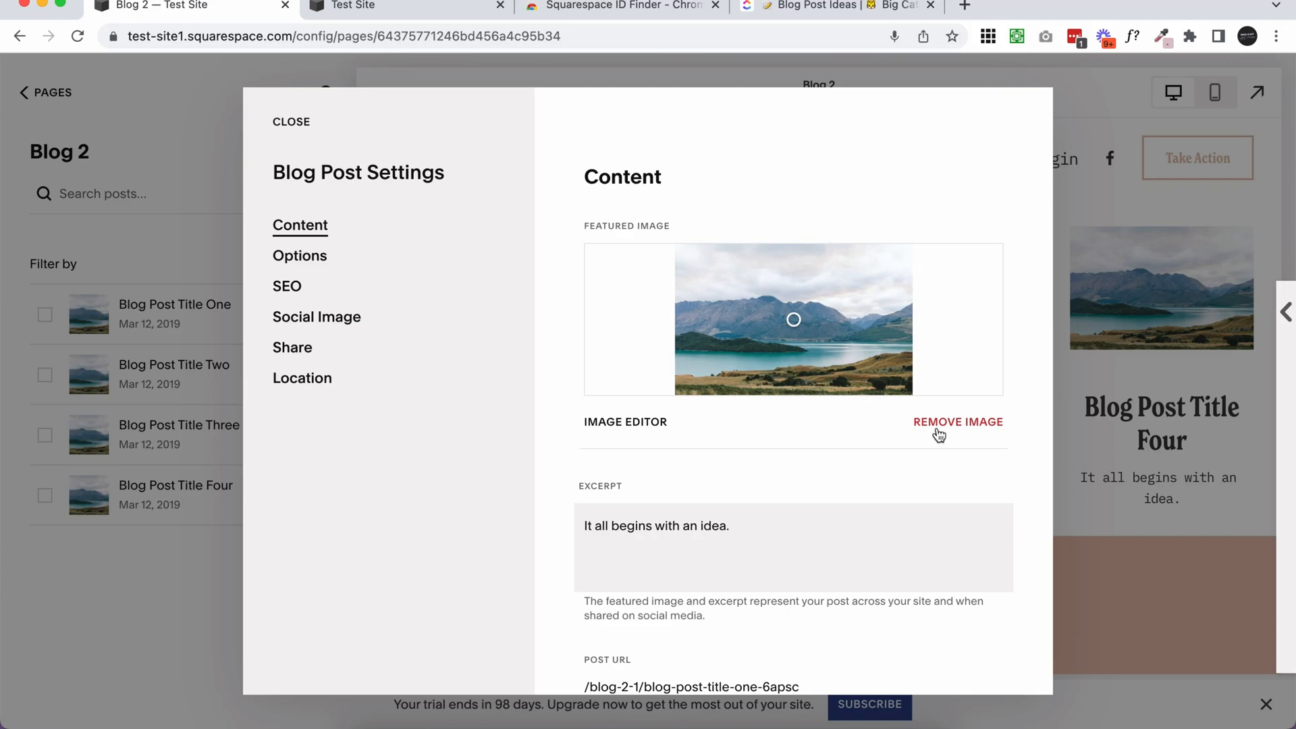
Swap the post's mountain-lake featured image for the woman's photo and save
{"action": "left_click", "coordinate": [957, 421]}
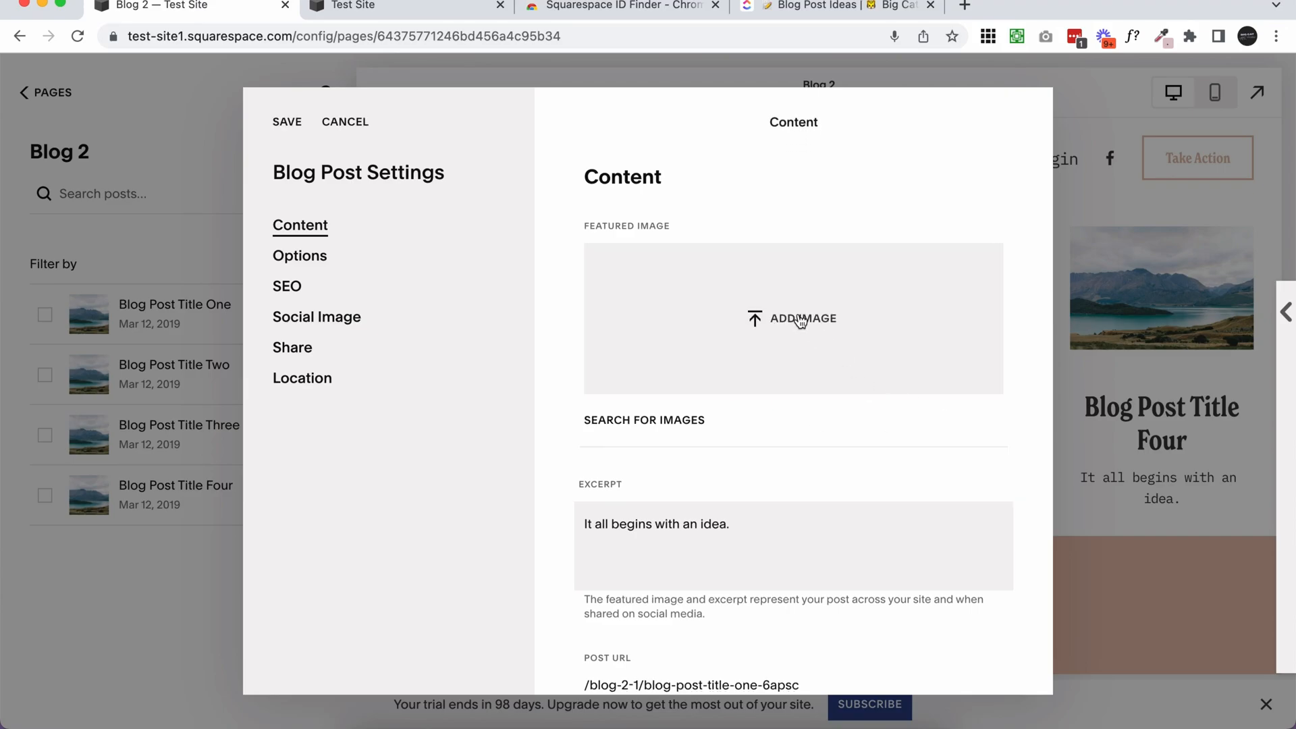
{"action": "left_click", "coordinate": [800, 319]}
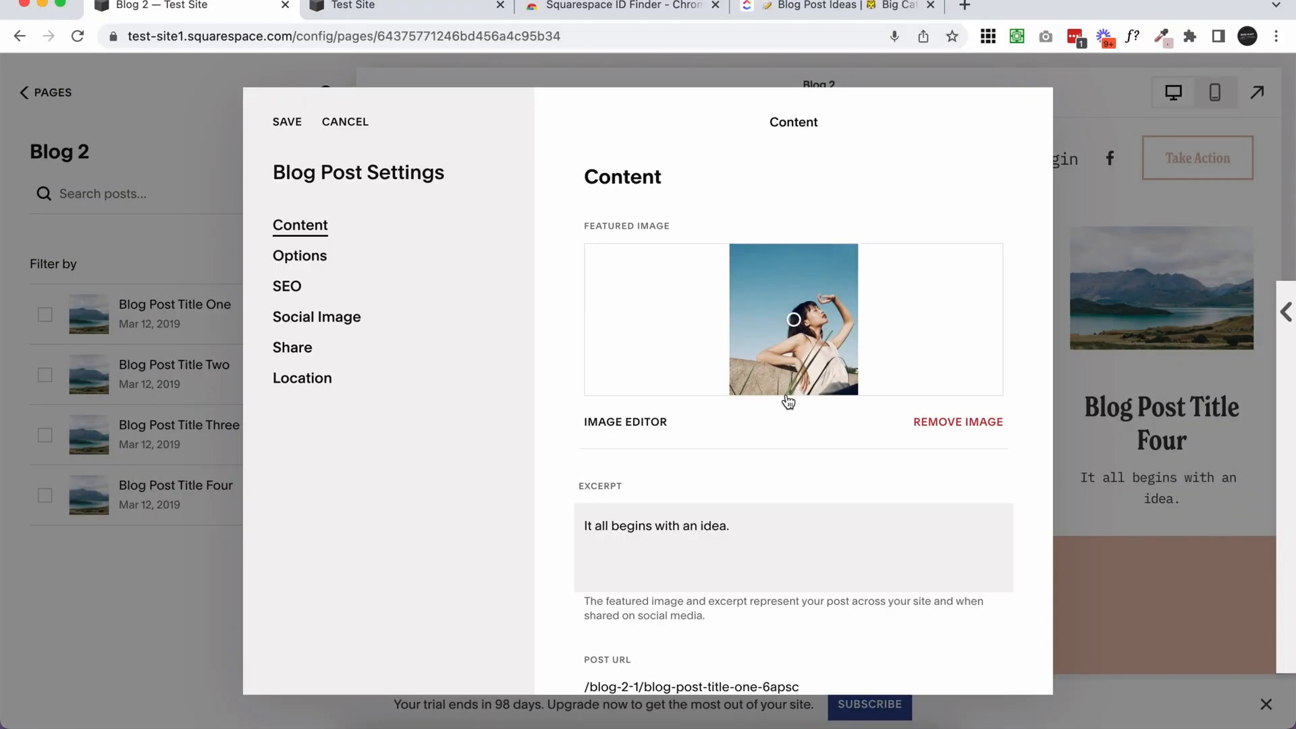
{"action": "mouse_move", "coordinate": [825, 396]}
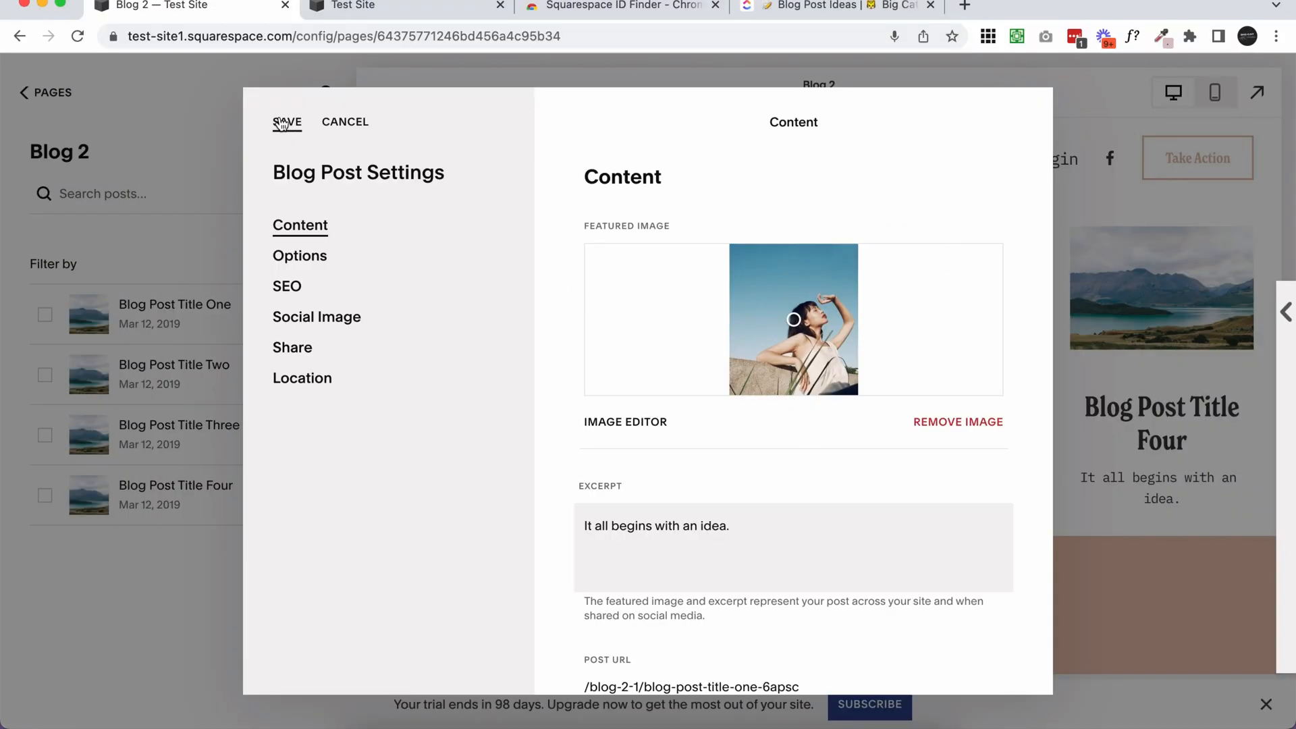
{"action": "left_click", "coordinate": [344, 121]}
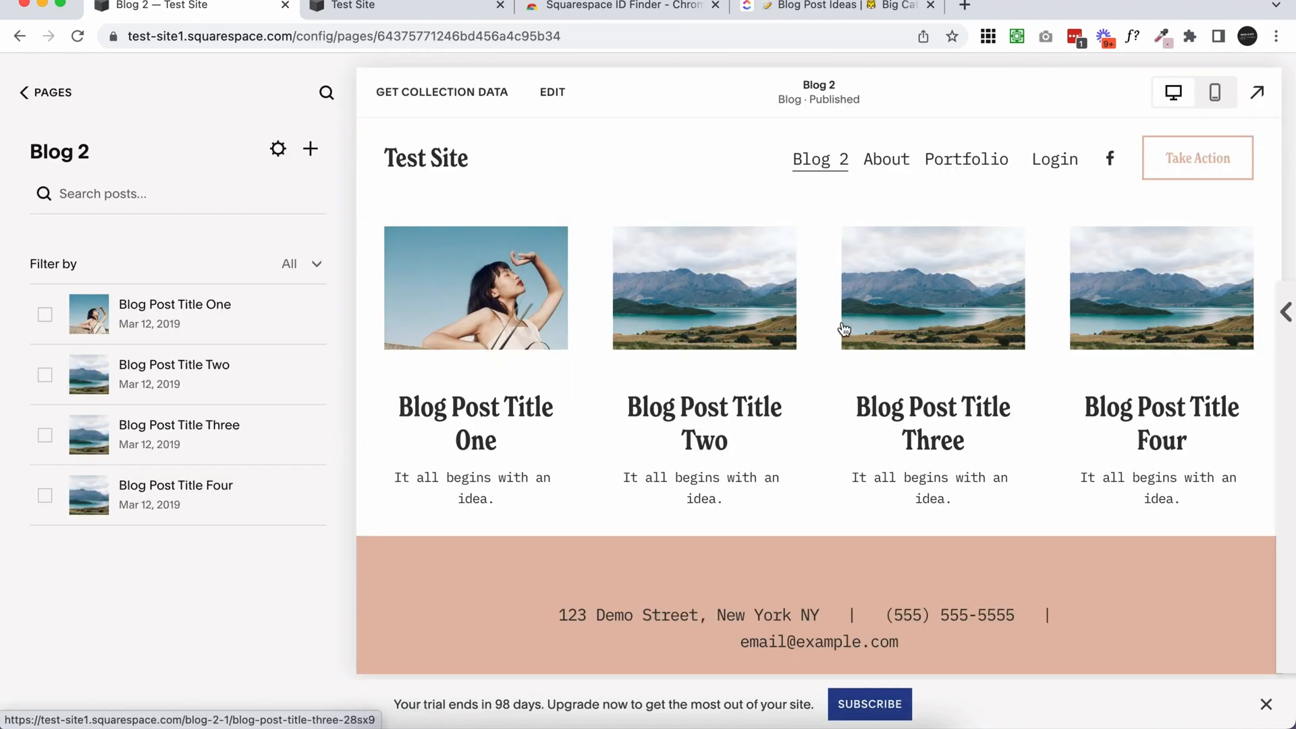
{"action": "mouse_move", "coordinate": [499, 266]}
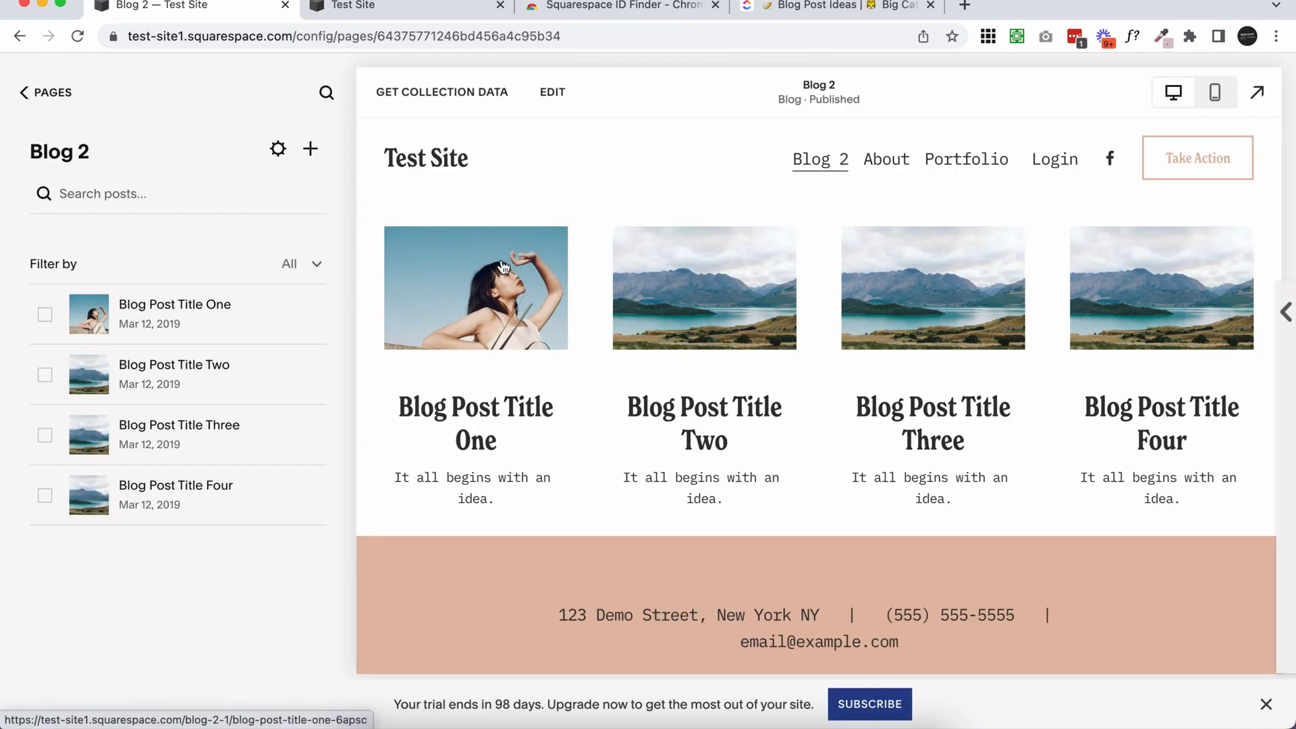
{"action": "mouse_move", "coordinate": [568, 419]}
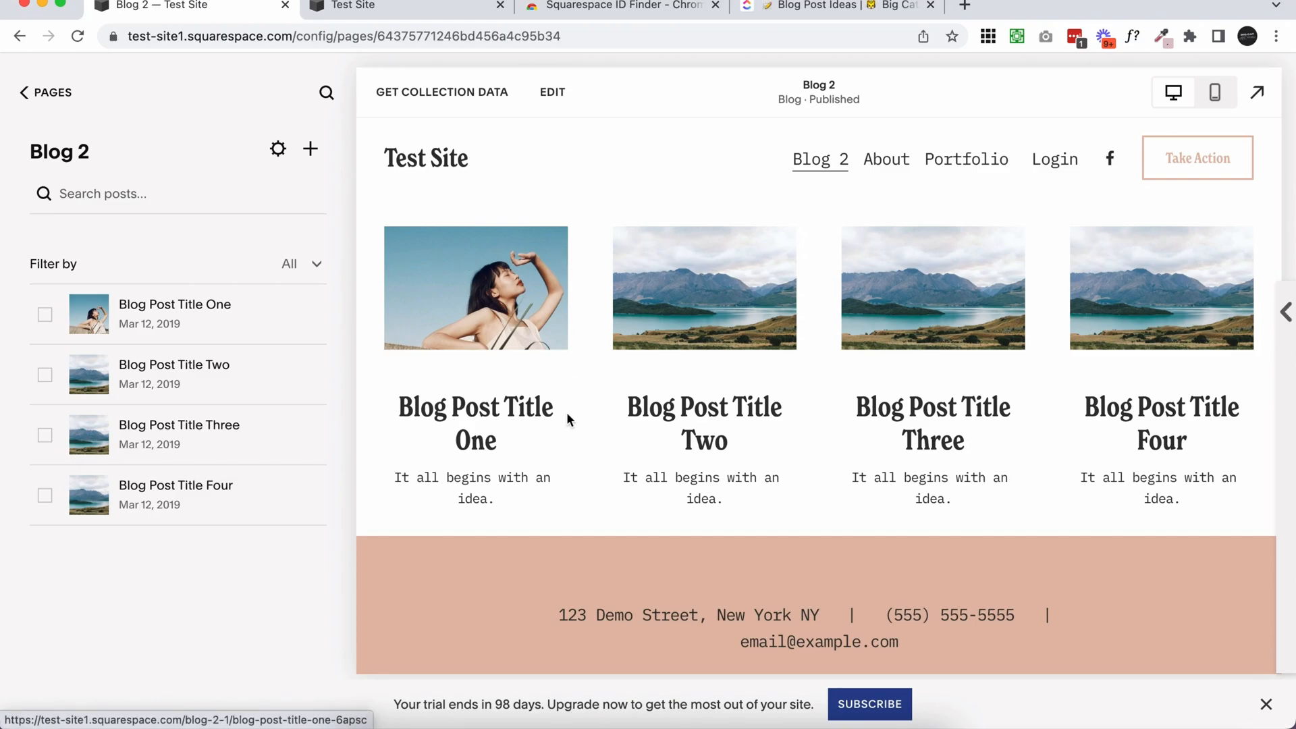
{"action": "mouse_move", "coordinate": [554, 359]}
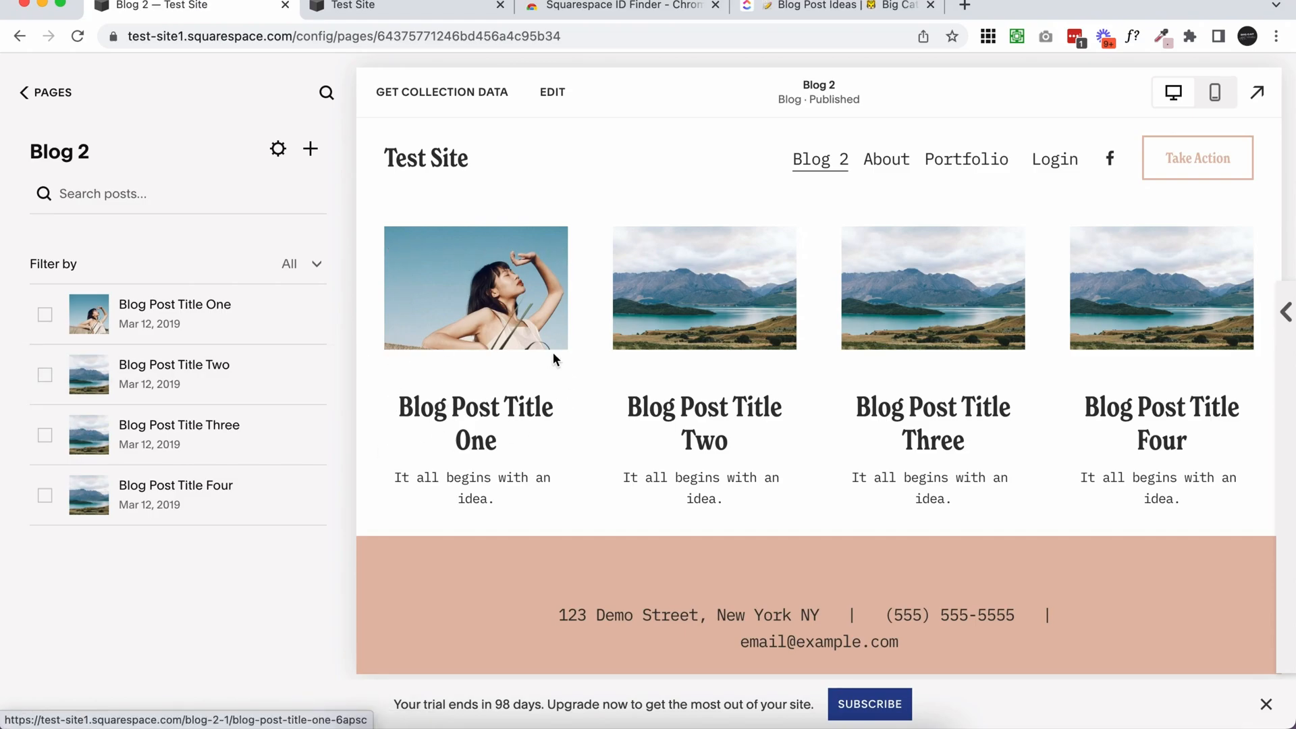
{"action": "mouse_move", "coordinate": [316, 316]}
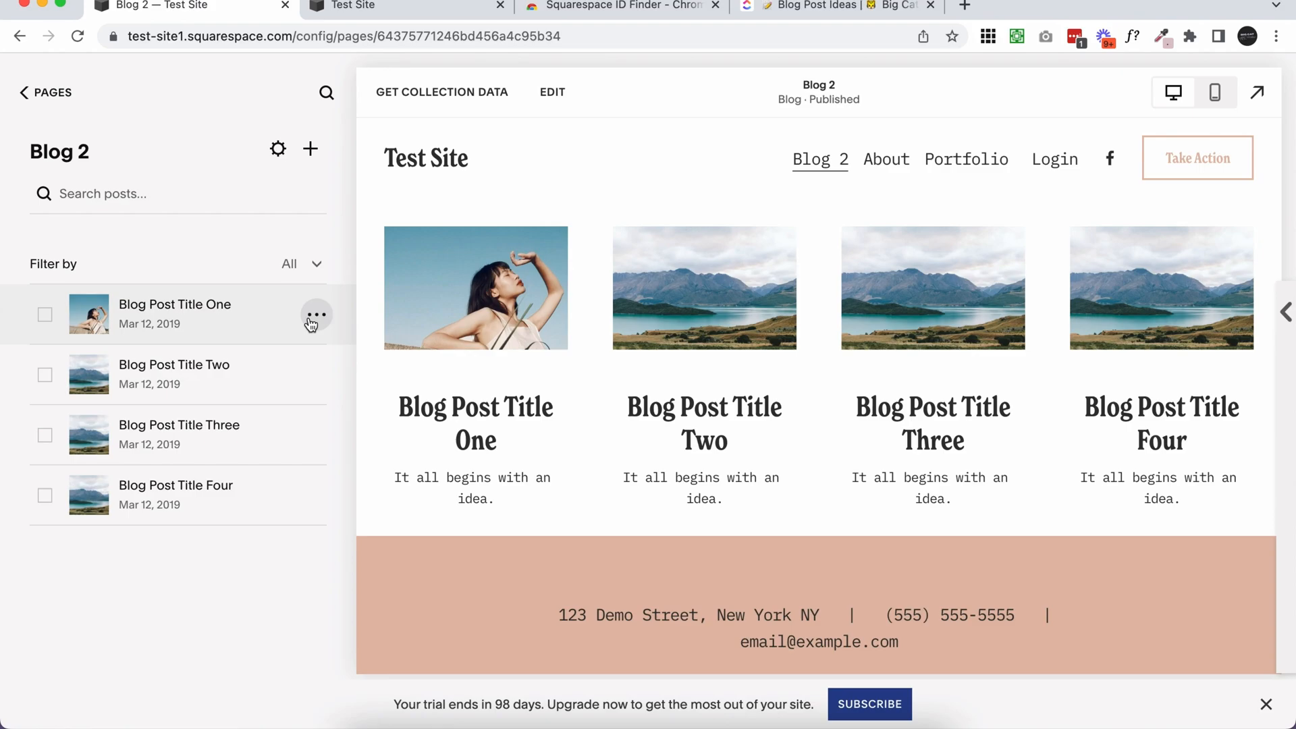
{"action": "left_click", "coordinate": [316, 316]}
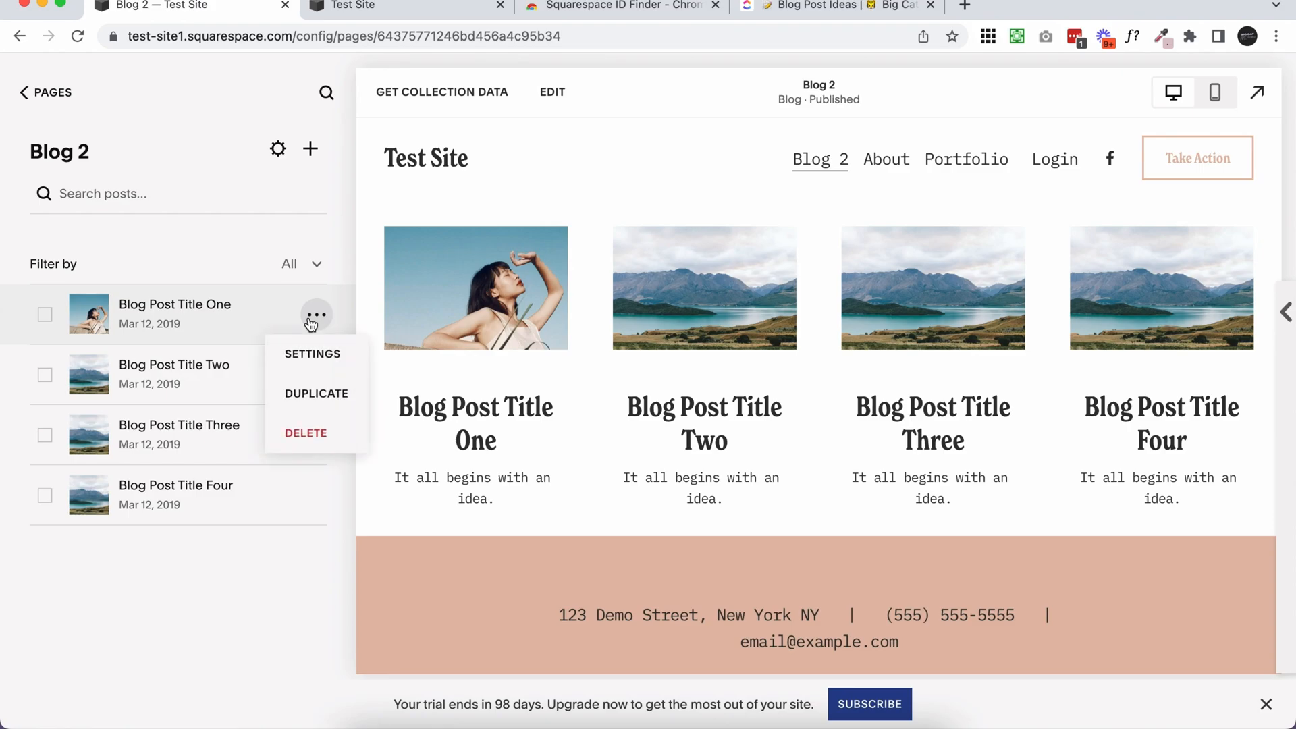
{"action": "left_click", "coordinate": [475, 411]}
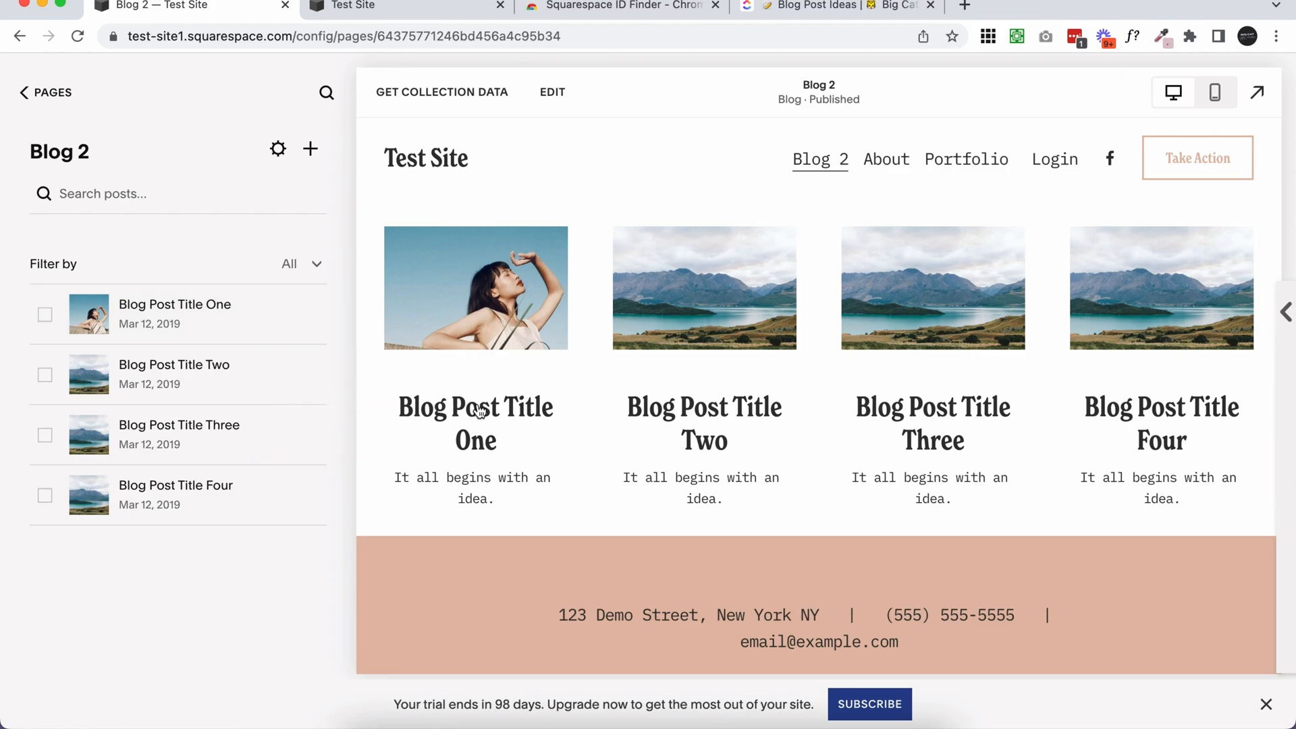
{"action": "mouse_move", "coordinate": [519, 272]}
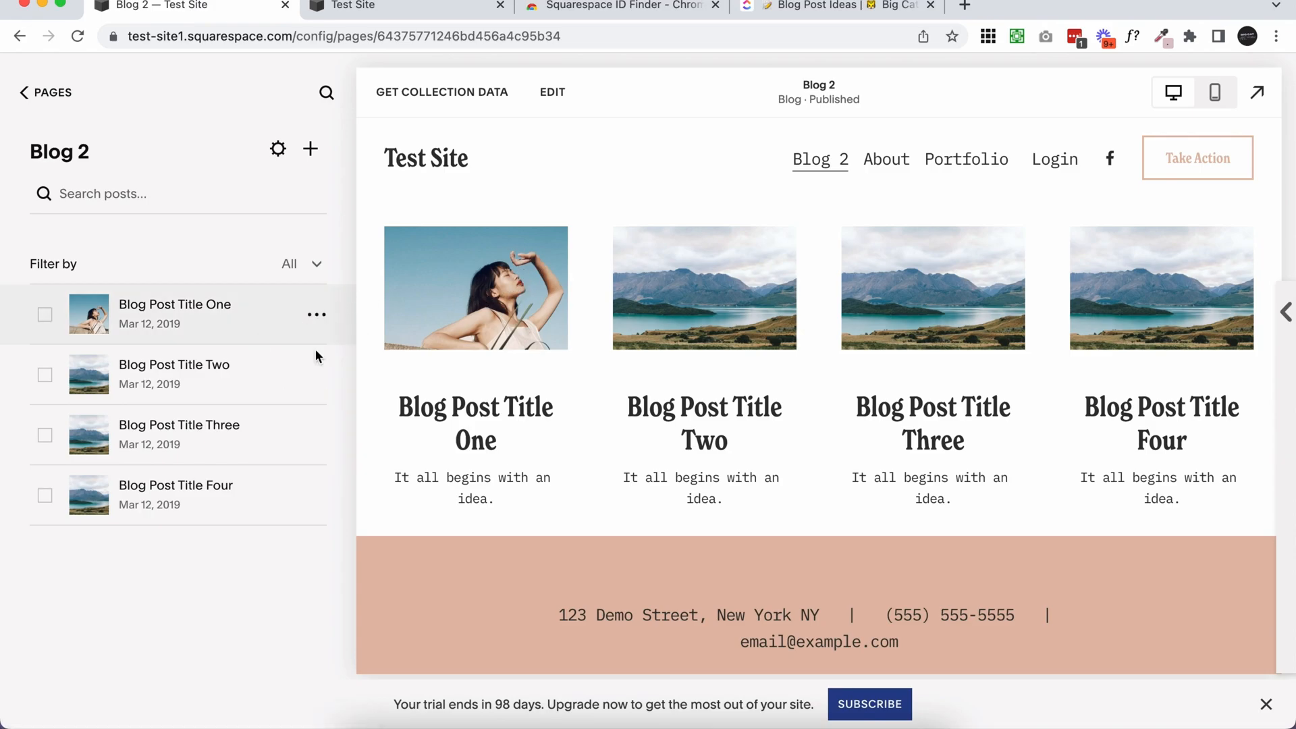
{"action": "left_click", "coordinate": [316, 314]}
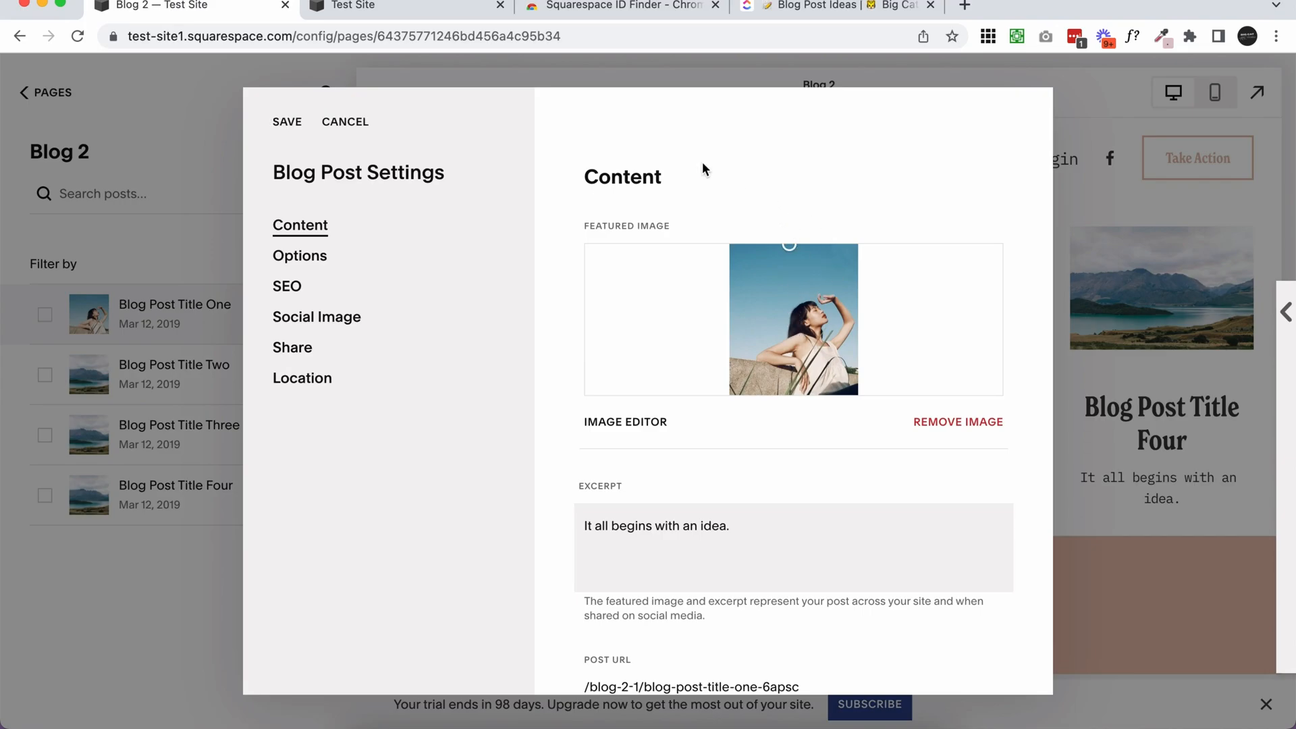
Save the focal point dragged to the top of the woman's featured image
{"action": "left_click", "coordinate": [344, 121]}
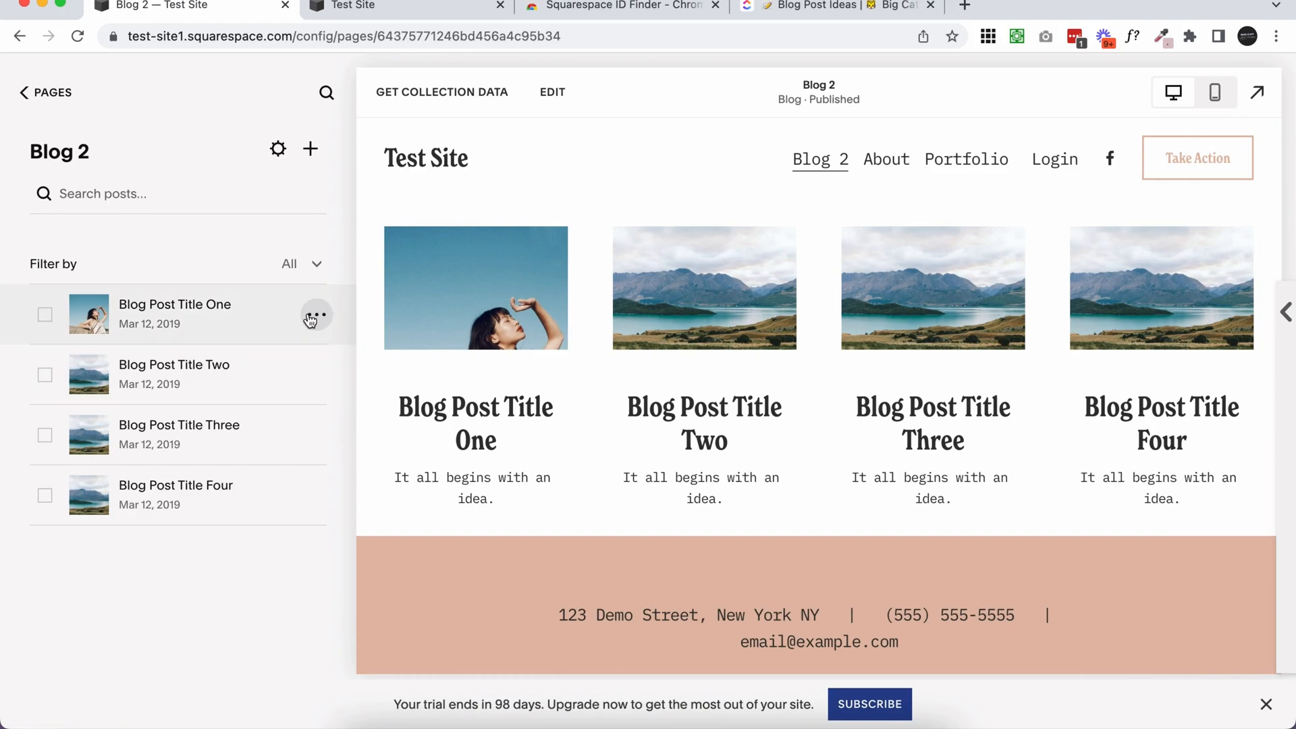
{"action": "mouse_move", "coordinate": [73, 99]}
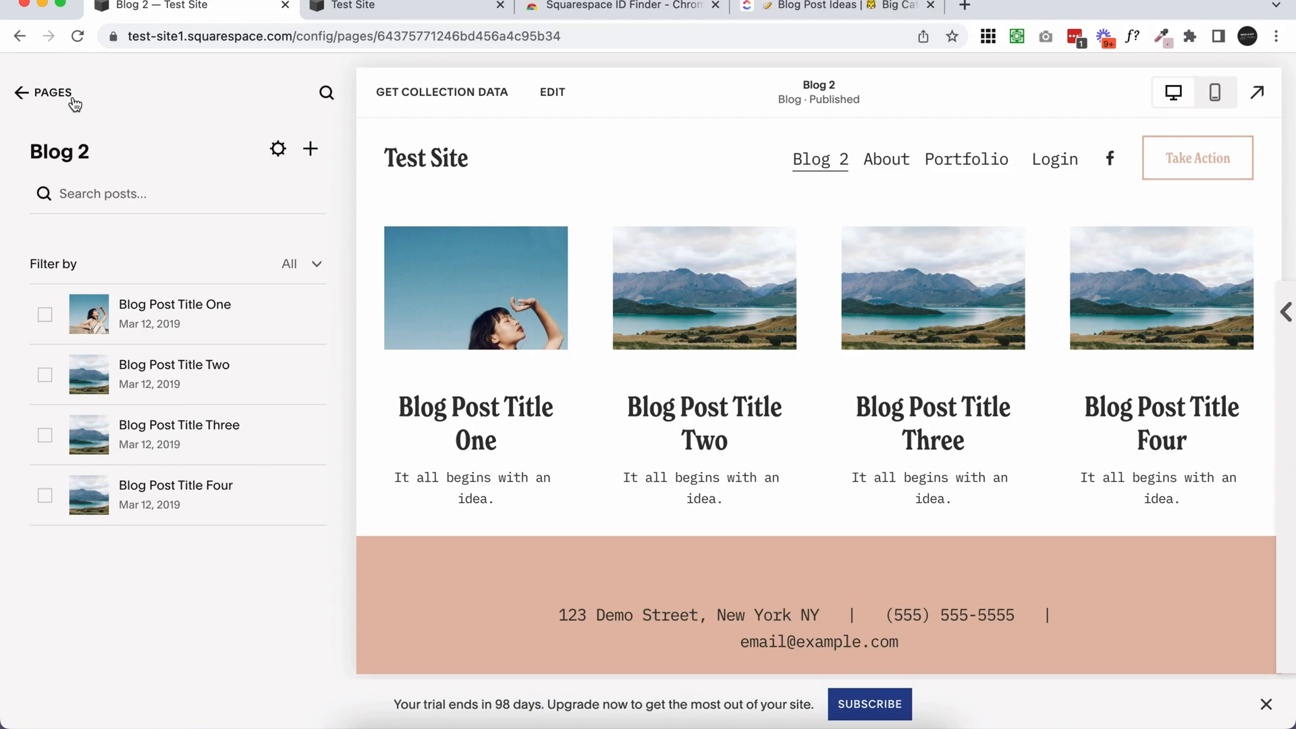
Leave Blog 2 for the site's Pages list beside the published Home page
{"action": "left_click", "coordinate": [46, 93]}
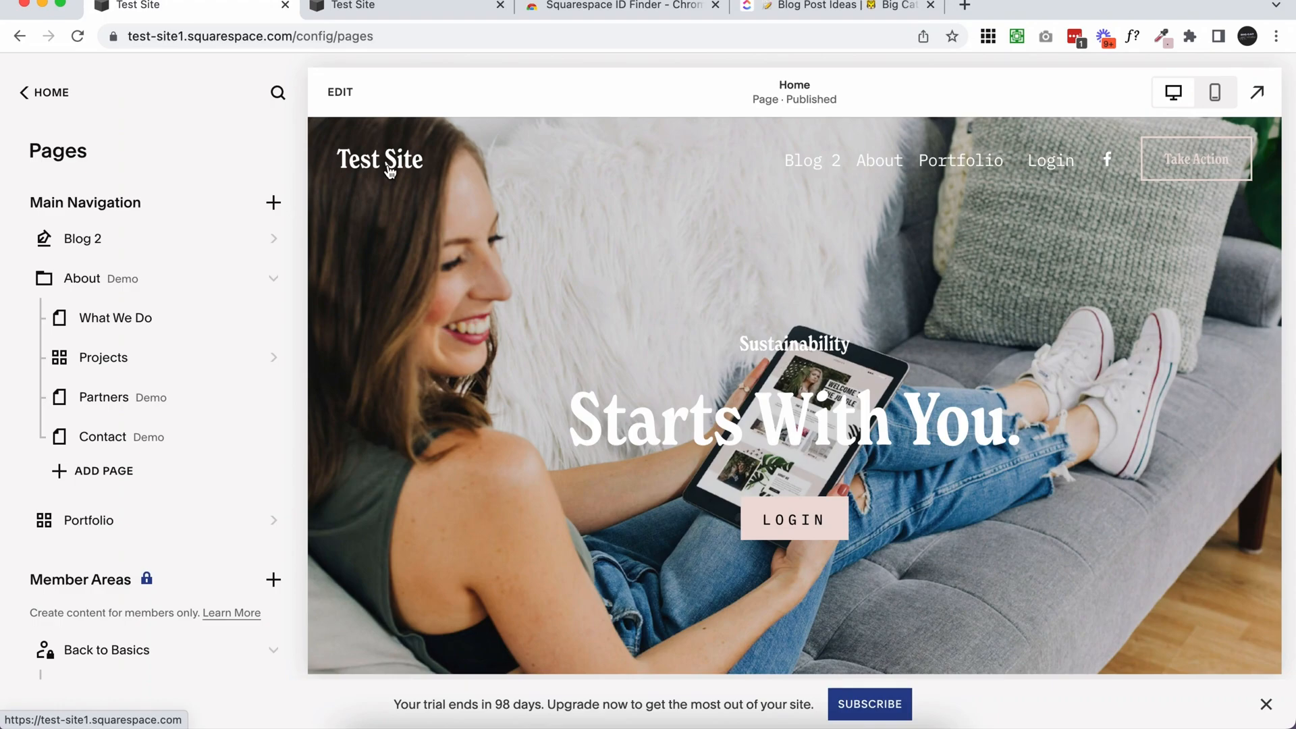
{"action": "scroll", "scroll_direction": "down", "scroll_amount": 3}
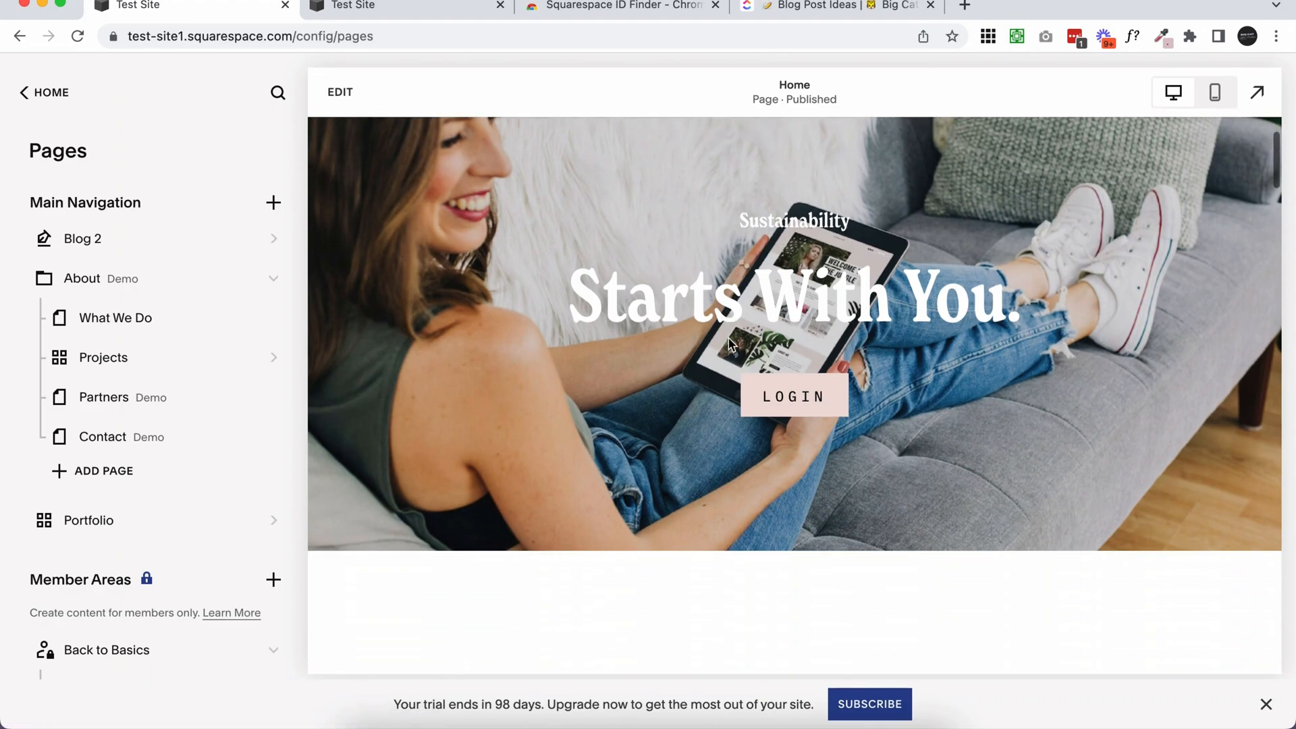